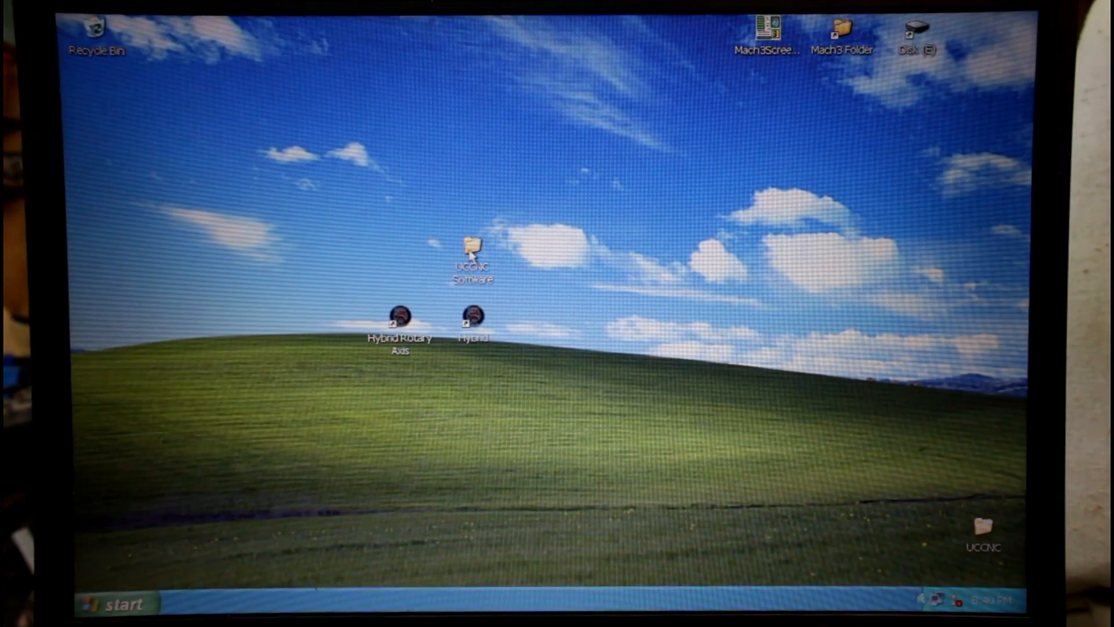
Open the UCCNC Software folder and its XP Only subfolder to see the .NET 2.0 installer
left_click(473, 252)
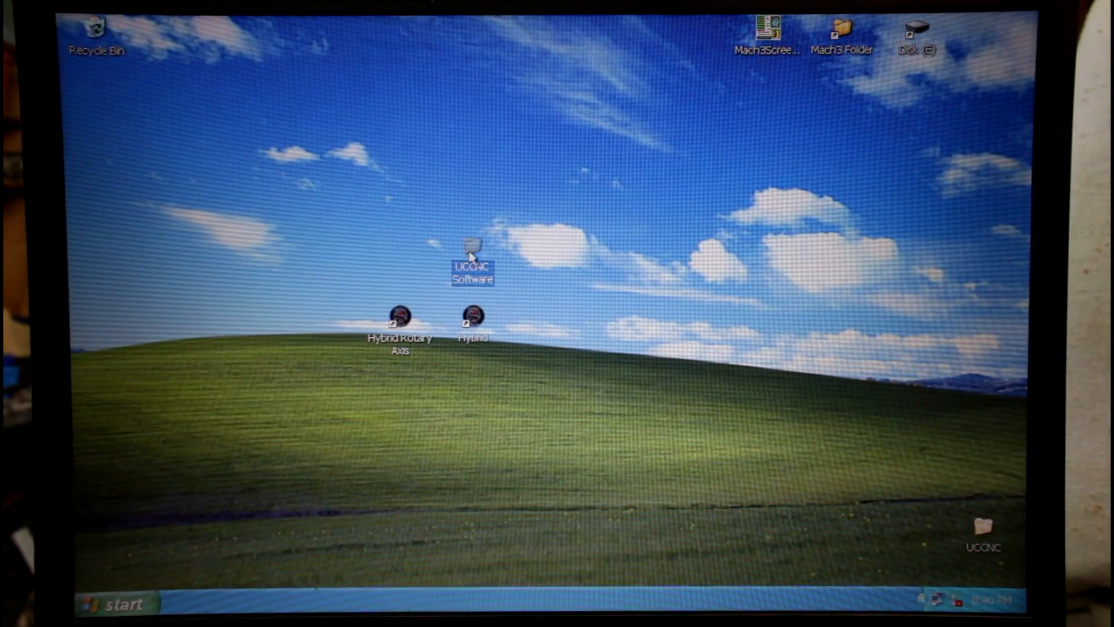
double_click(472, 263)
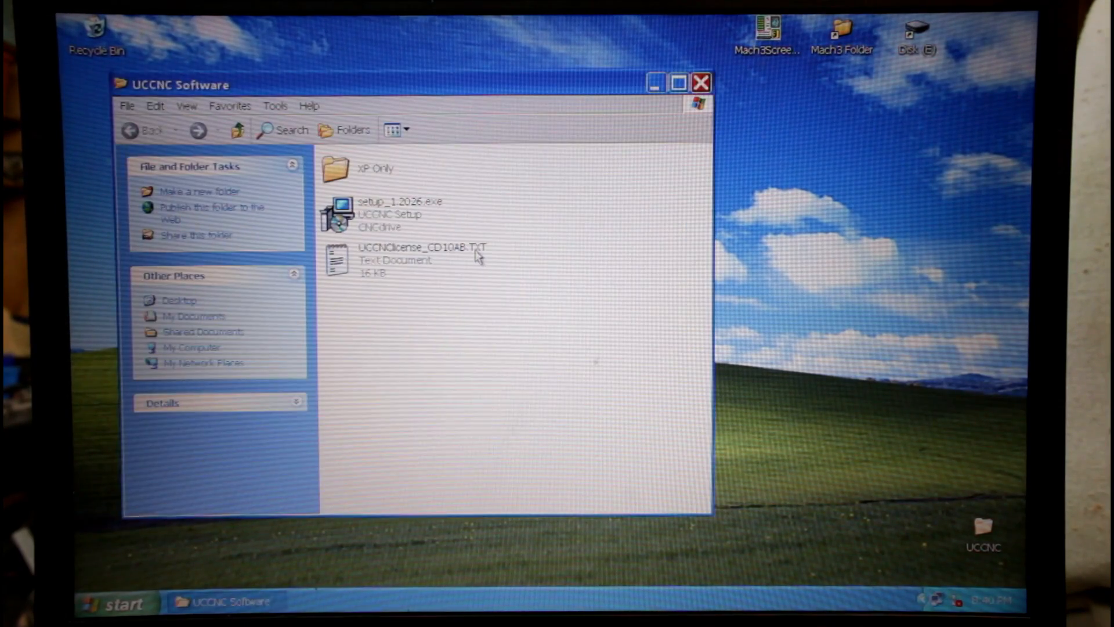
left_click(373, 168)
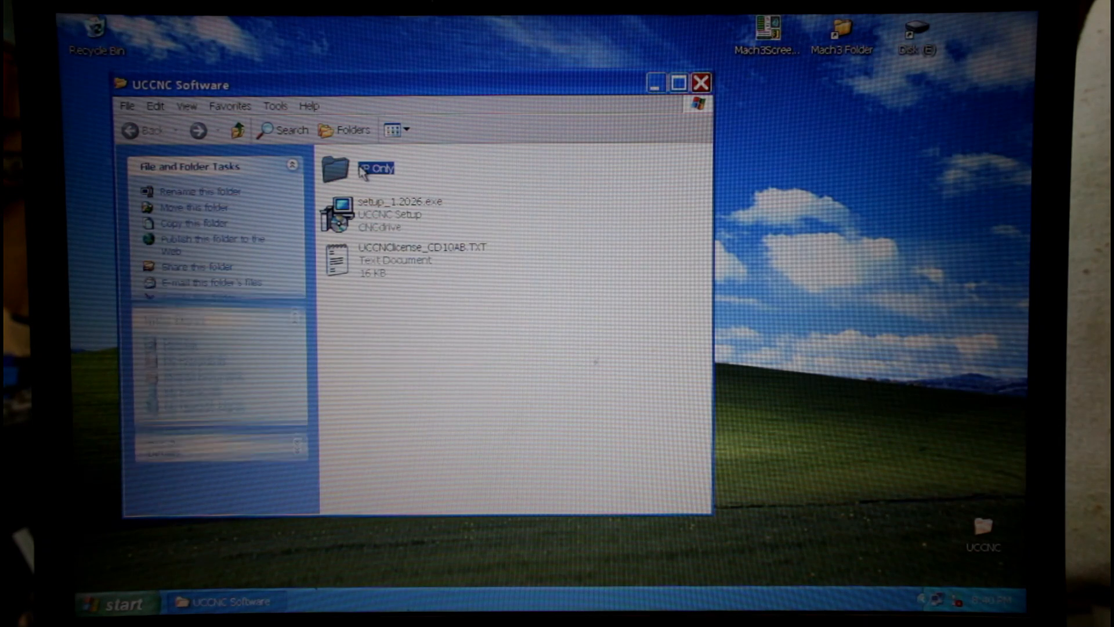
double_click(375, 168)
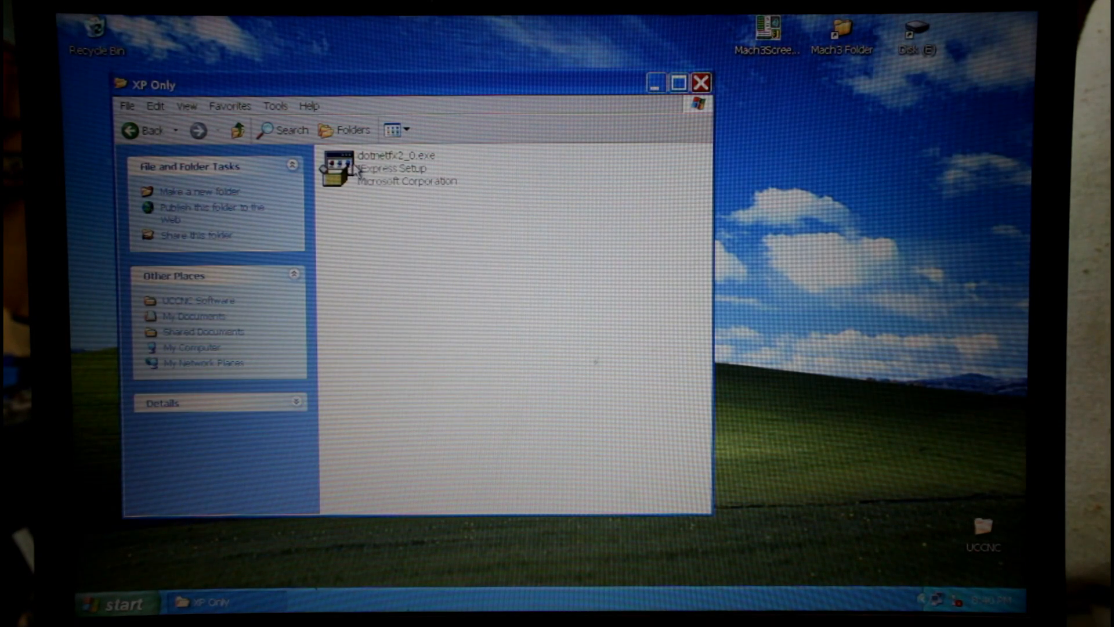
mouse_move(354, 218)
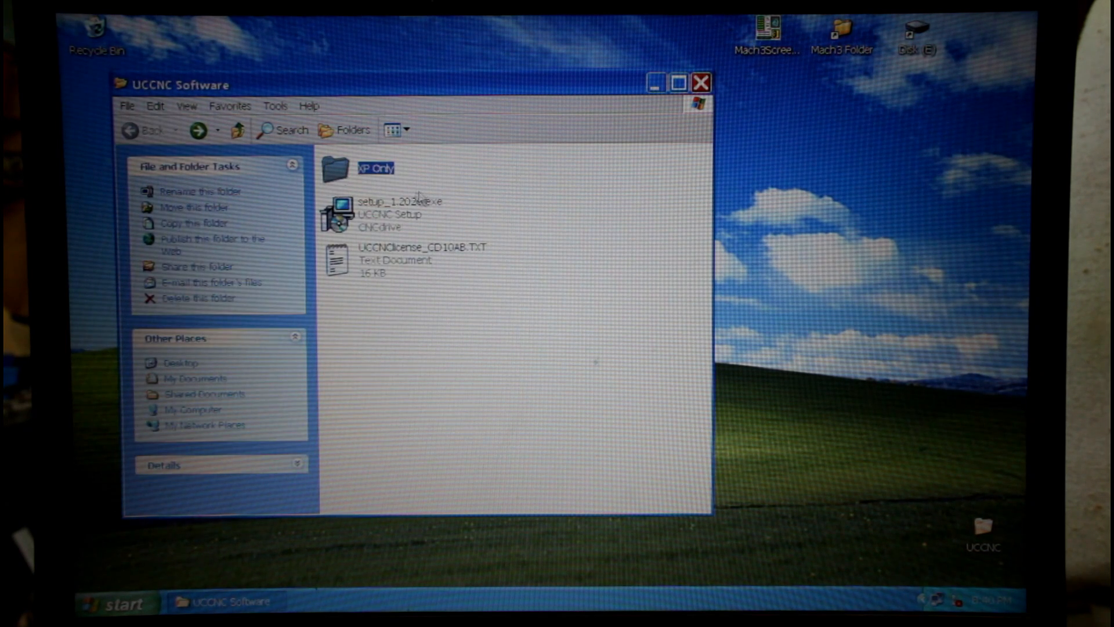
mouse_move(400, 184)
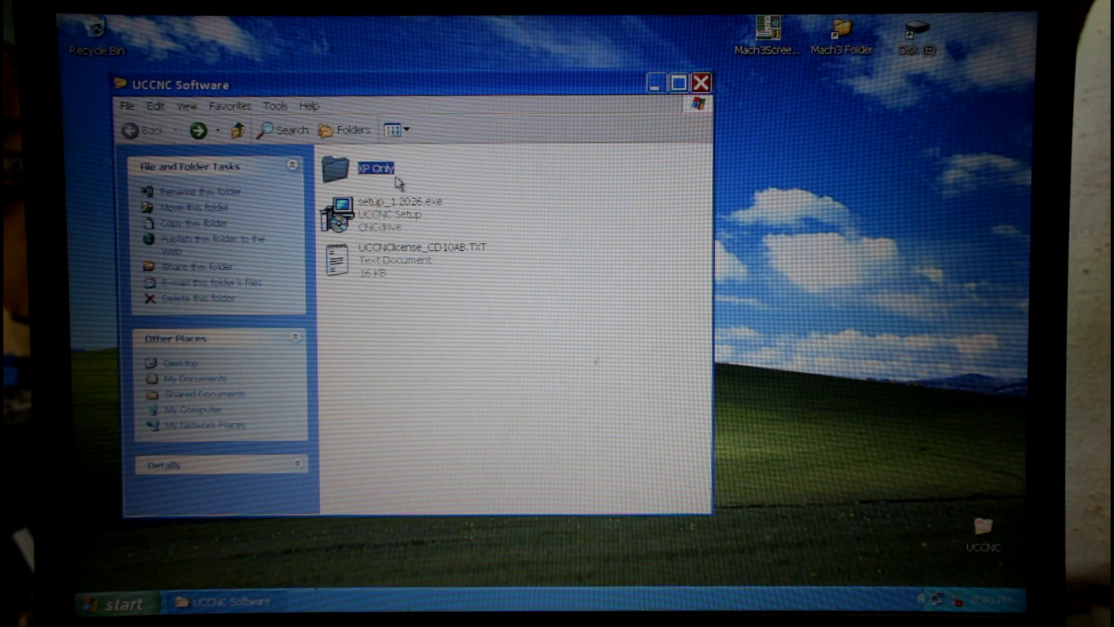
mouse_move(385, 177)
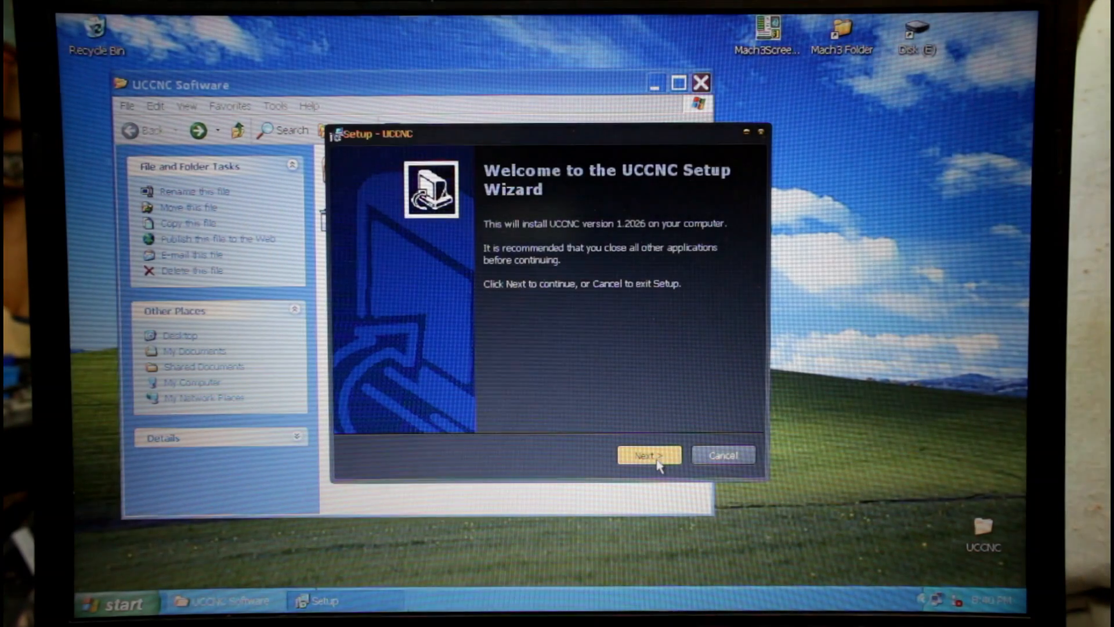
Accept the license and install UCCNC to C:\UCCNC, acknowledging the USB driver notice
left_click(646, 455)
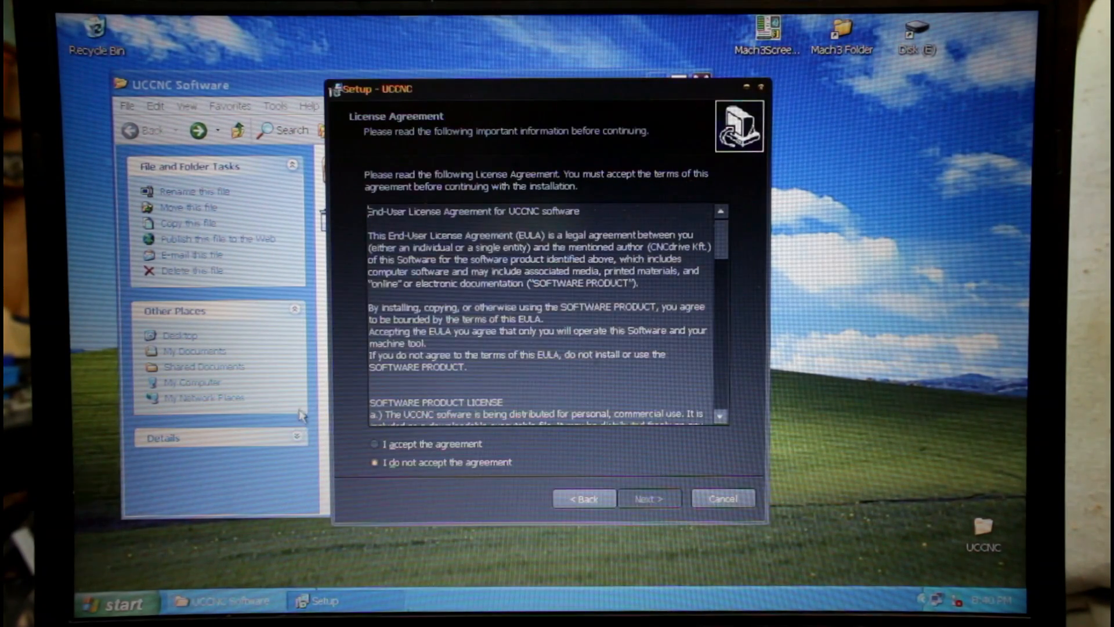
left_click(375, 444)
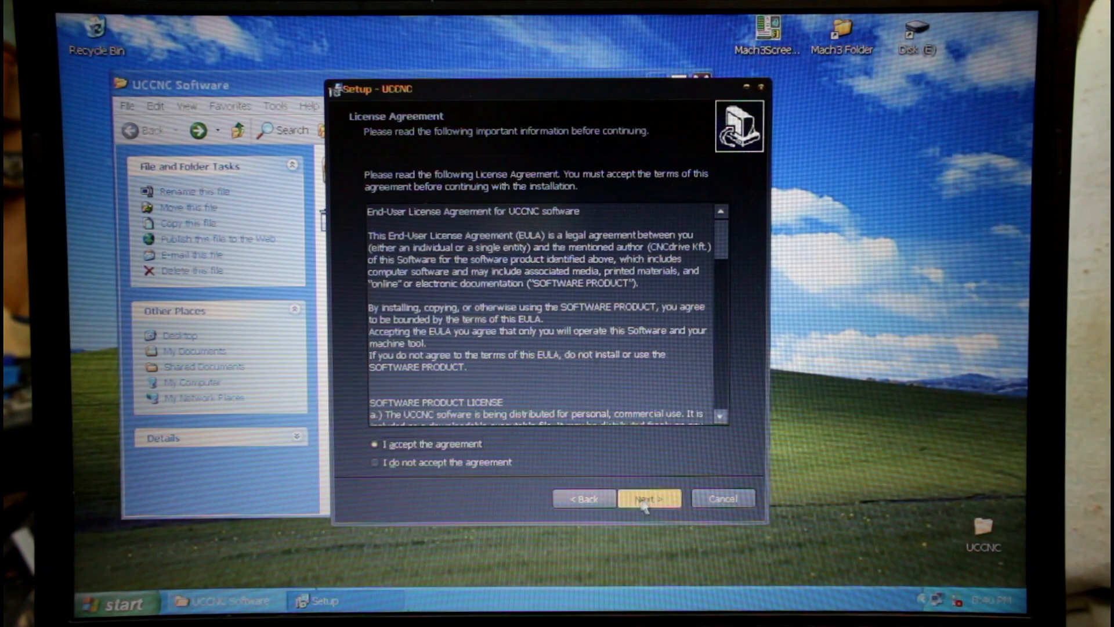
left_click(647, 498)
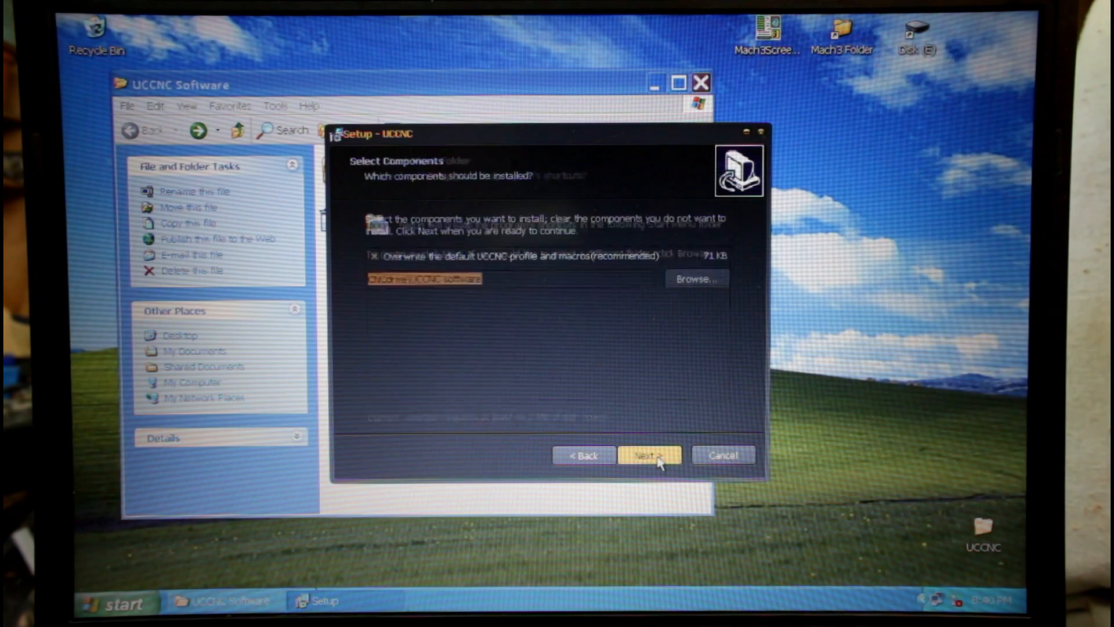
left_click(648, 455)
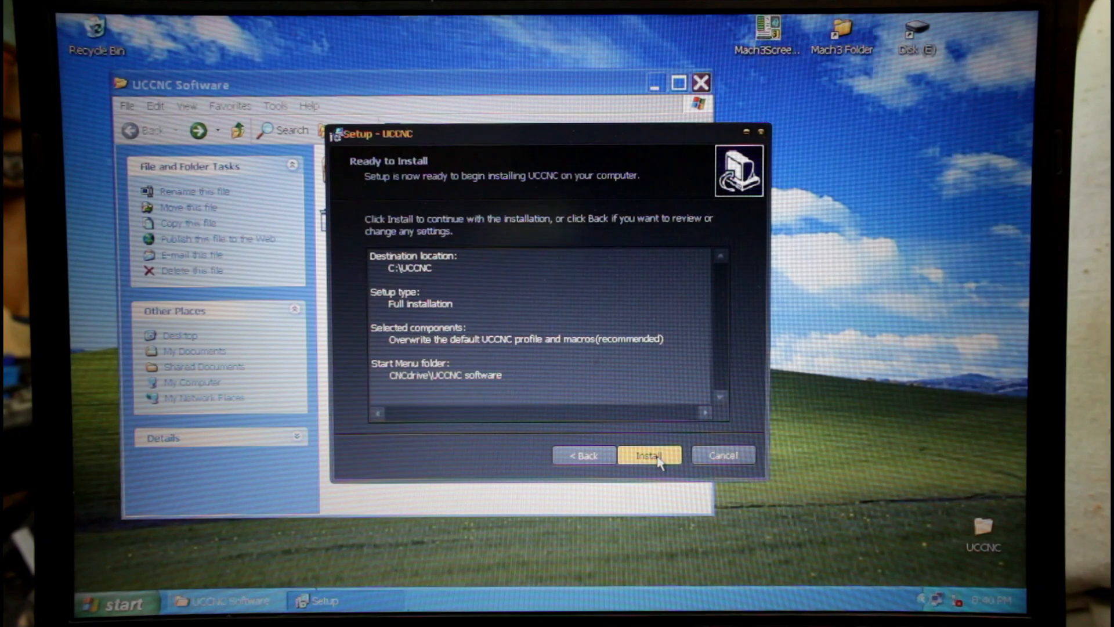
left_click(647, 455)
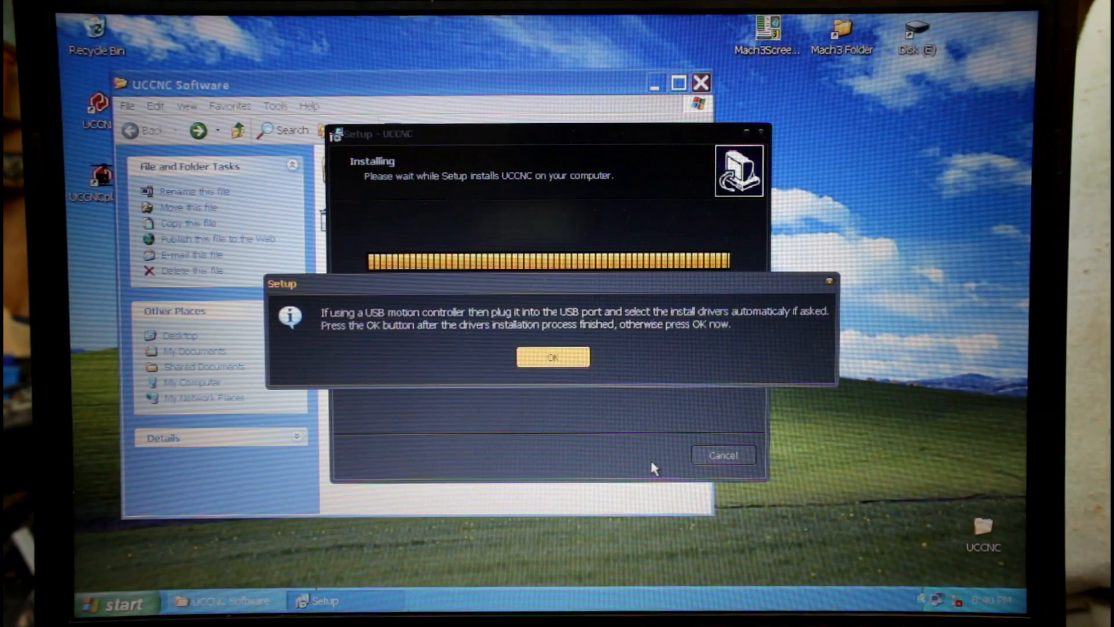
left_click(553, 356)
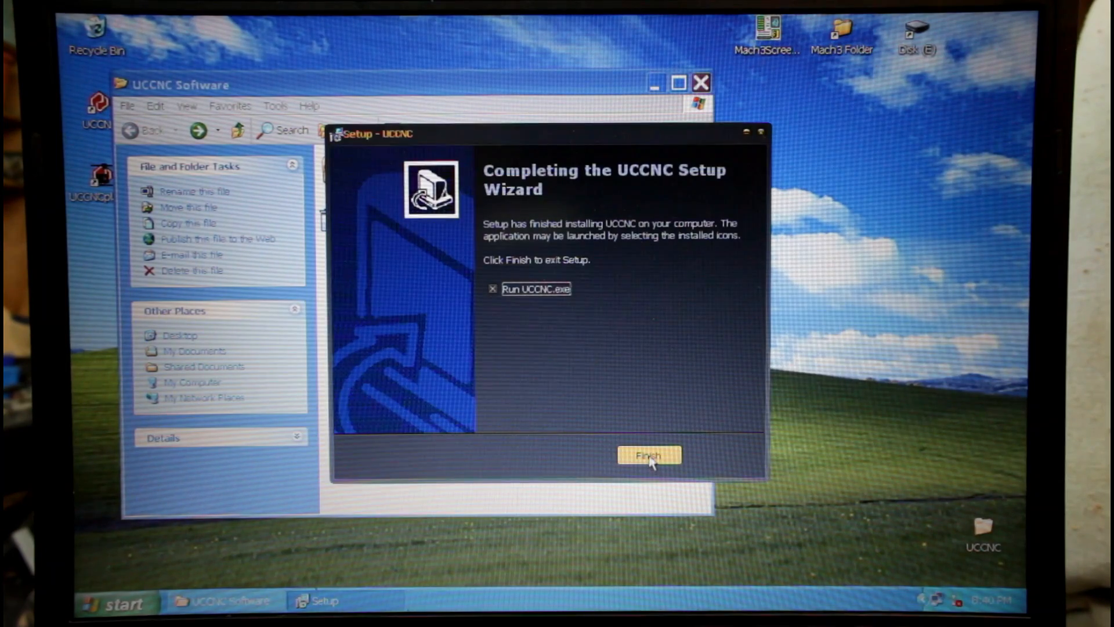
Finish setup, dismiss the missing license key warning and close UCCNC
left_click(647, 455)
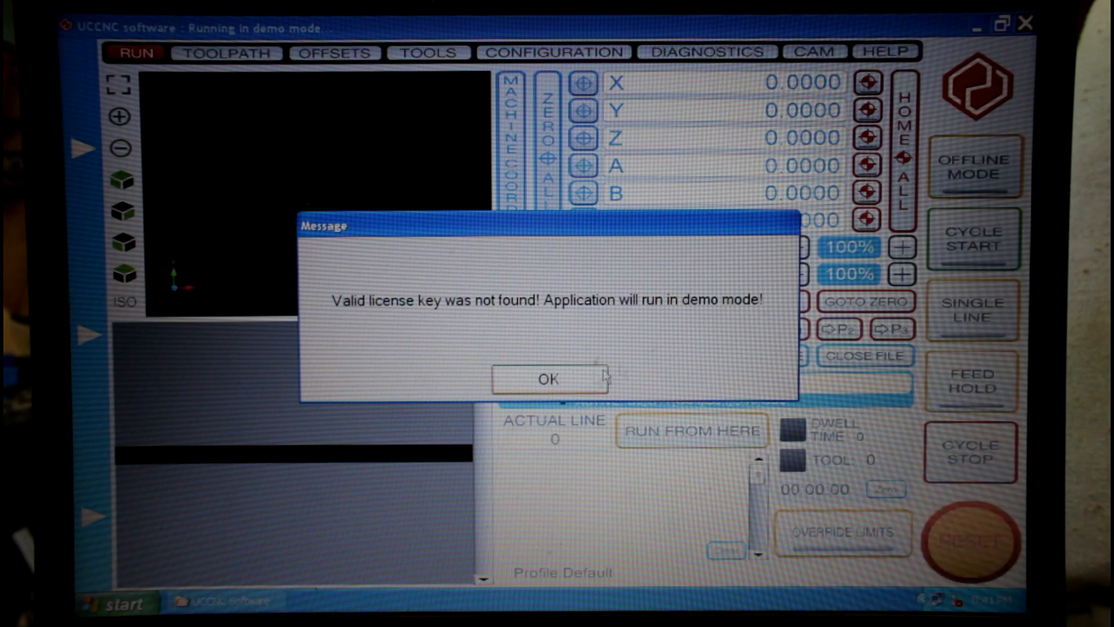
left_click(547, 377)
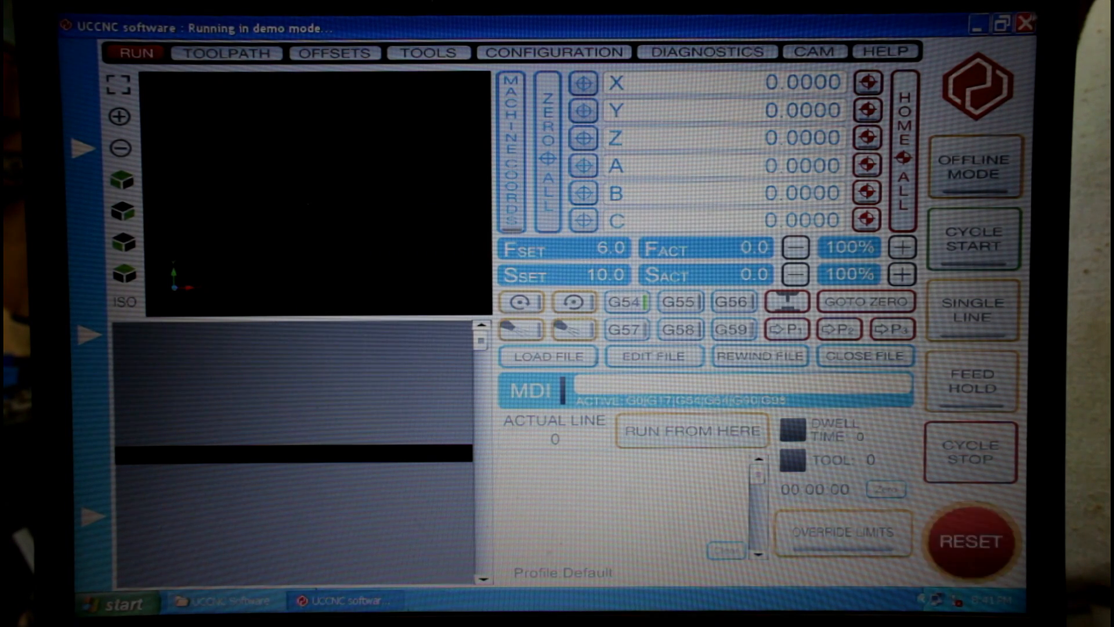
left_click(1025, 23)
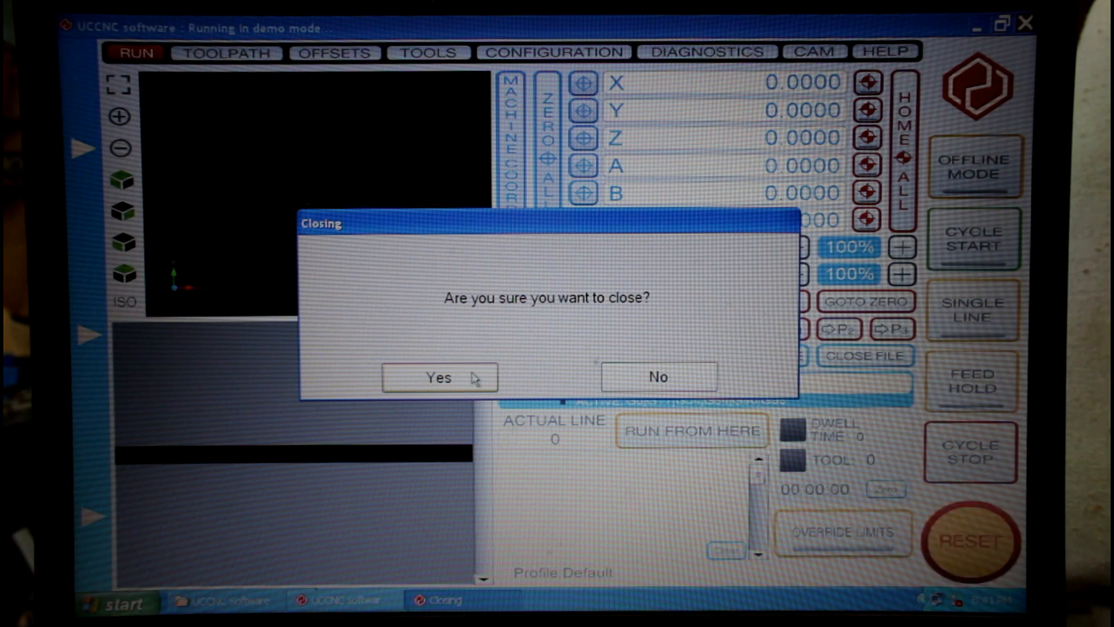
left_click(439, 378)
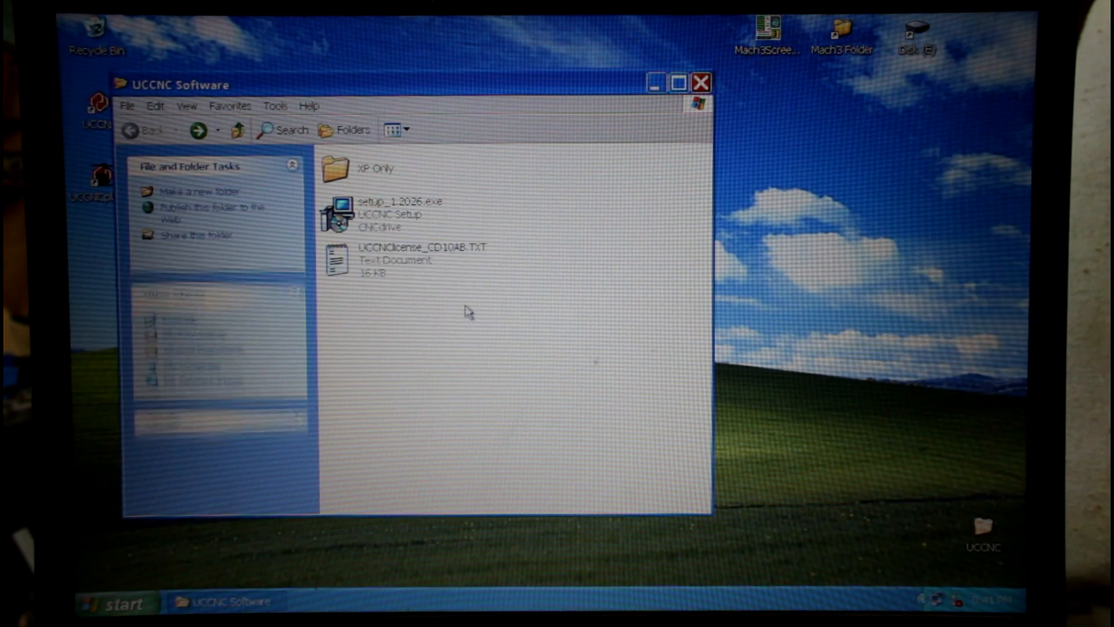
Browse to C:\UCCNC via Explore, leave the license file there and close the window
right_click(391, 259)
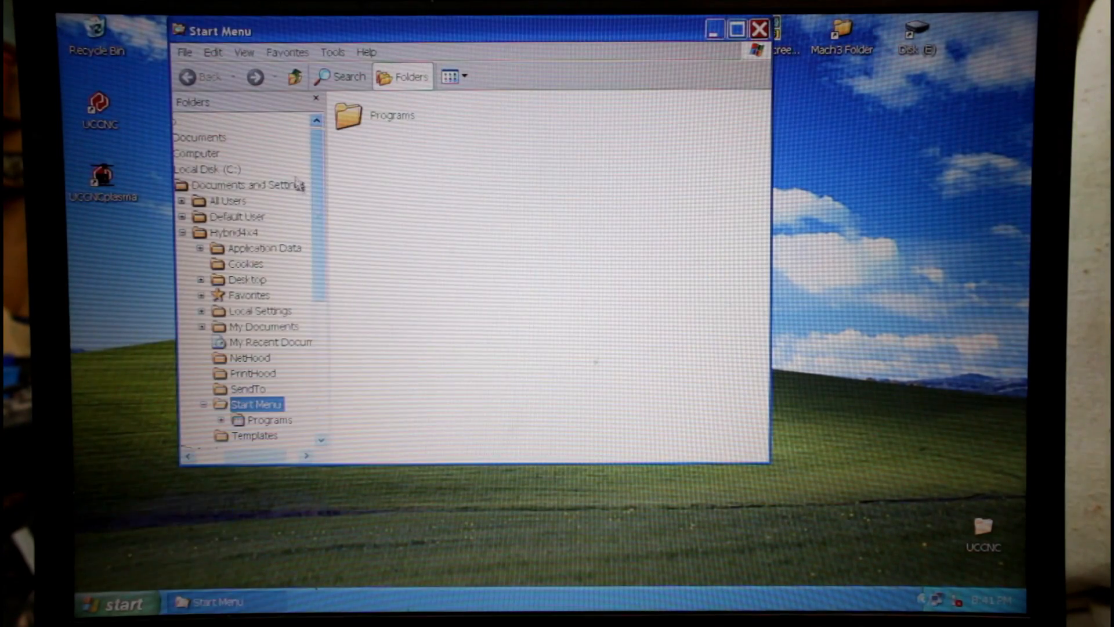
left_click(208, 169)
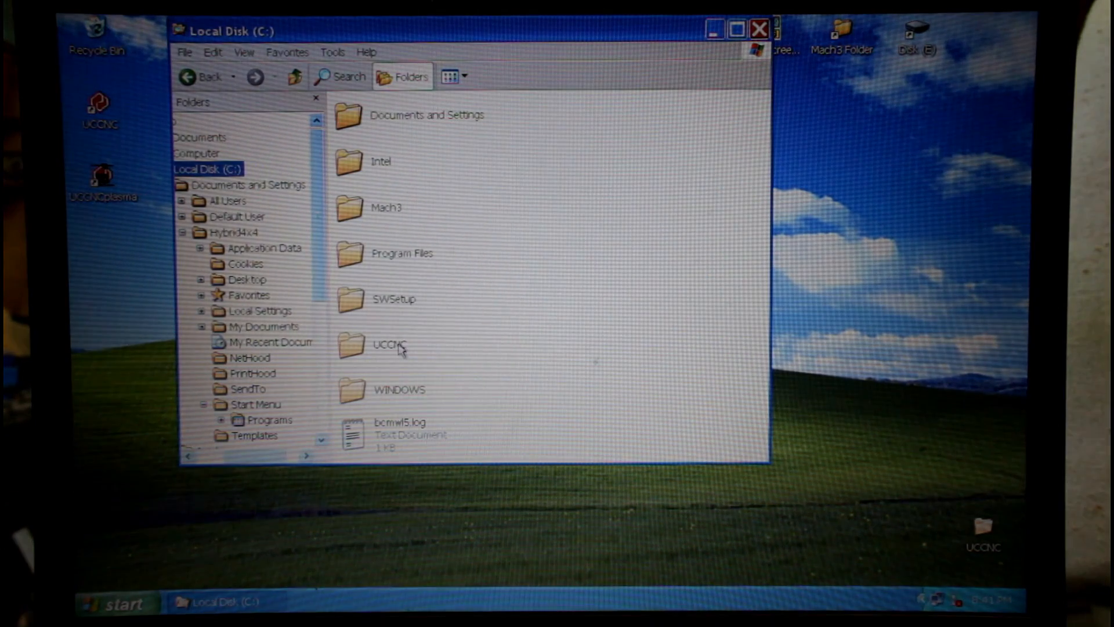
double_click(389, 344)
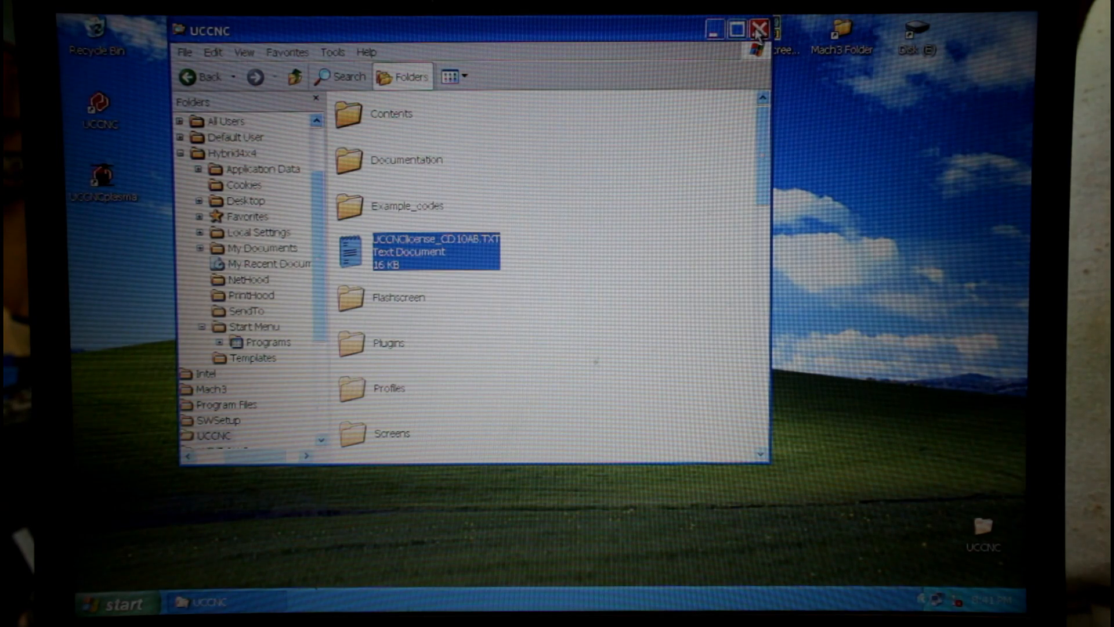
left_click(760, 30)
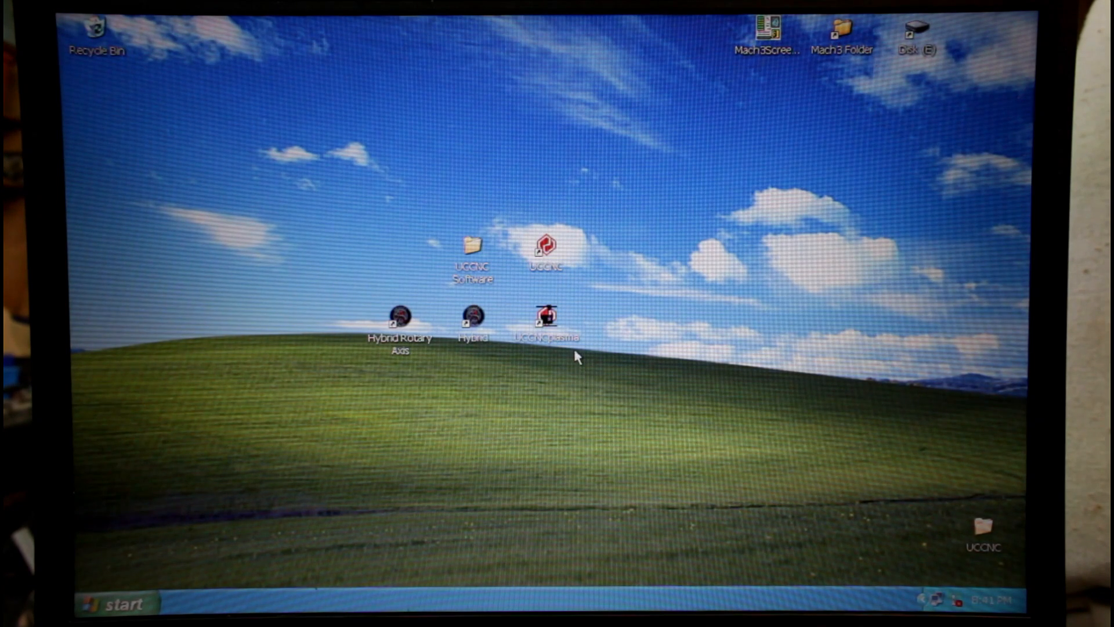
Remove the plasma shortcut, move the UCCNC shortcut beside the Hybrid icons and launch it
left_click(547, 315)
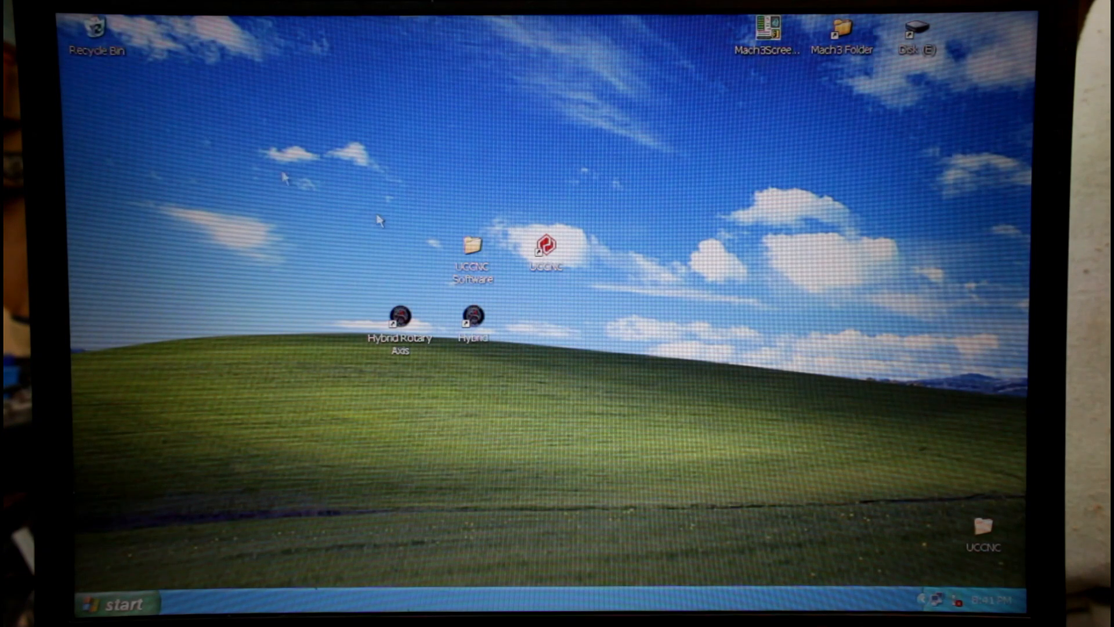
left_click_drag(546, 248, 550, 307)
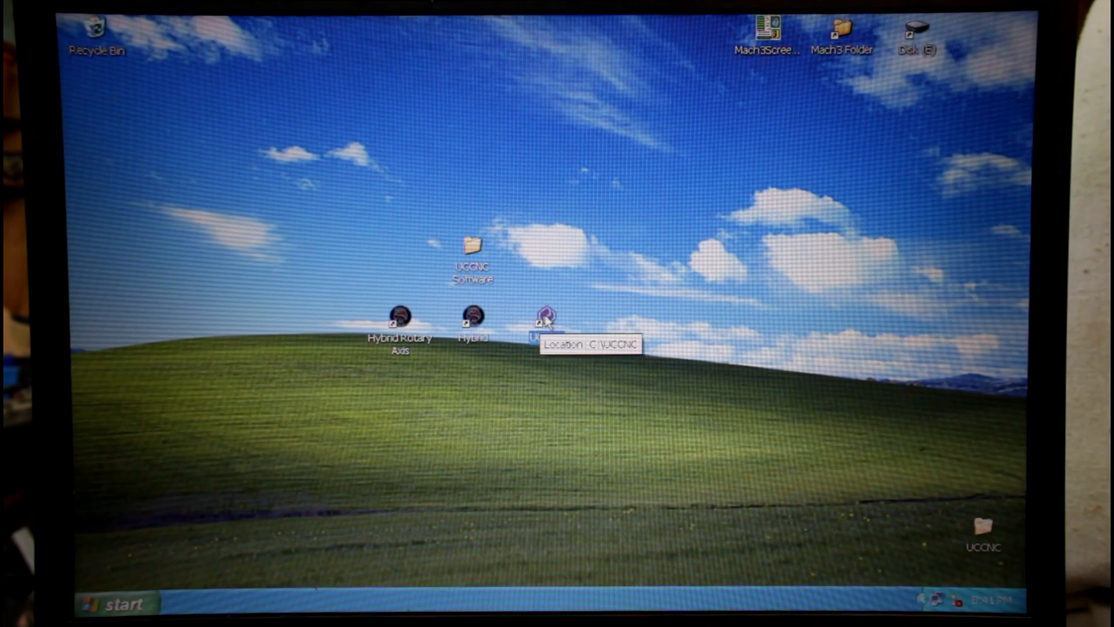
double_click(545, 315)
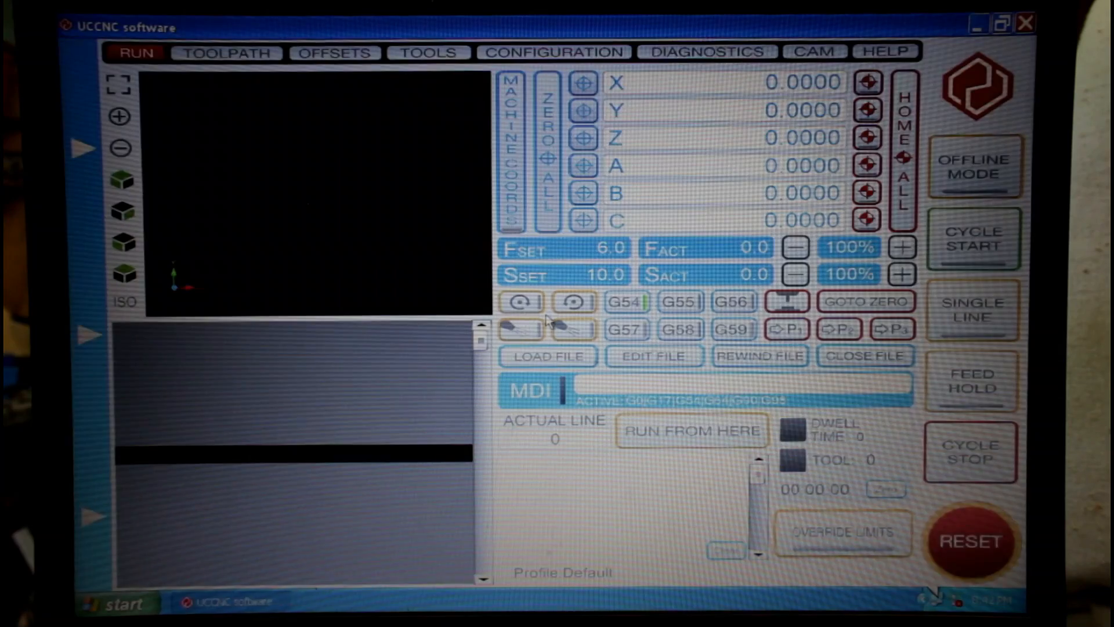
left_click(970, 540)
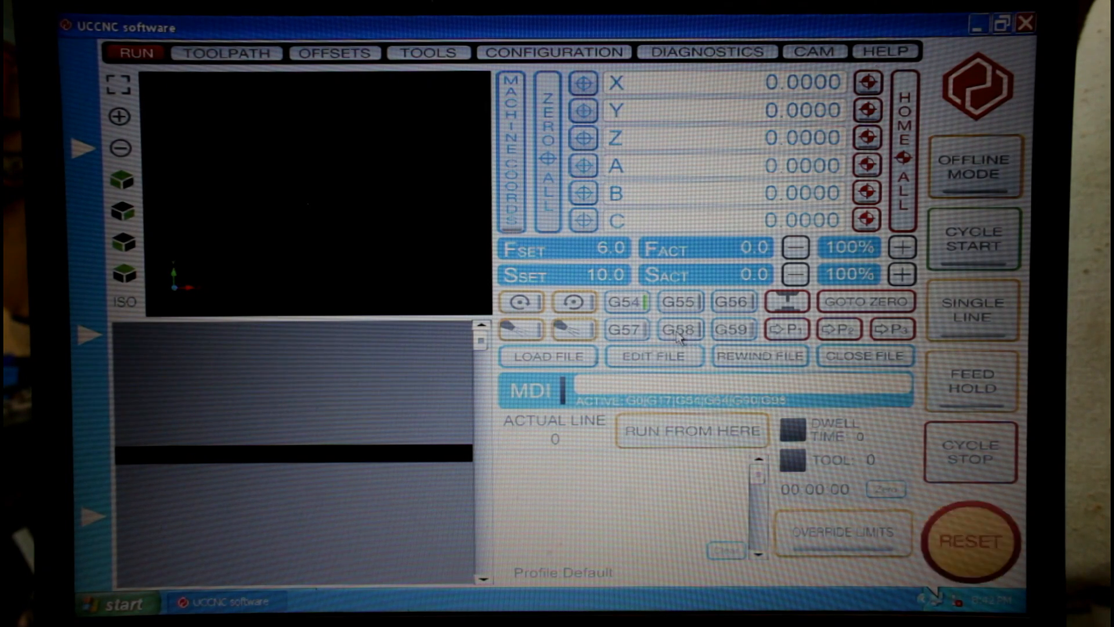
left_click(973, 542)
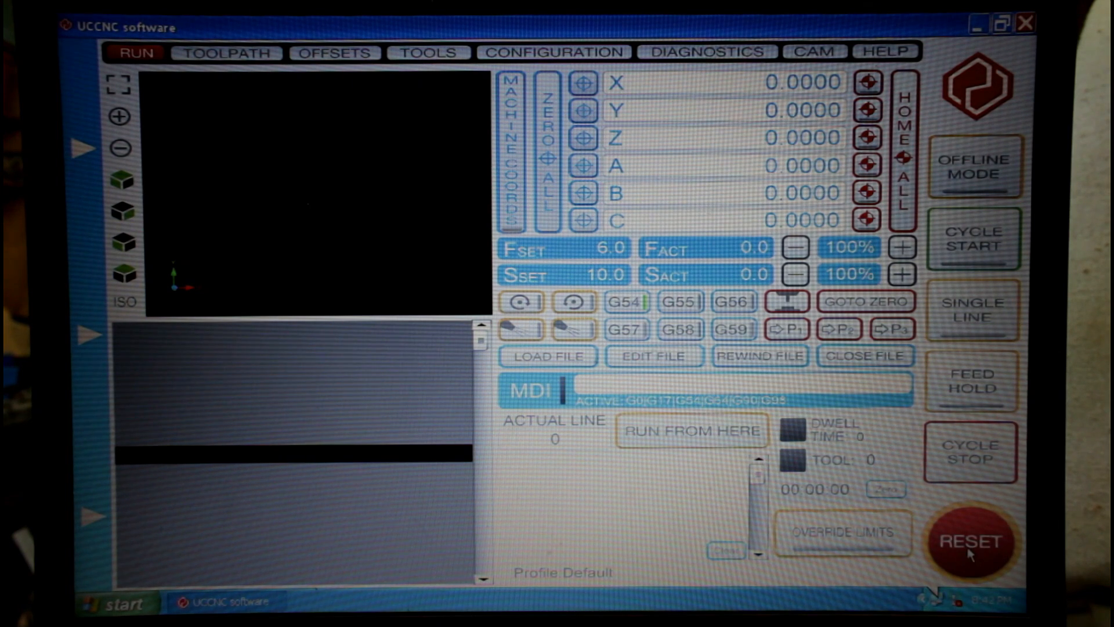
mouse_move(760, 188)
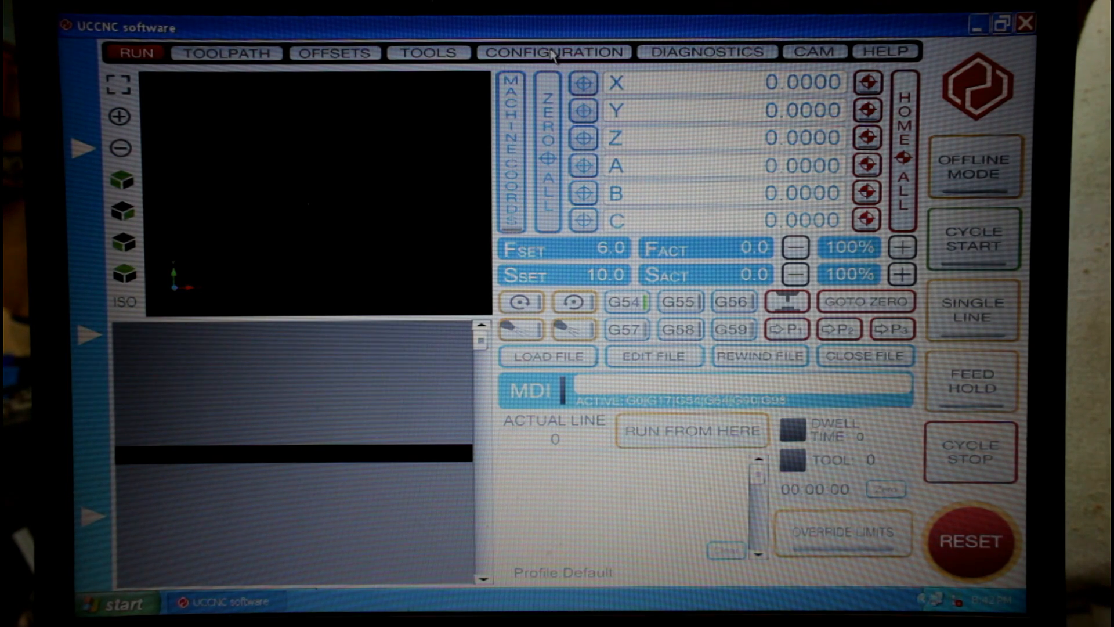
left_click(556, 51)
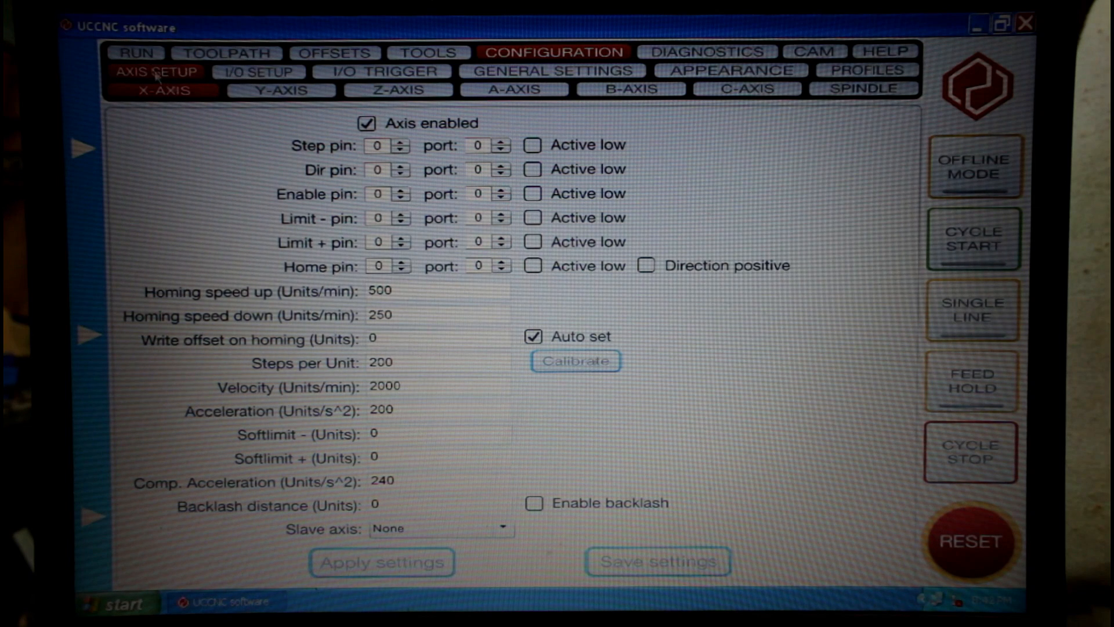
left_click(397, 89)
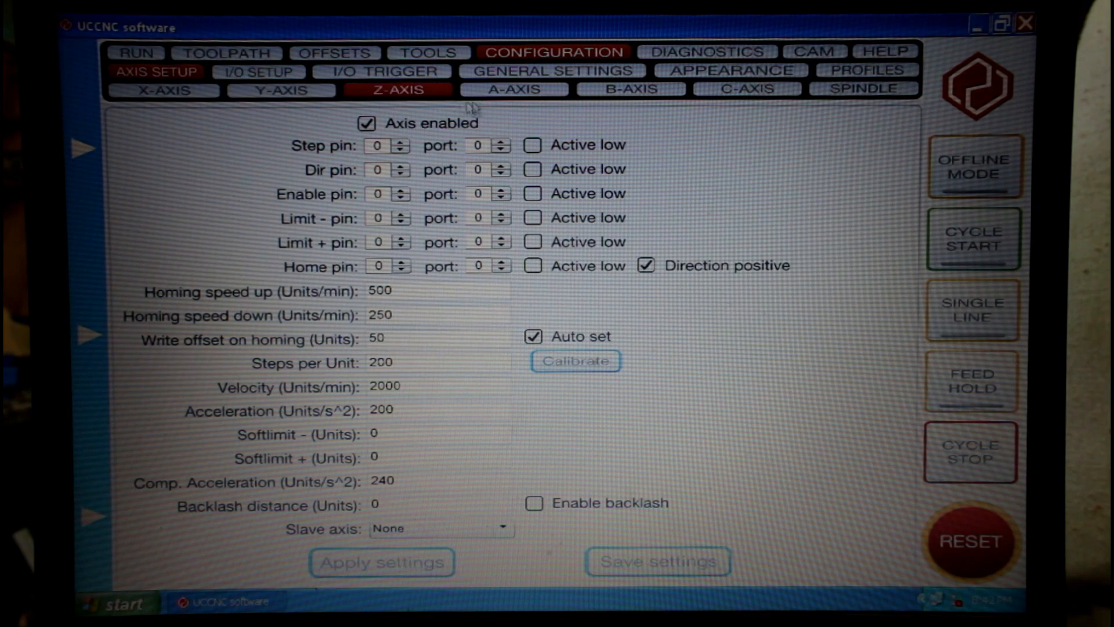
left_click(511, 90)
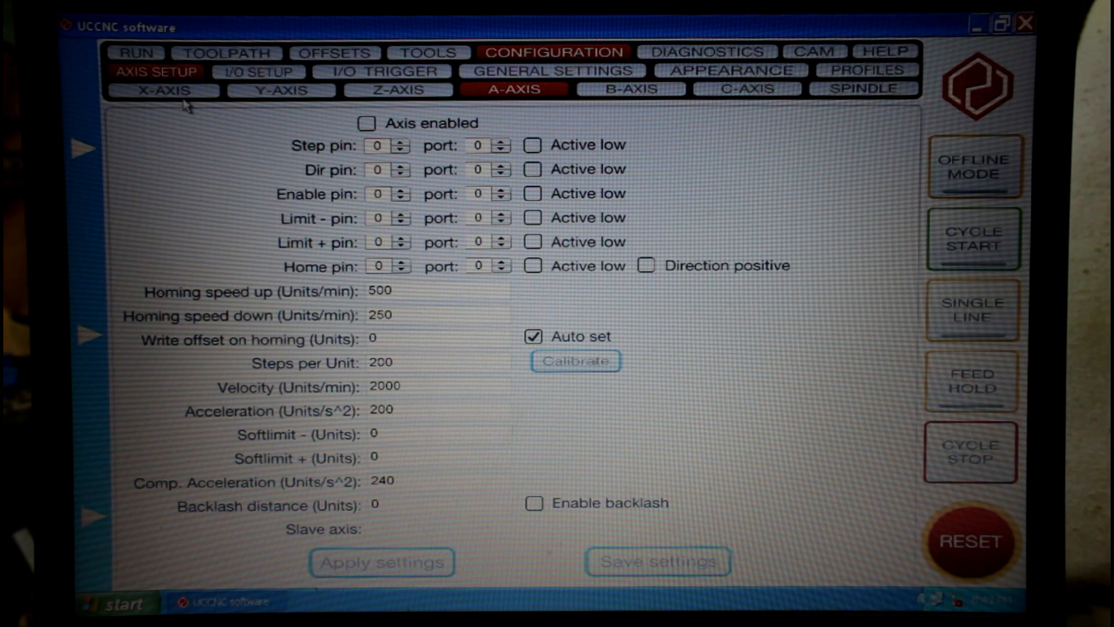
left_click(162, 89)
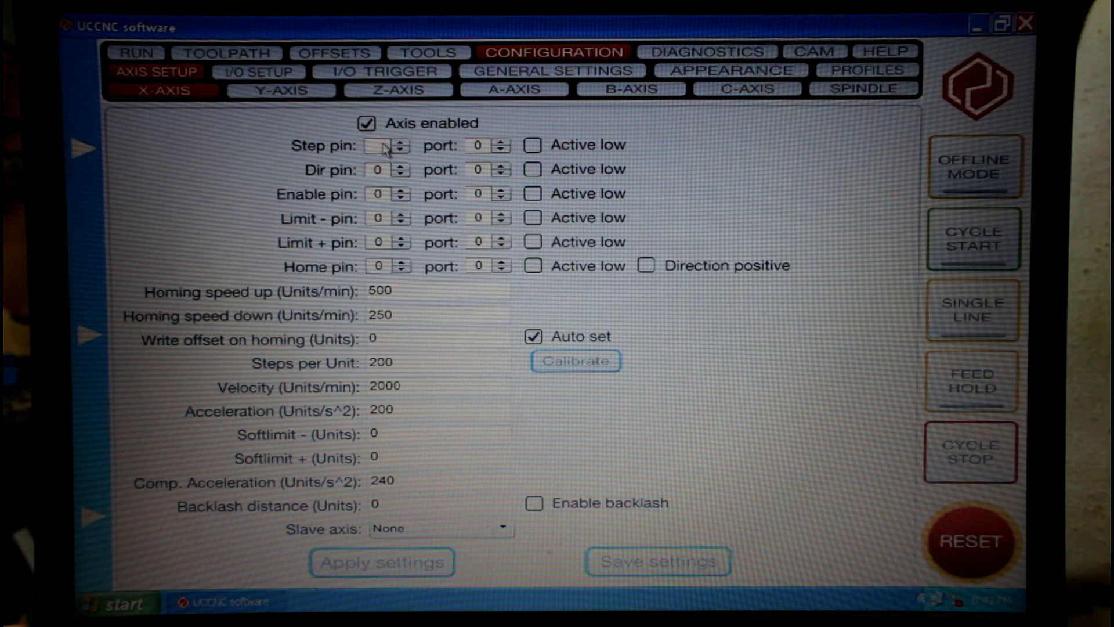
Assign X axis step to pin 2 and direction to pin 3, both on port 2
type("2")
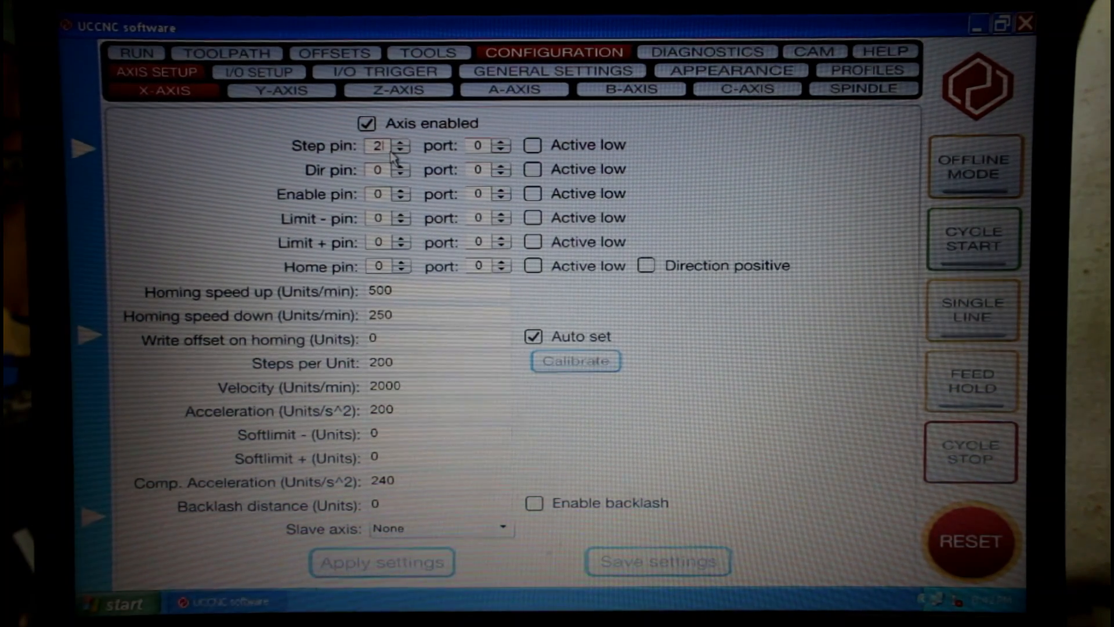
mouse_move(388, 178)
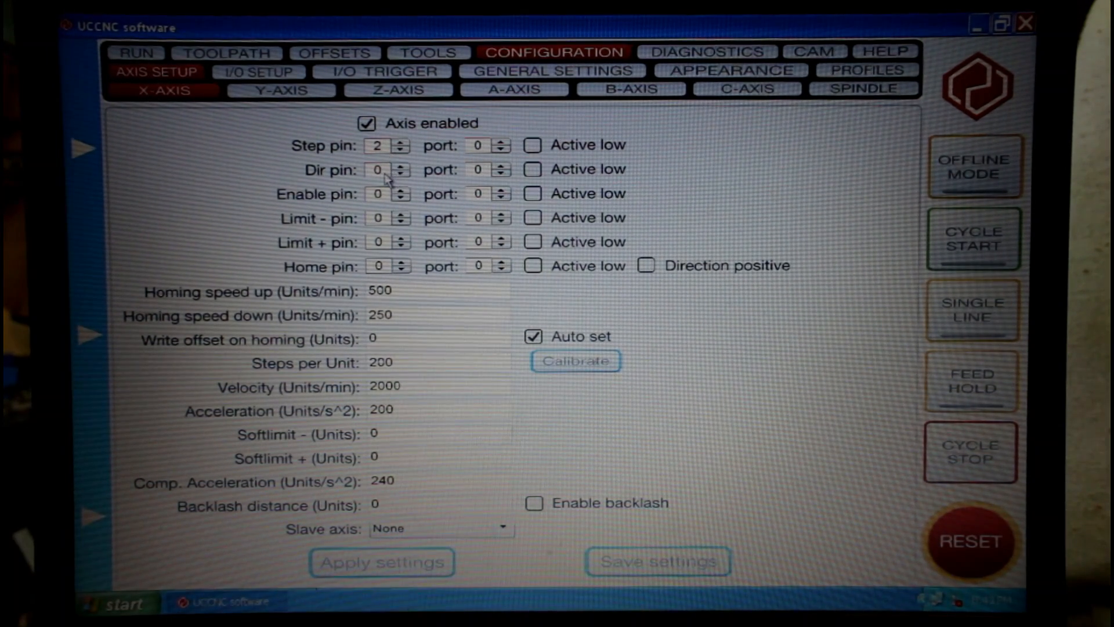
left_click(406, 164)
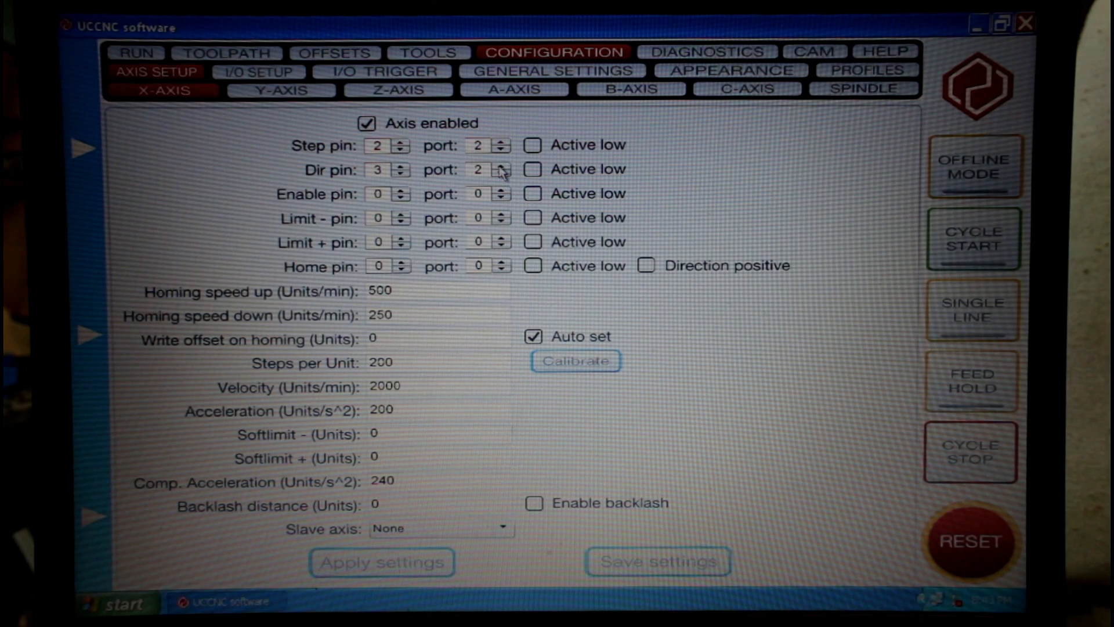
mouse_move(381, 155)
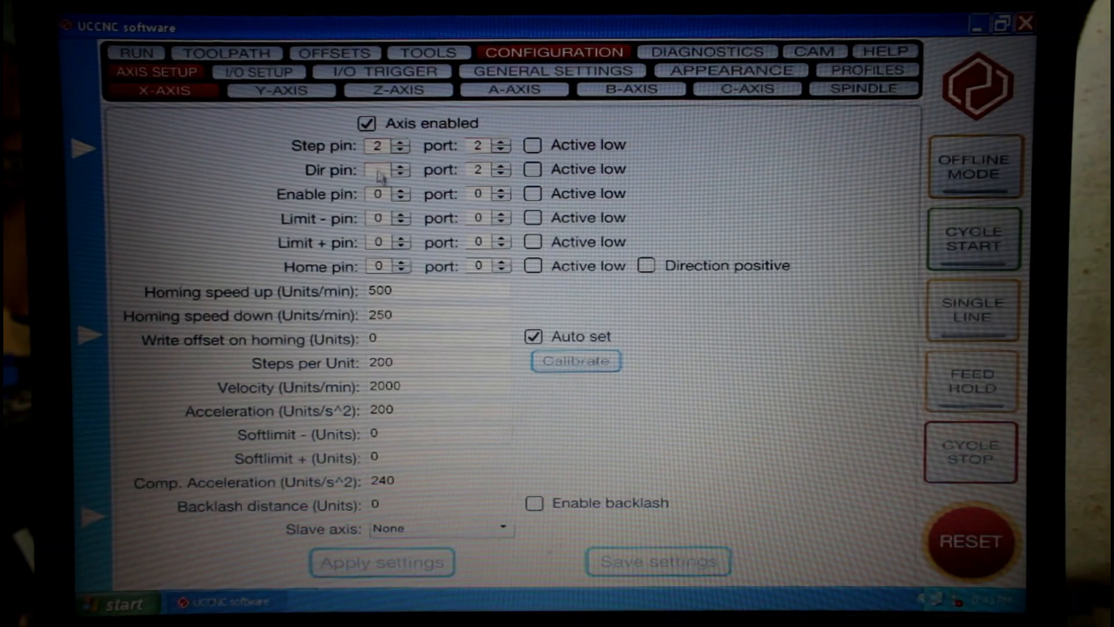
left_click(406, 164)
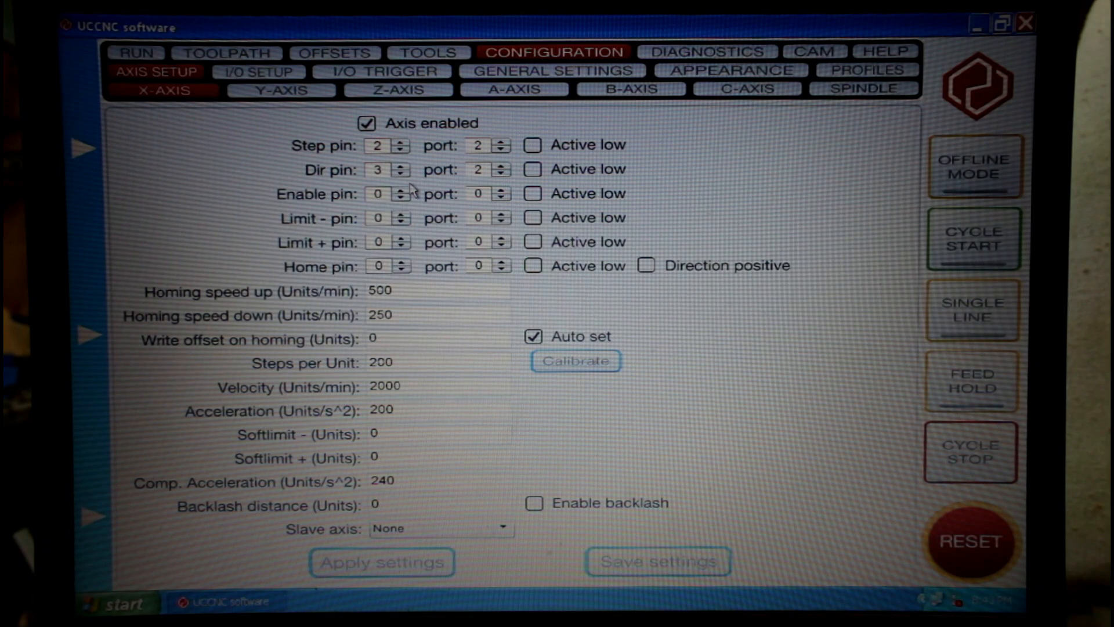
mouse_move(416, 178)
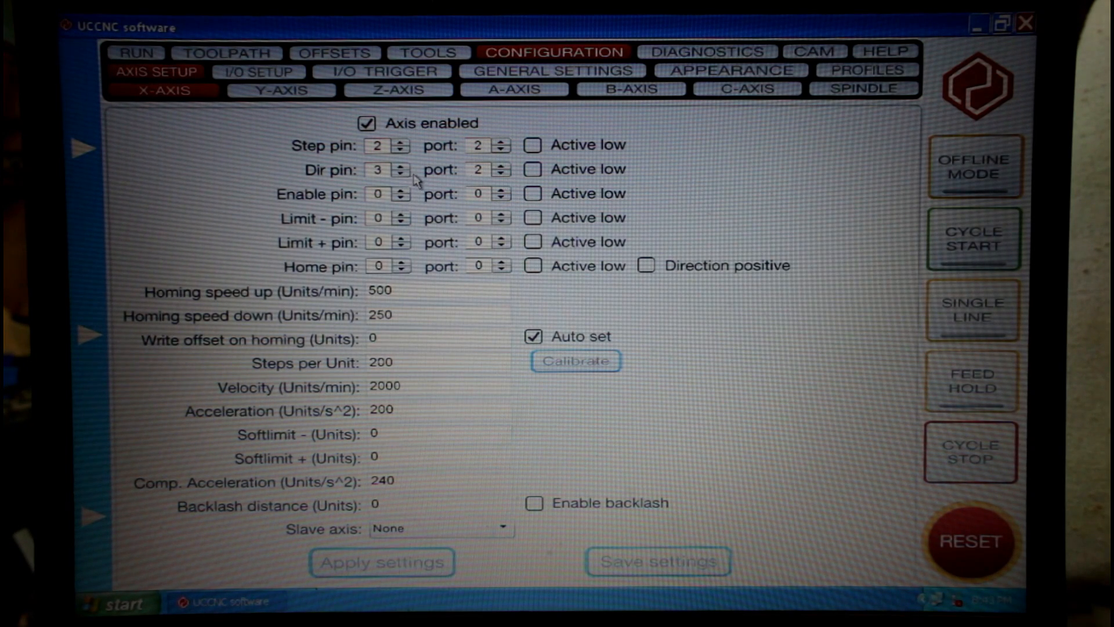
mouse_move(387, 201)
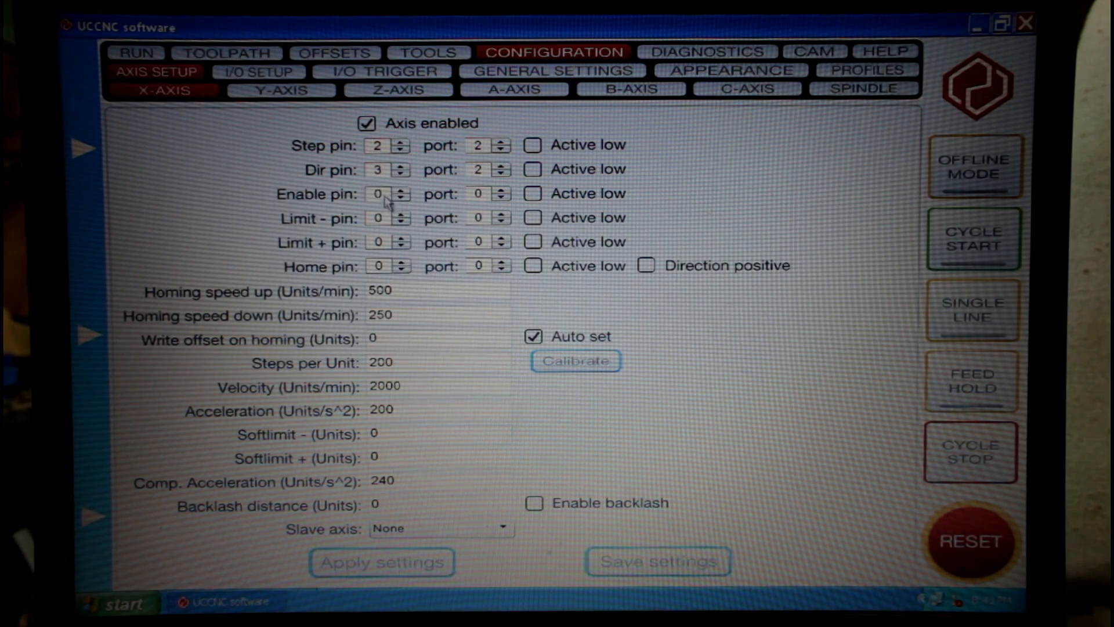
mouse_move(432, 185)
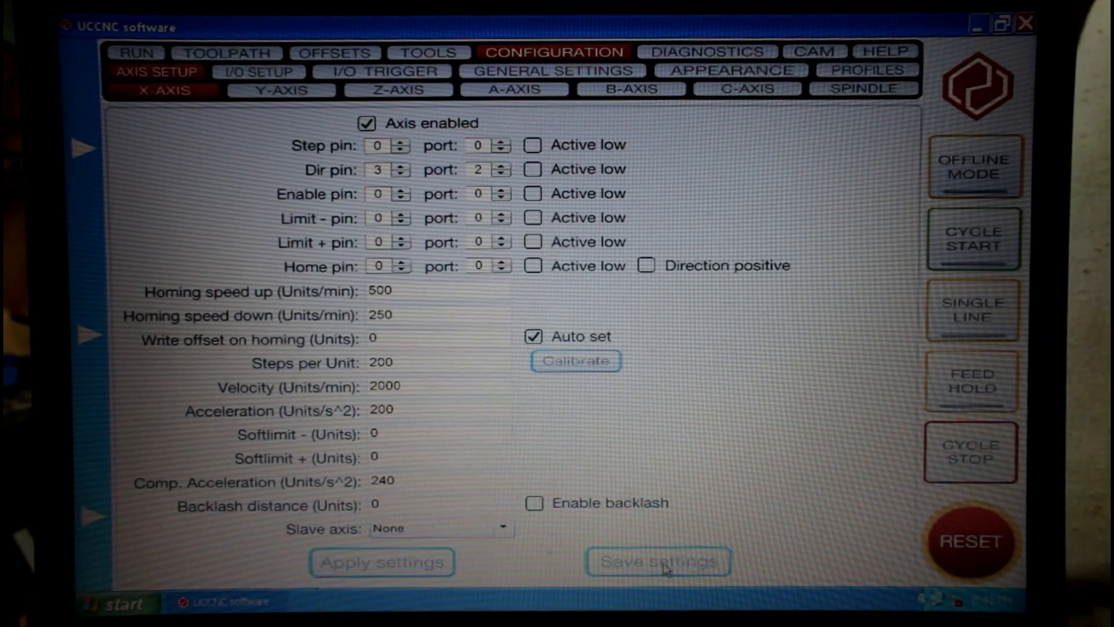
mouse_move(362, 155)
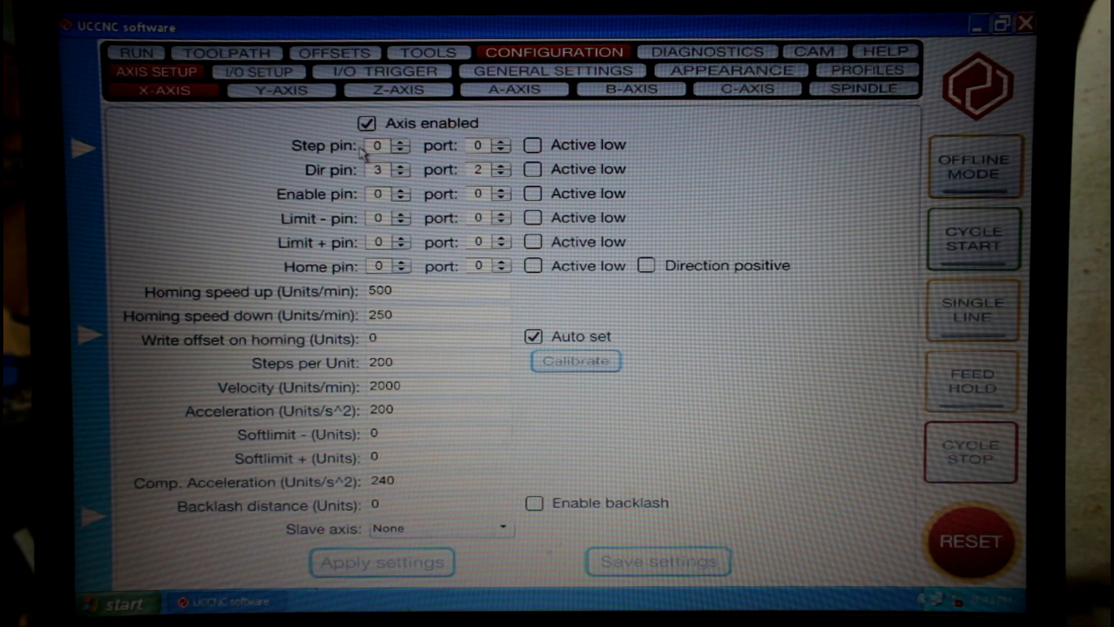
mouse_move(482, 154)
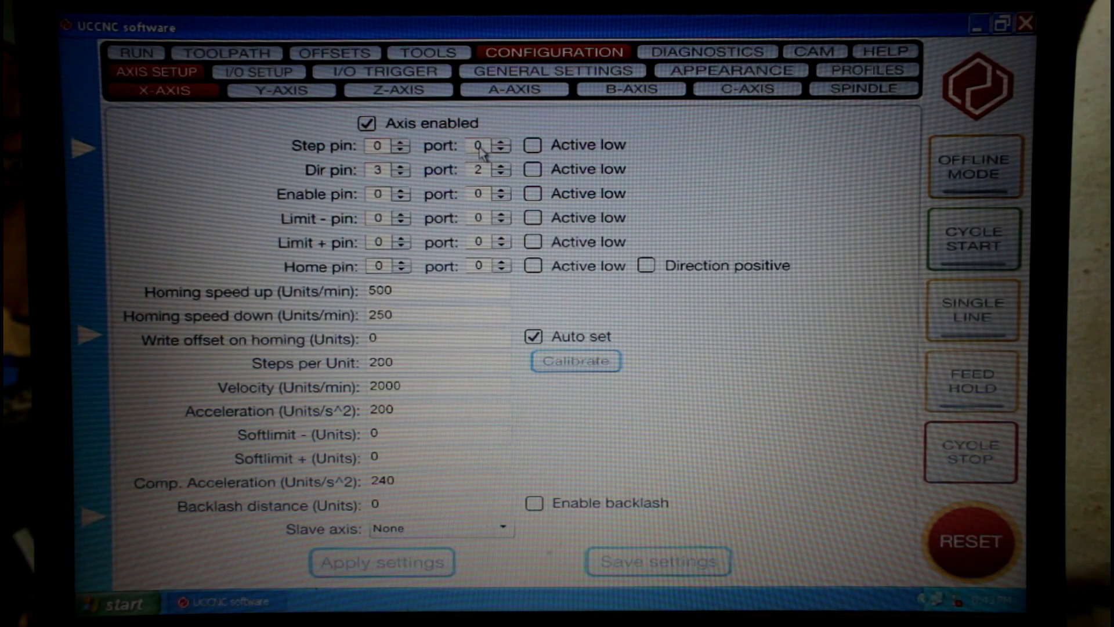
Restore the X axis step pin's port to 2
left_click(503, 140)
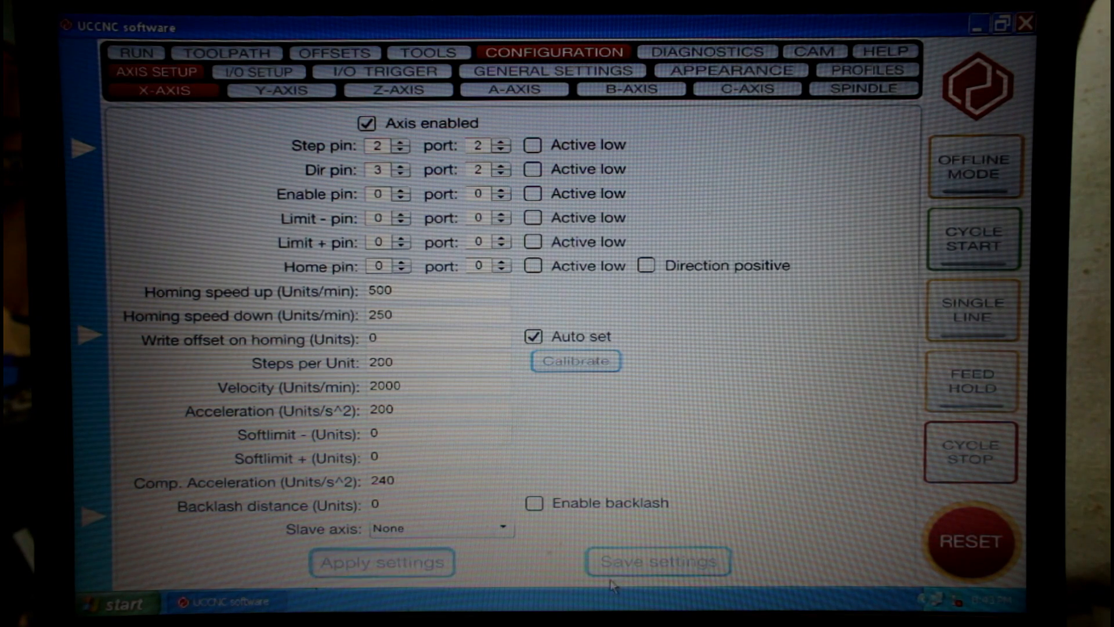
mouse_move(483, 170)
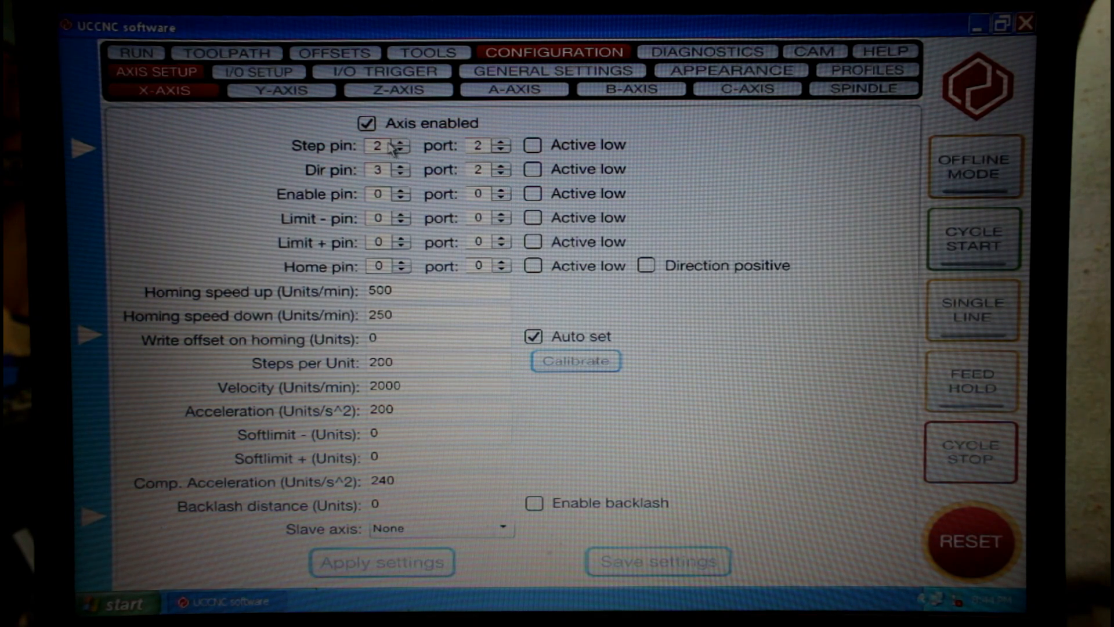
mouse_move(351, 173)
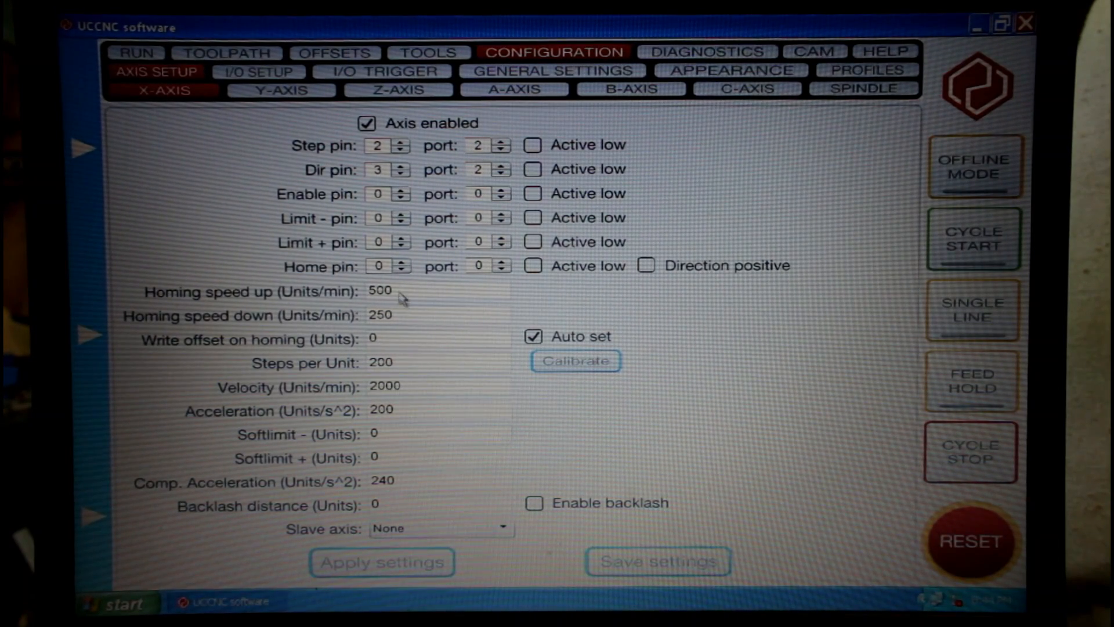
mouse_move(418, 452)
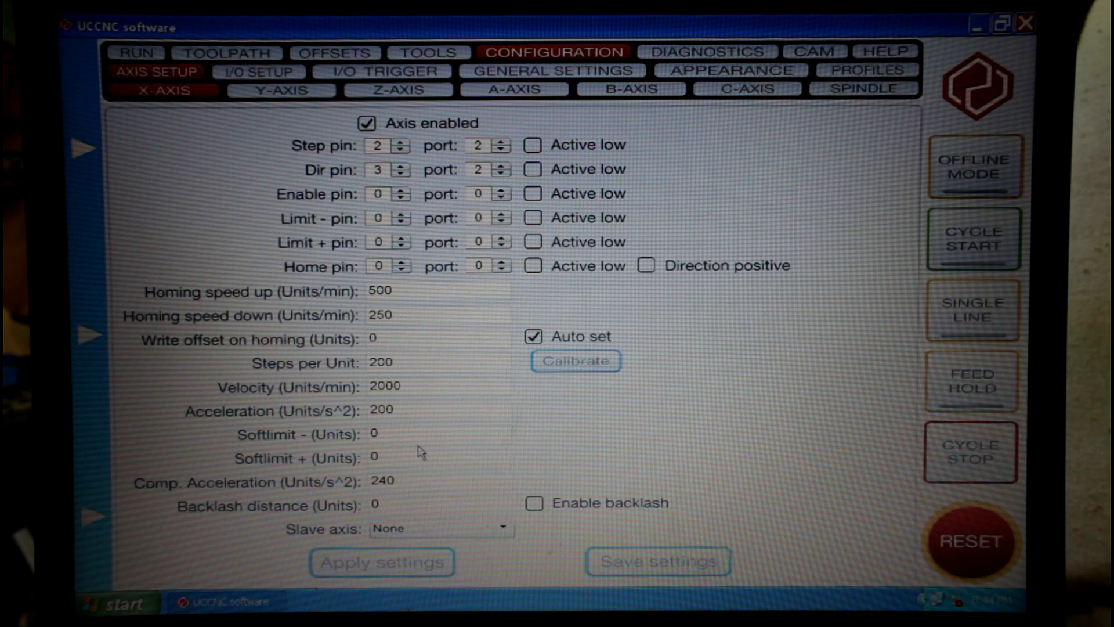
mouse_move(454, 348)
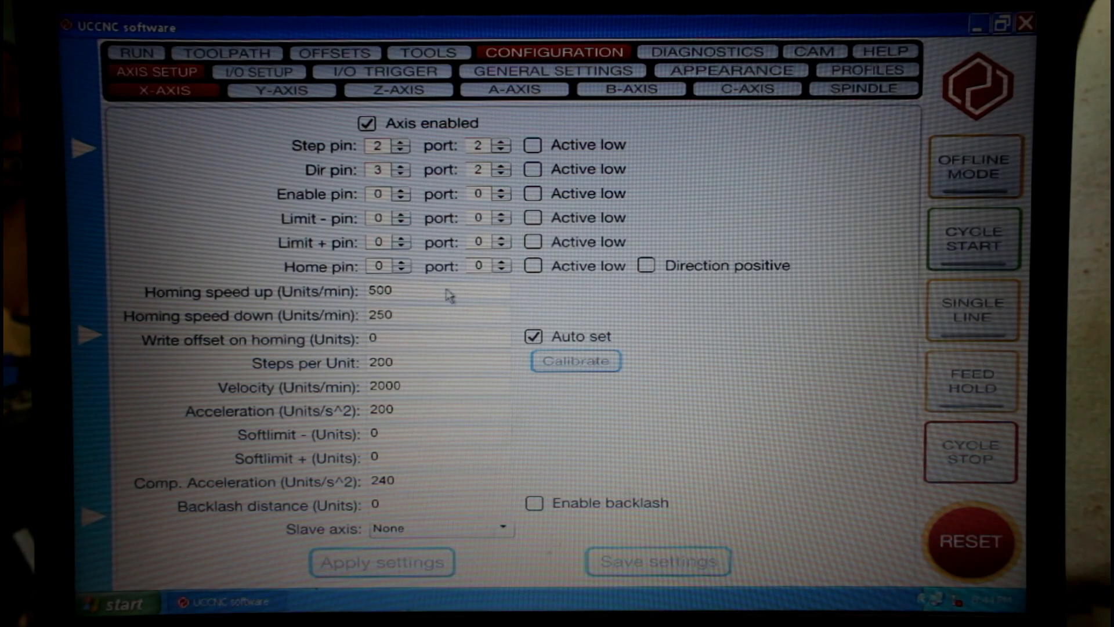
mouse_move(298, 142)
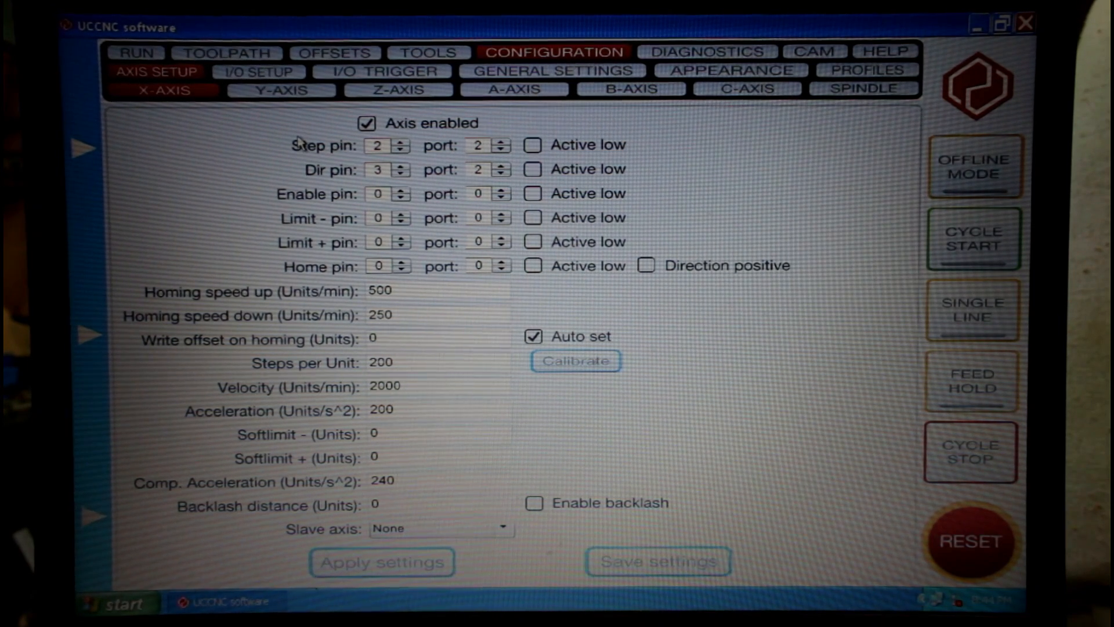
mouse_move(301, 135)
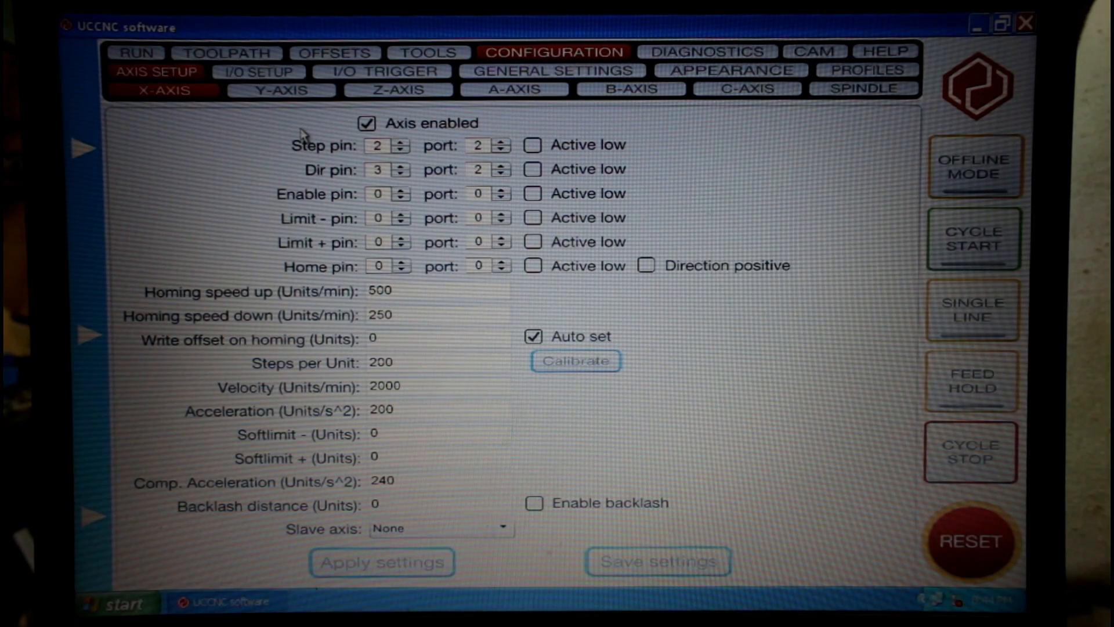
mouse_move(864, 77)
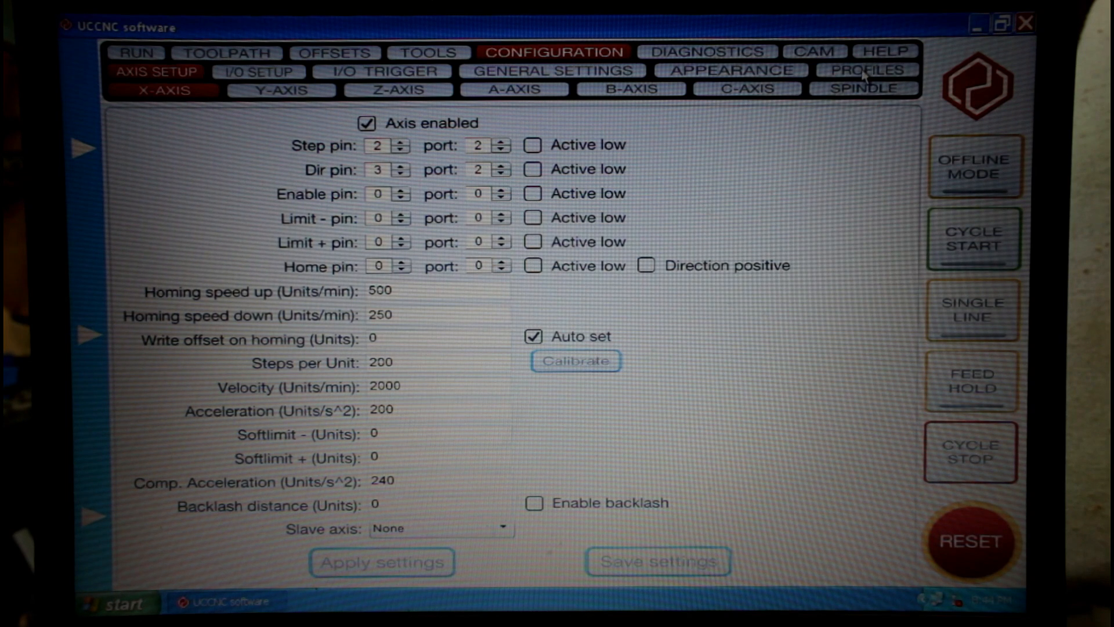
Import the Mach3 Hybrid.xml profile into the configuration and acknowledge the loaded-settings notice
left_click(864, 70)
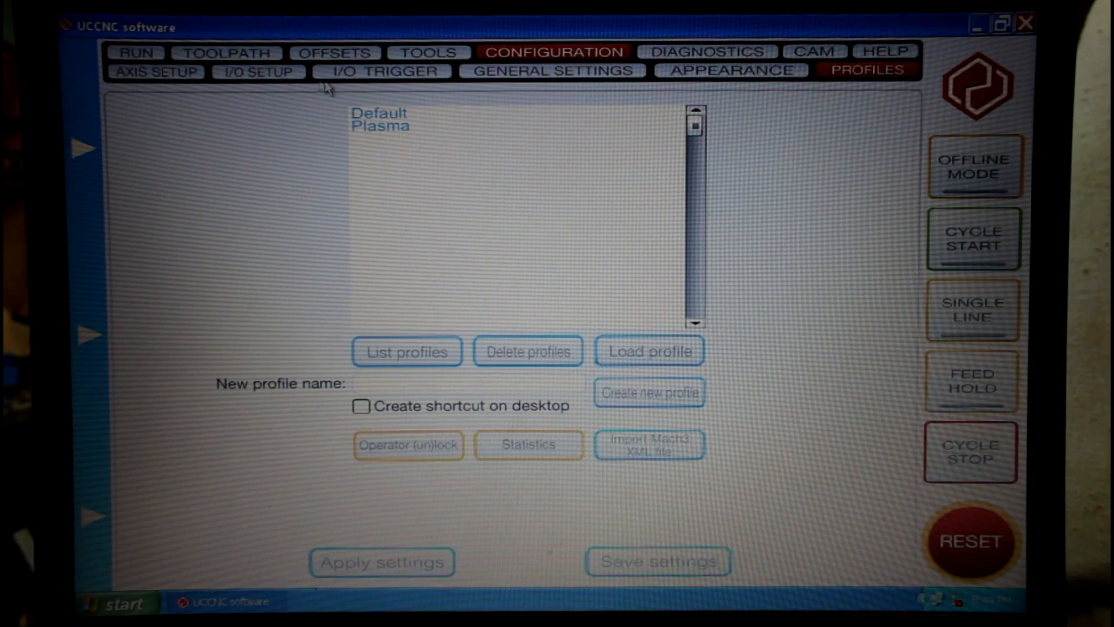
mouse_move(483, 244)
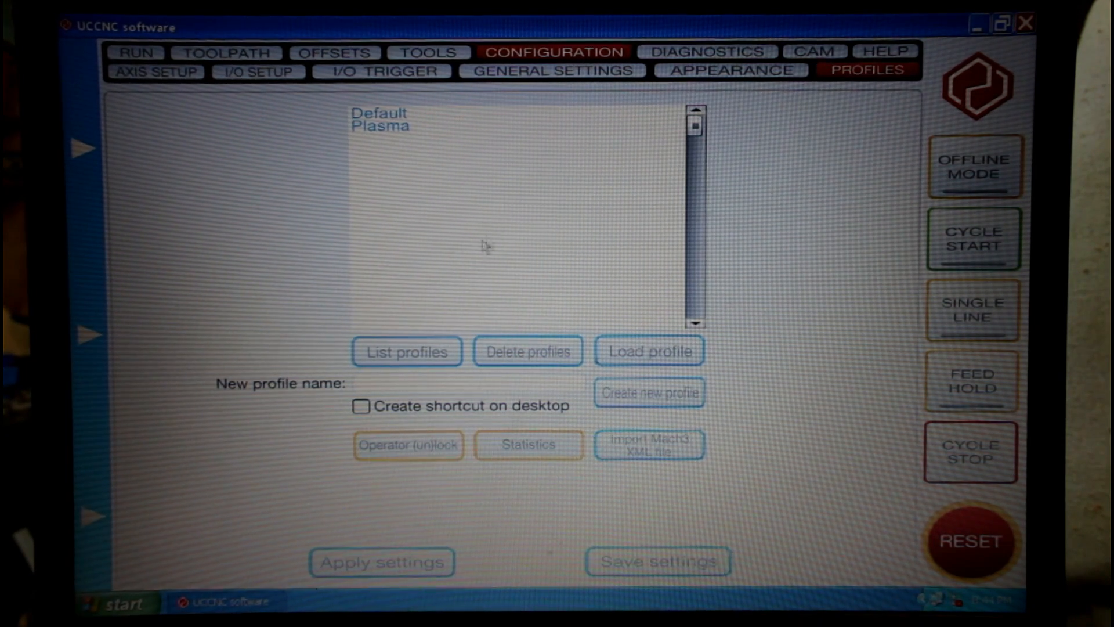
mouse_move(654, 455)
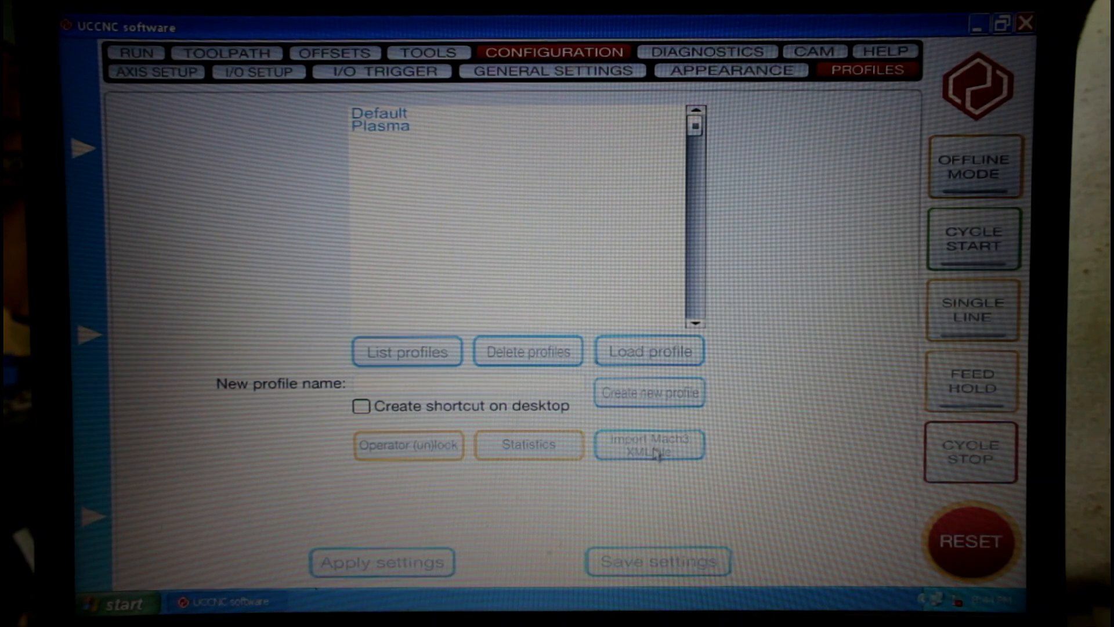
mouse_move(651, 448)
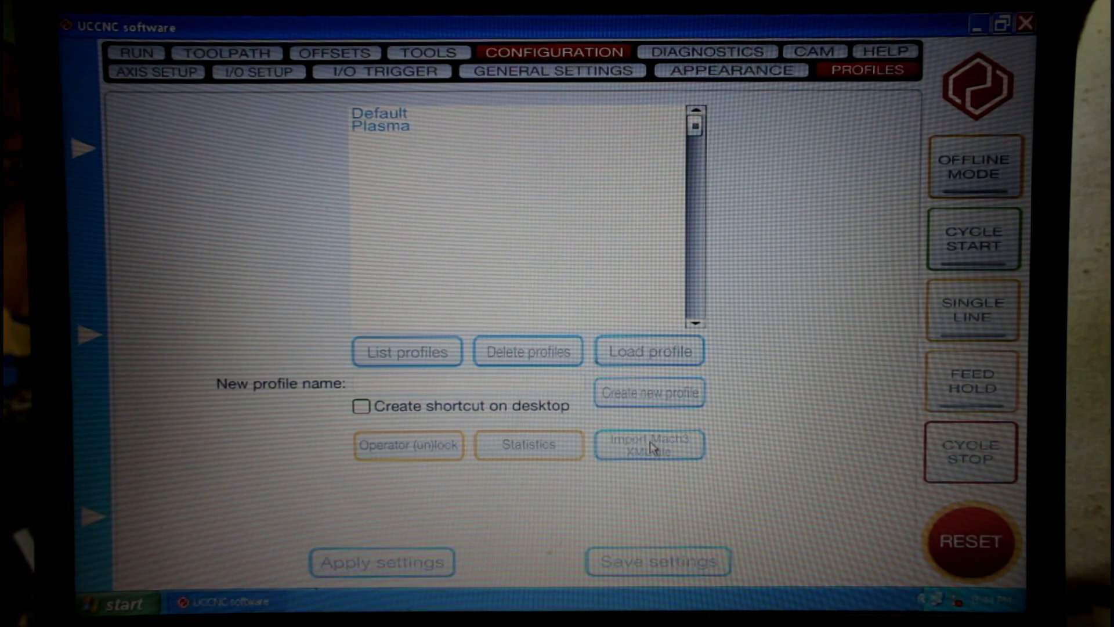
left_click(648, 444)
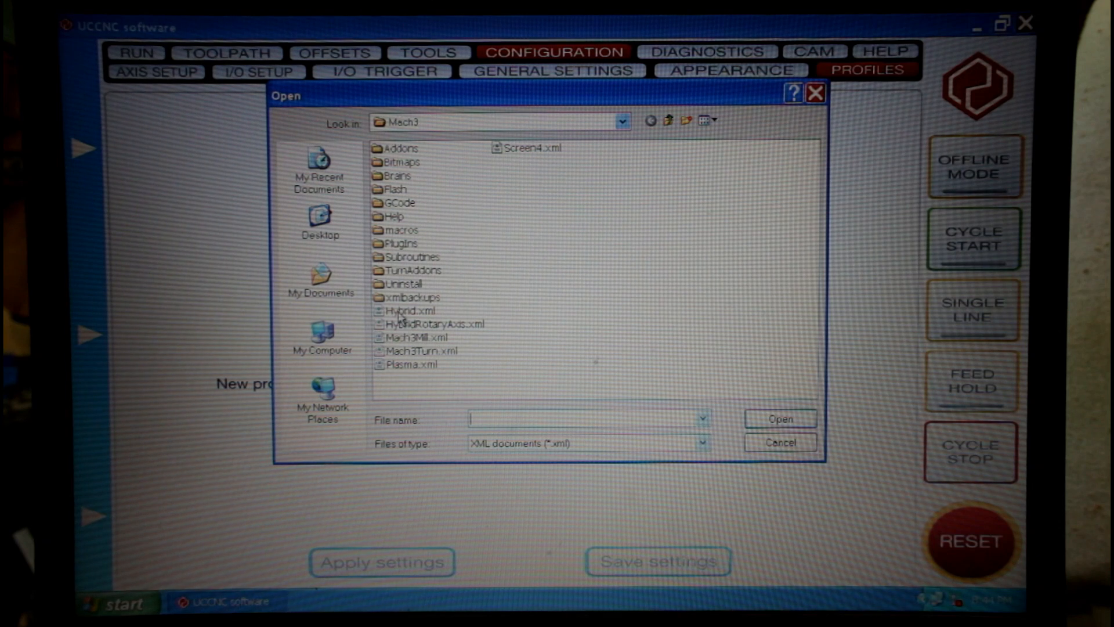
left_click(401, 311)
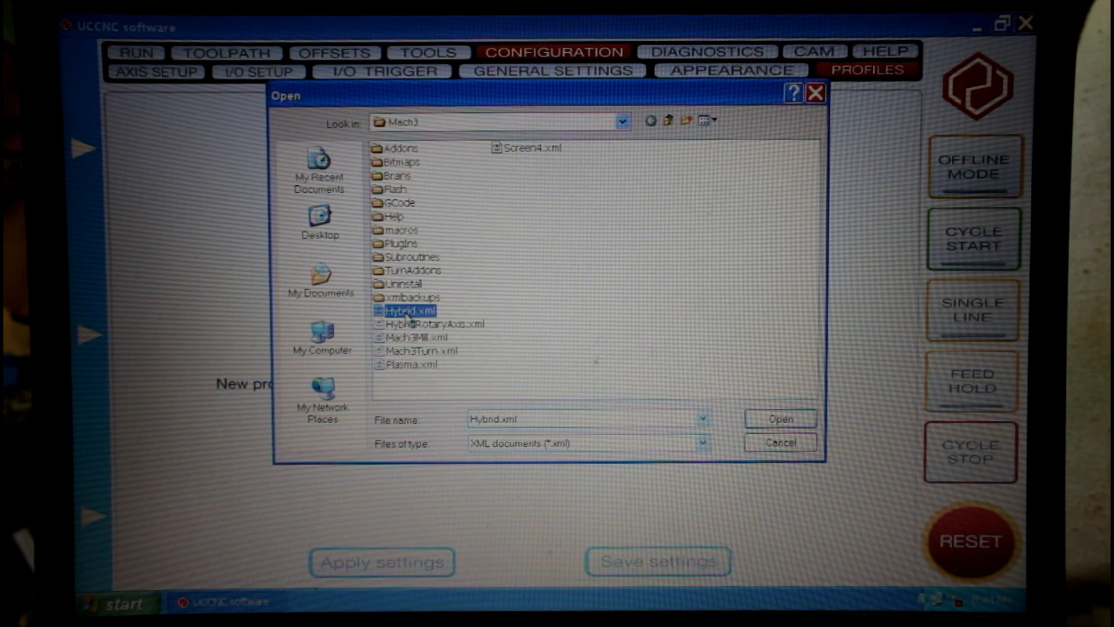
left_click(778, 419)
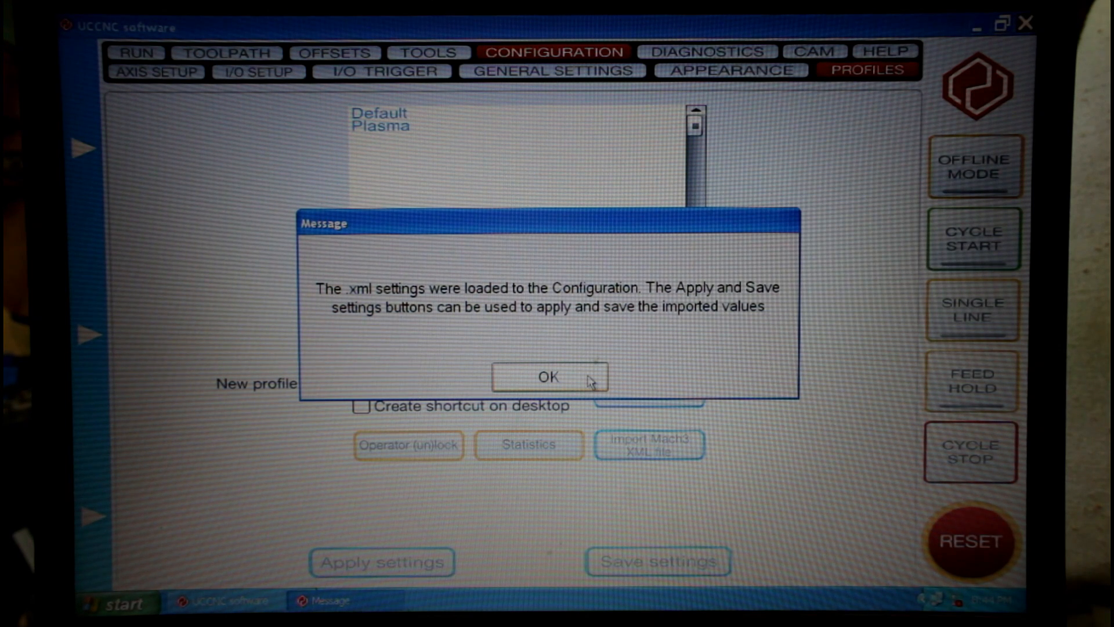
mouse_move(568, 381)
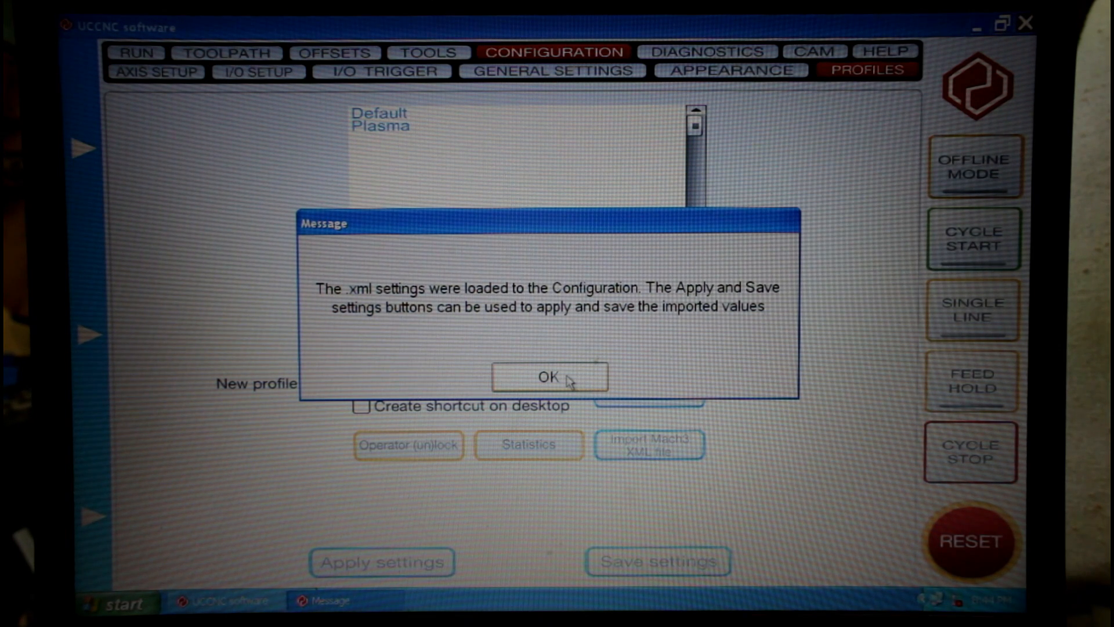
left_click(549, 376)
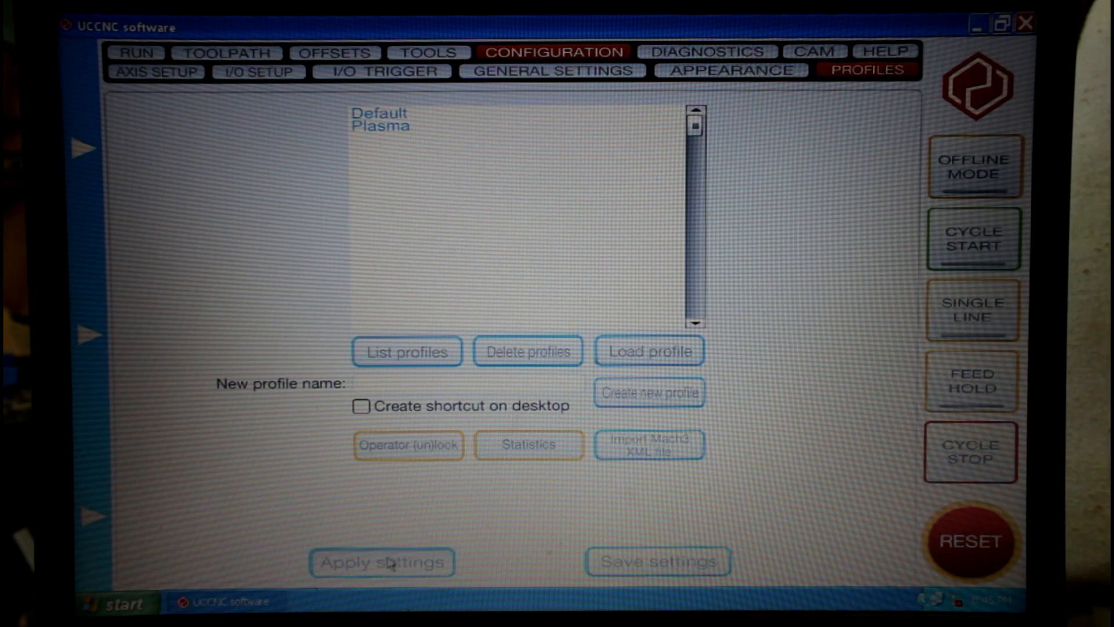
mouse_move(184, 153)
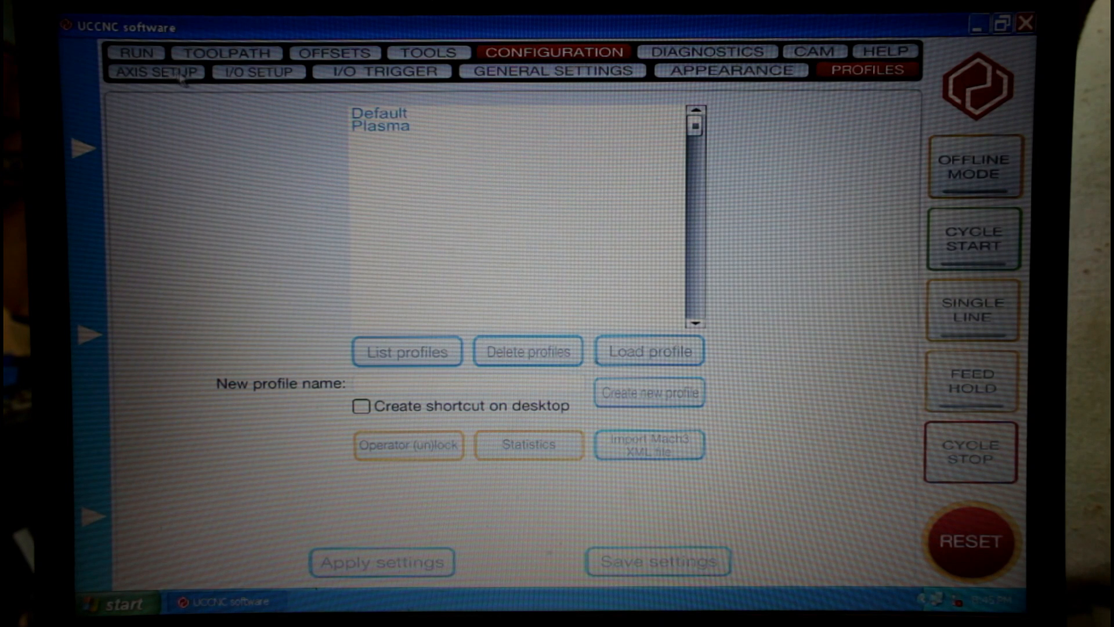
Review the imported Axis Setup for X, Y (pins 4/5), Z (6/7) and A (8/9)
left_click(157, 71)
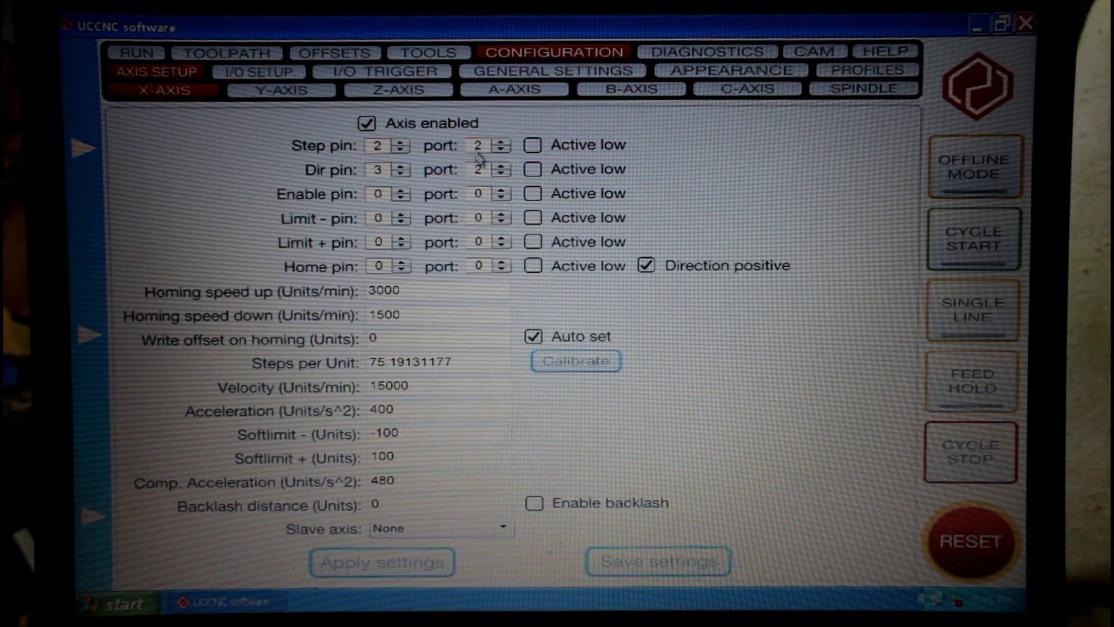
mouse_move(394, 181)
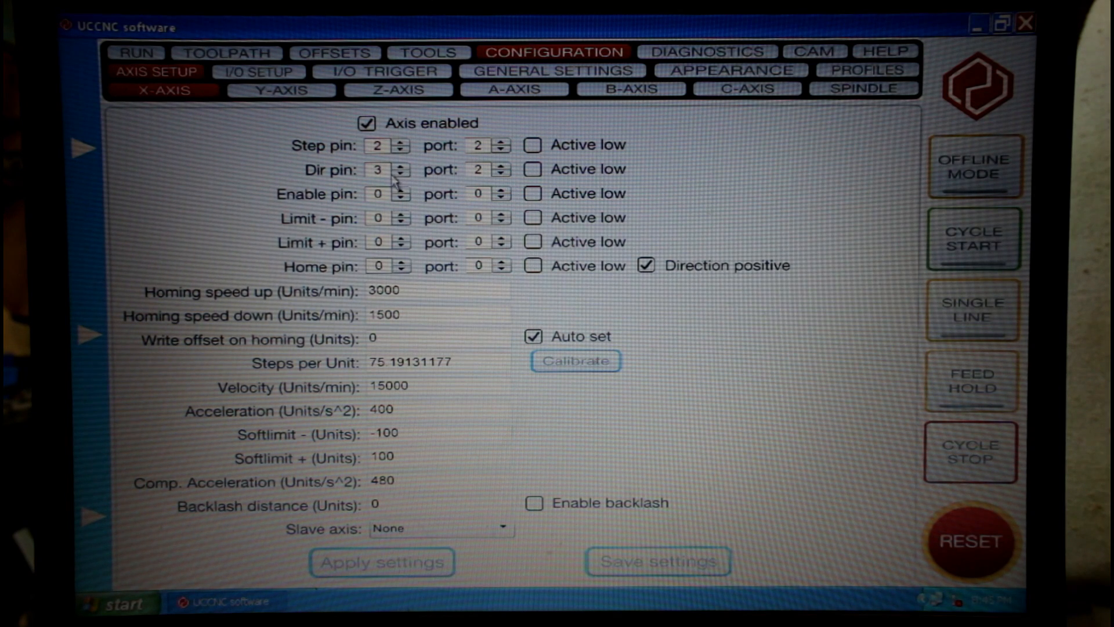
mouse_move(405, 307)
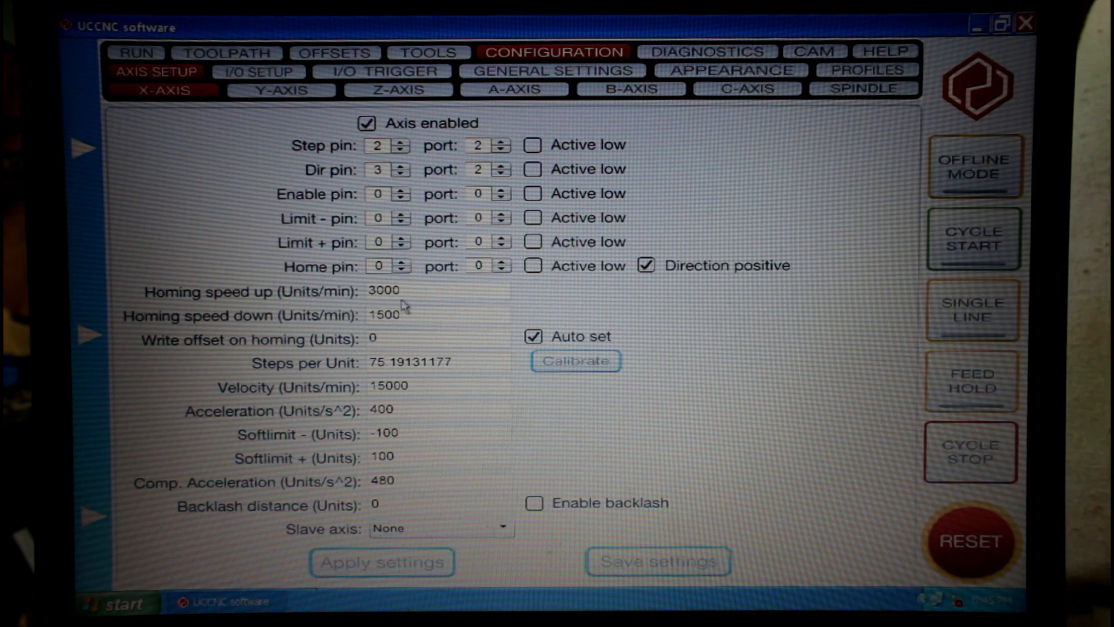
mouse_move(390, 420)
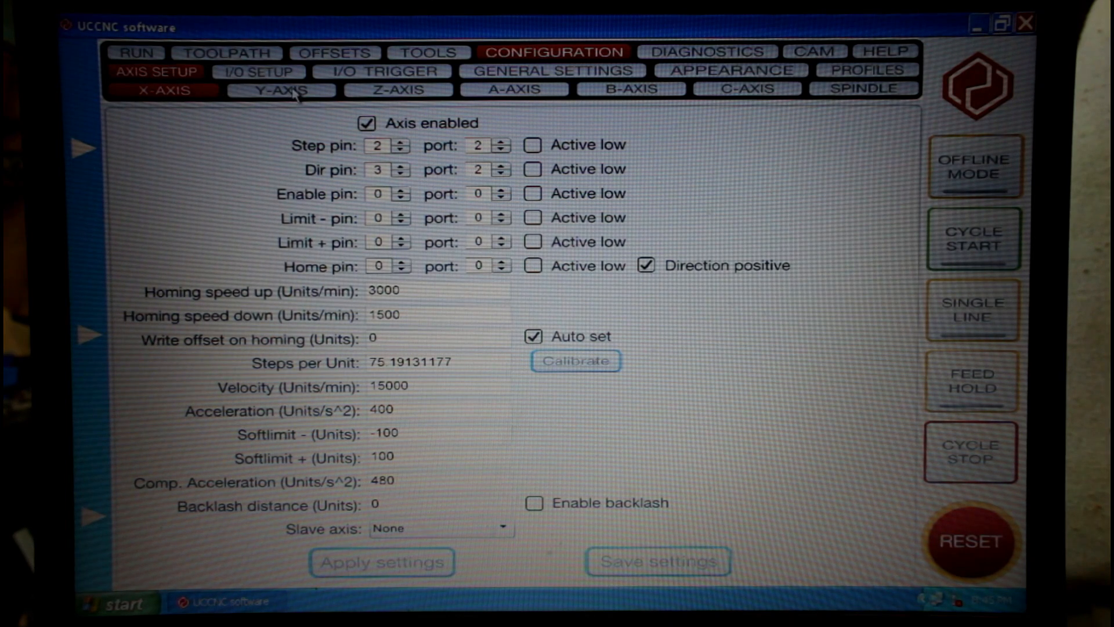
left_click(281, 90)
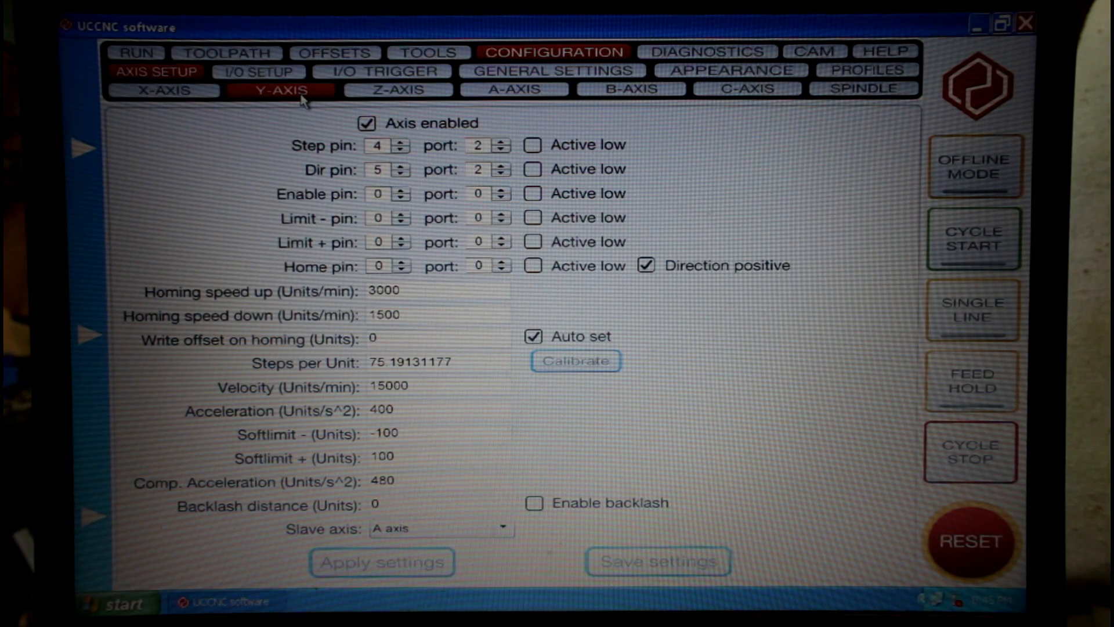
mouse_move(532, 167)
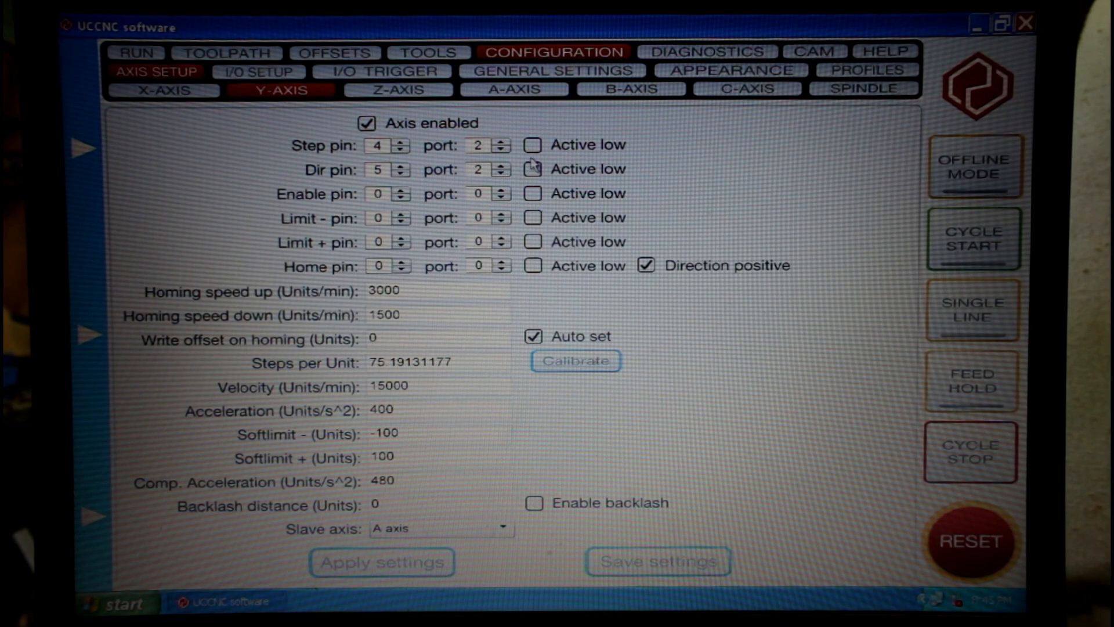
mouse_move(414, 280)
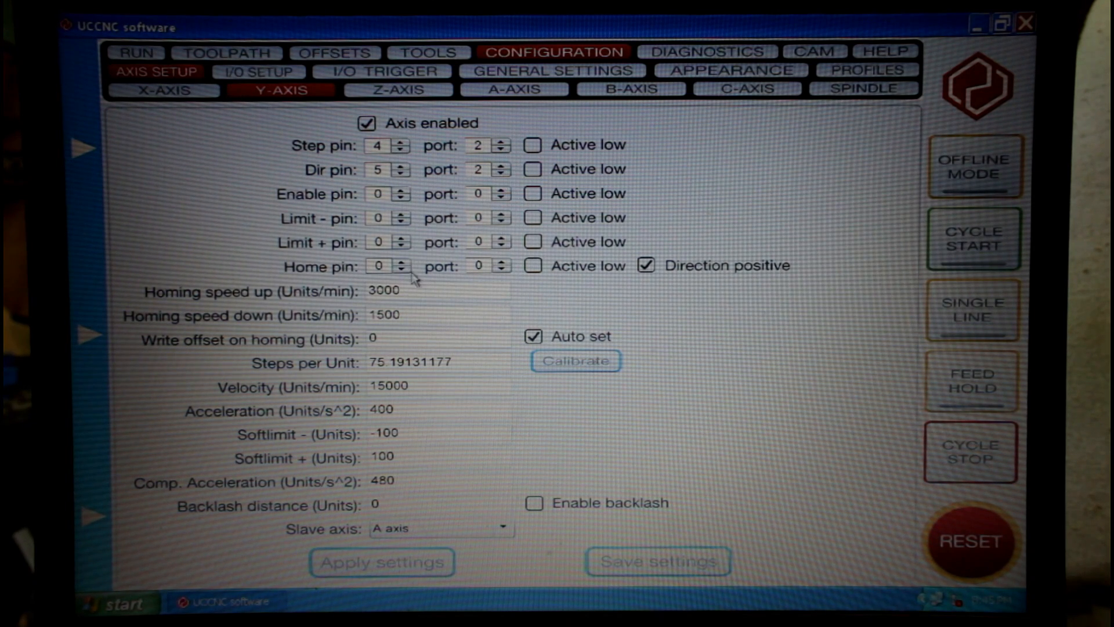
mouse_move(426, 543)
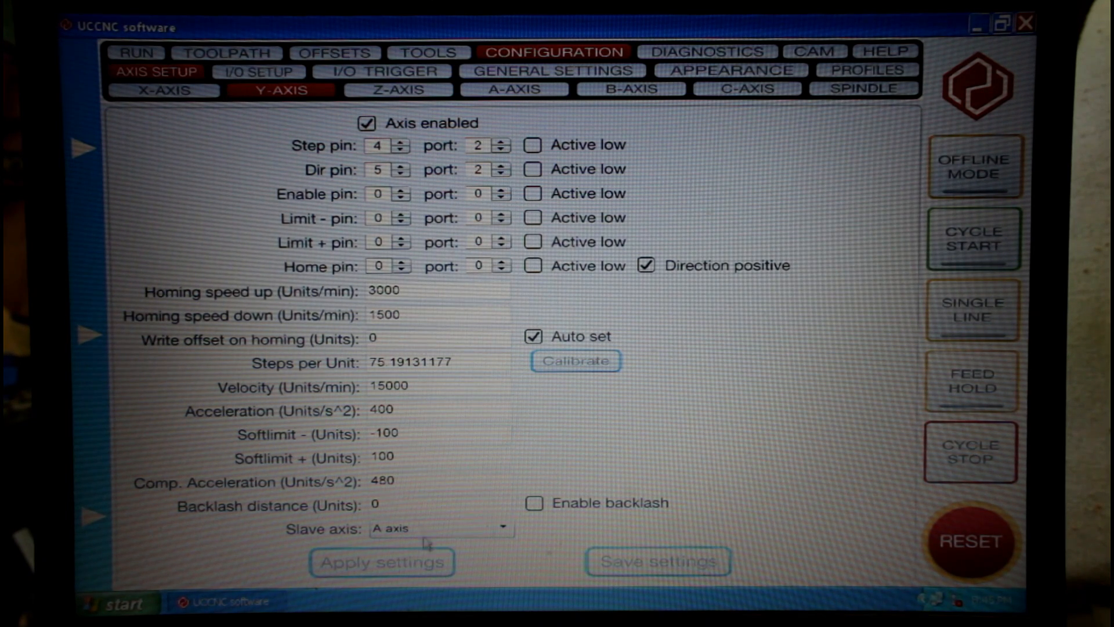
mouse_move(462, 543)
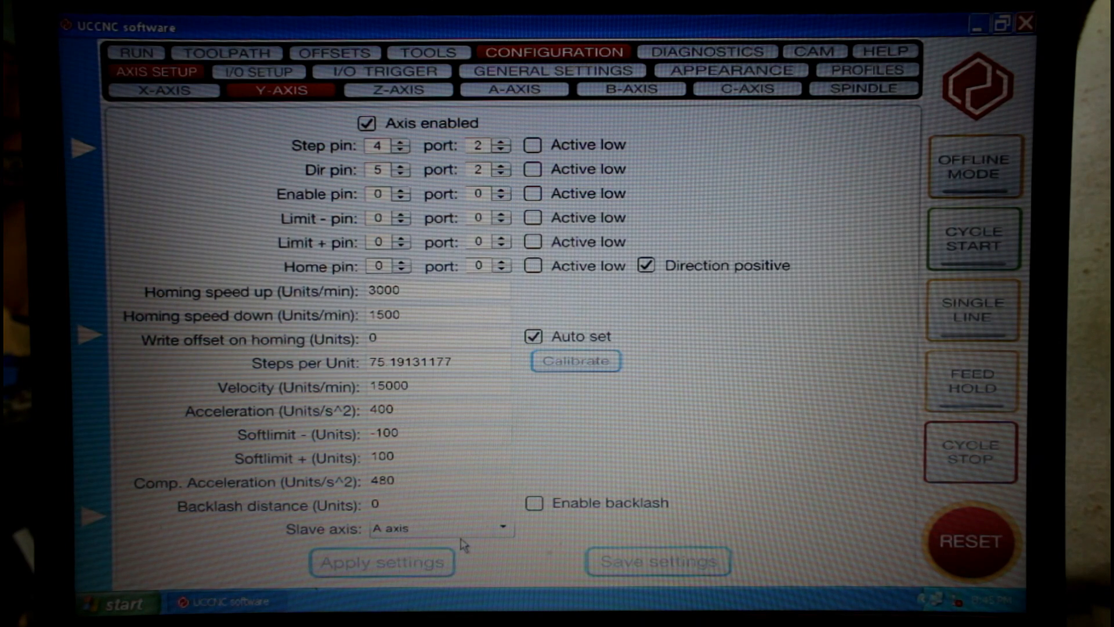
left_click(398, 89)
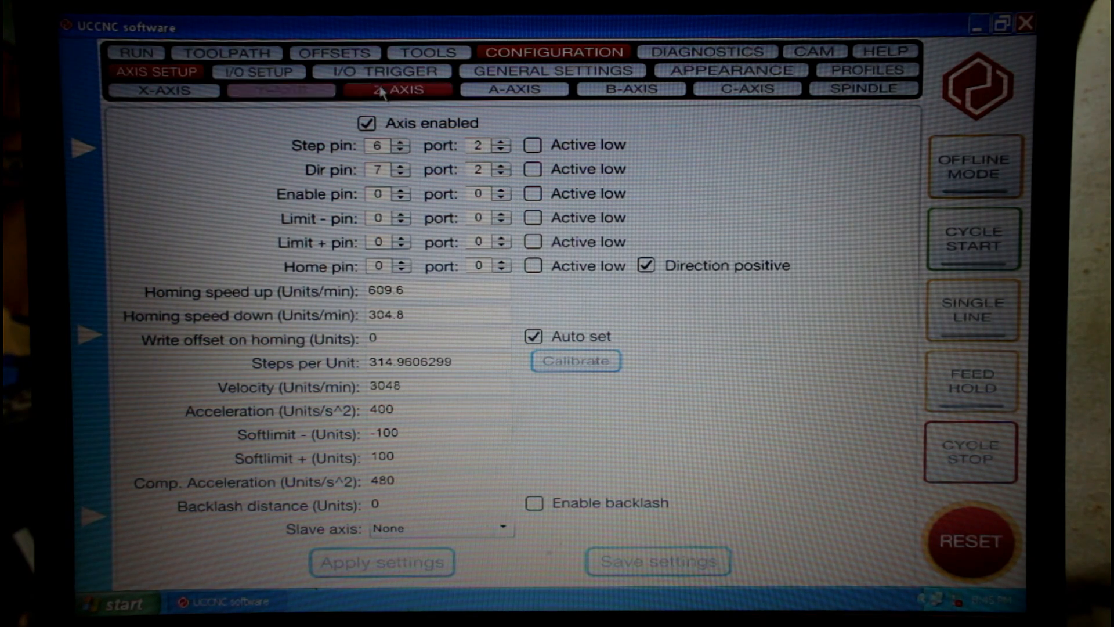
left_click(512, 89)
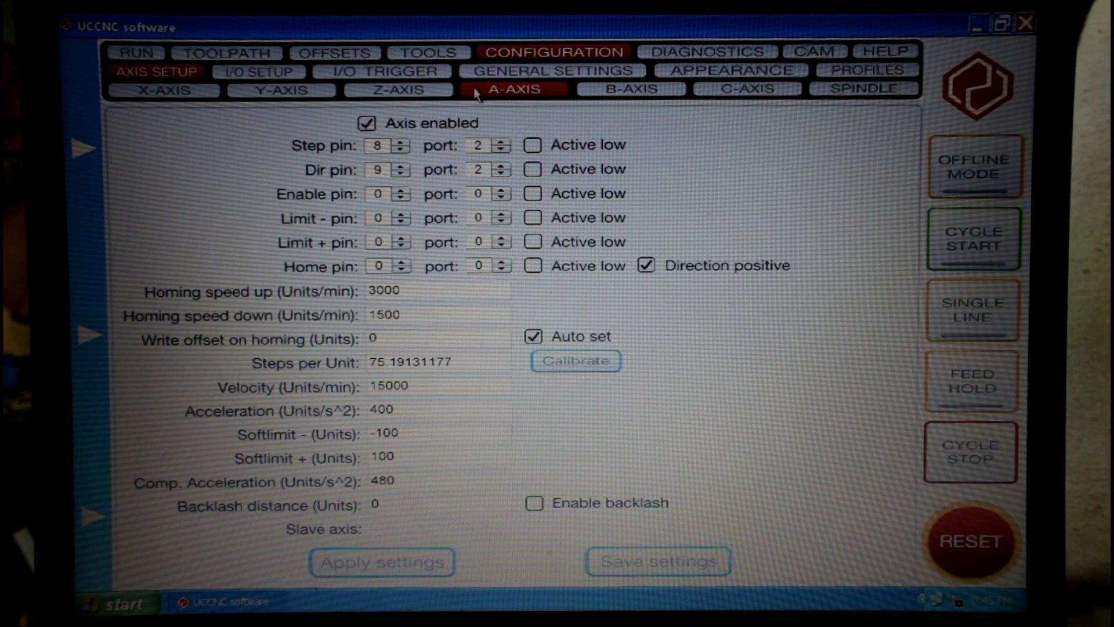
mouse_move(482, 85)
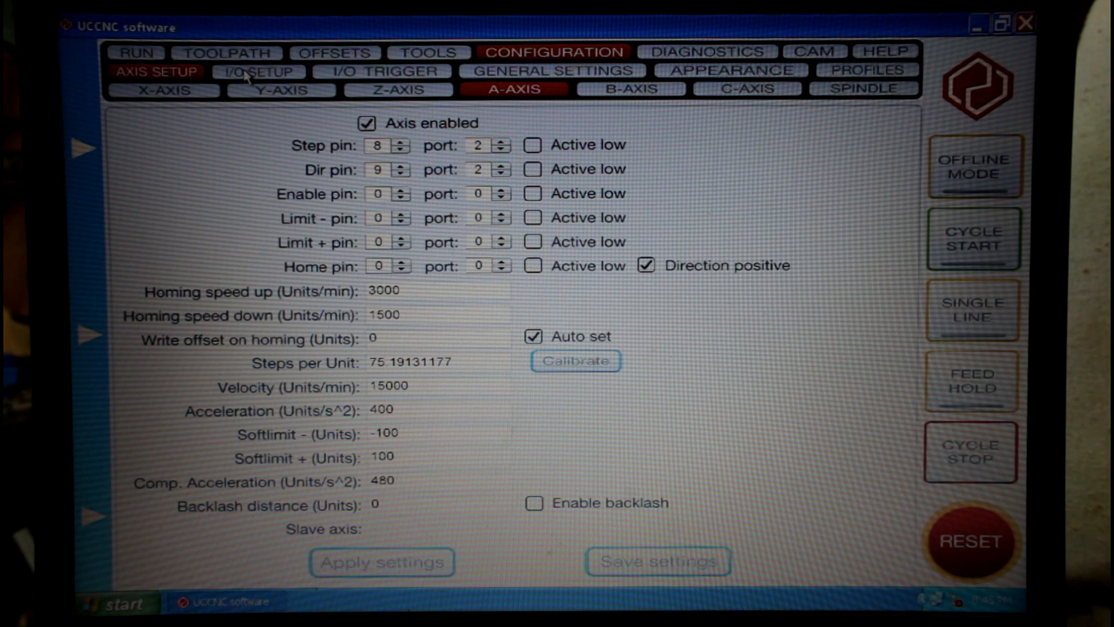
View the imported I/O setup with E-stop on pin 15, port 2
left_click(258, 70)
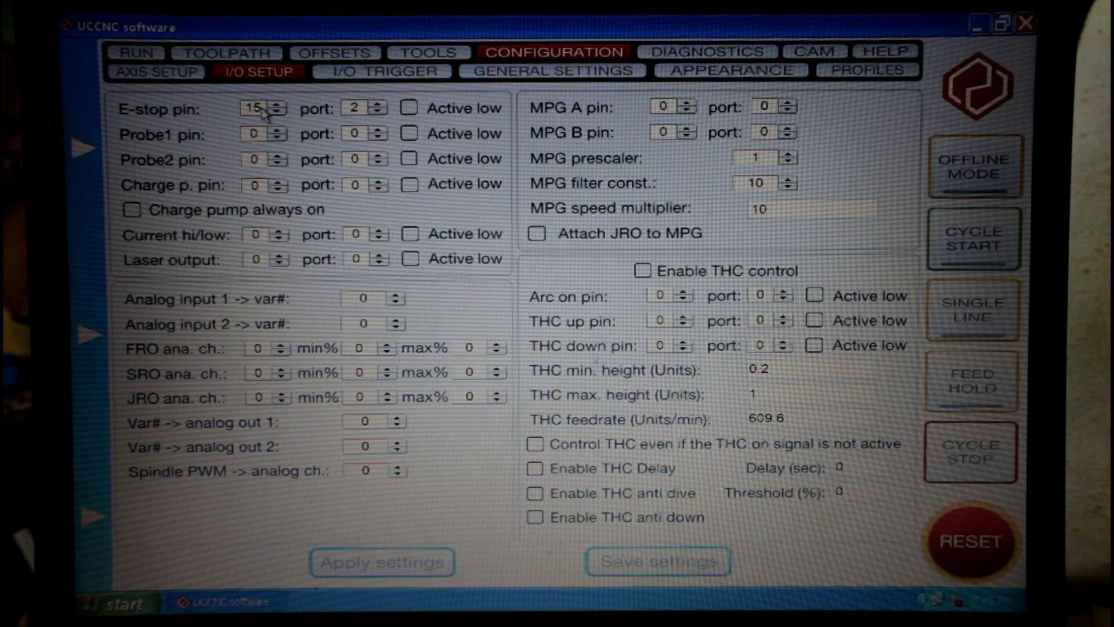
mouse_move(362, 111)
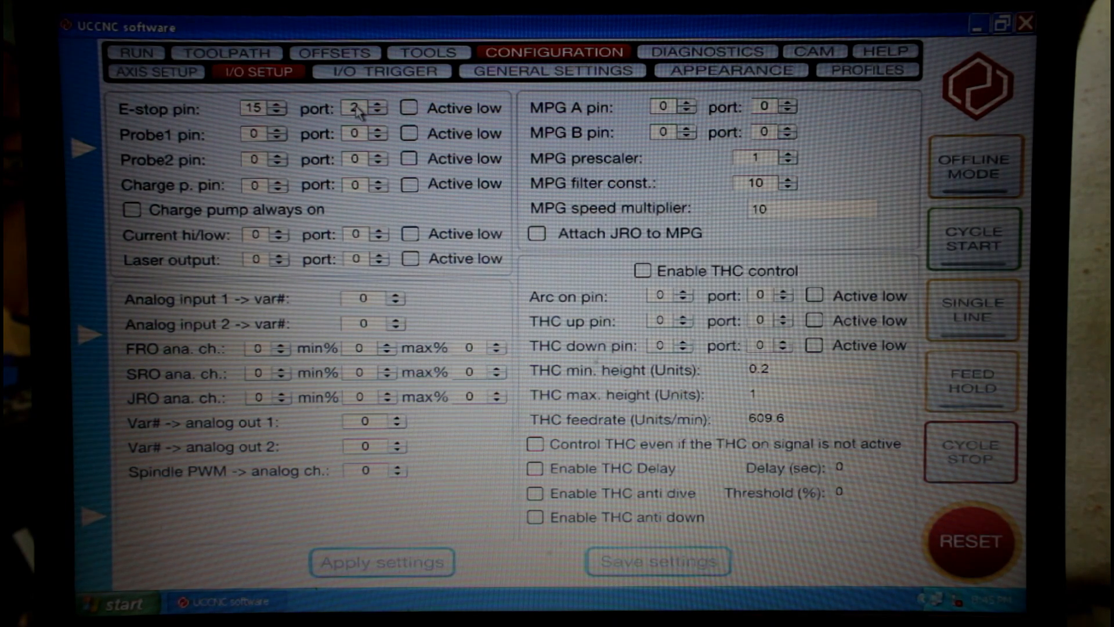
mouse_move(332, 122)
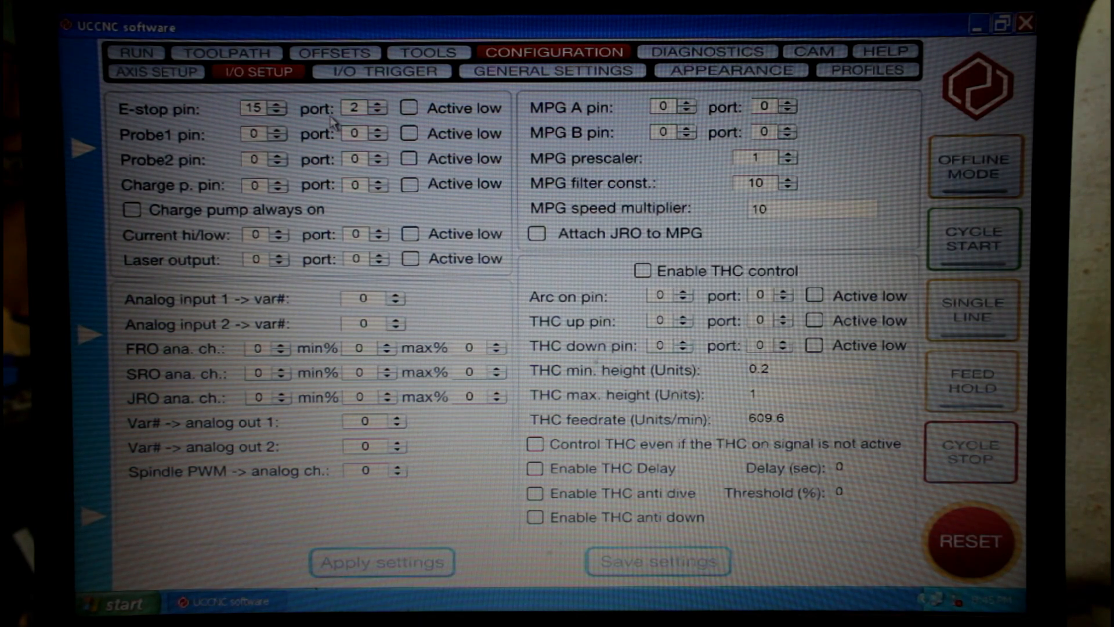
mouse_move(340, 120)
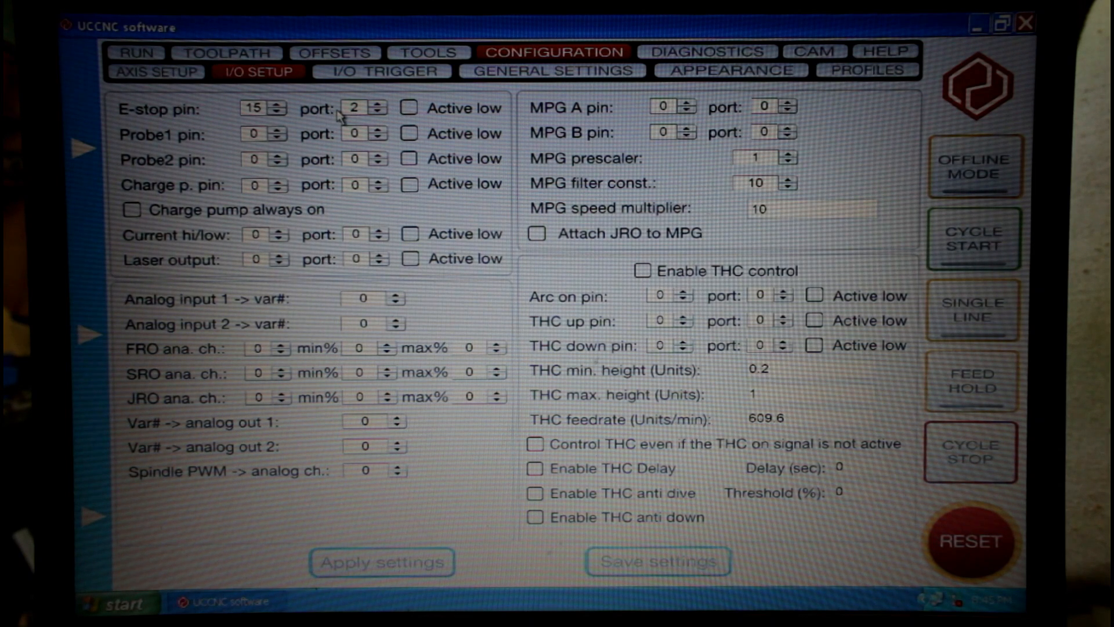
In general settings turn off software limits and set spindle stop/wait on tool change, then show the input trigger table
left_click(551, 71)
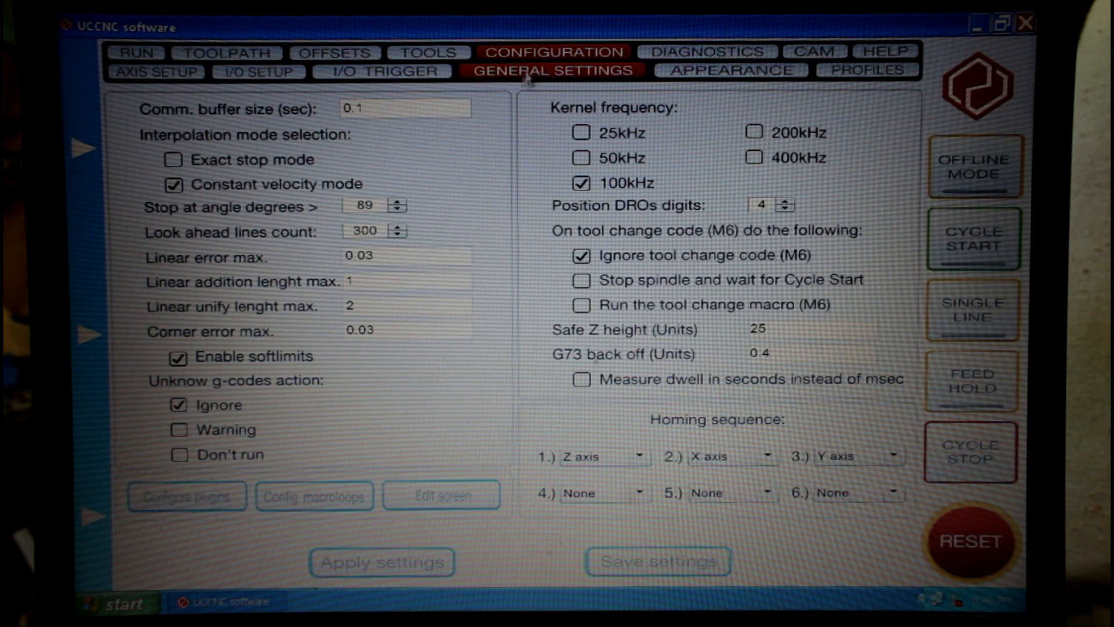
left_click(179, 356)
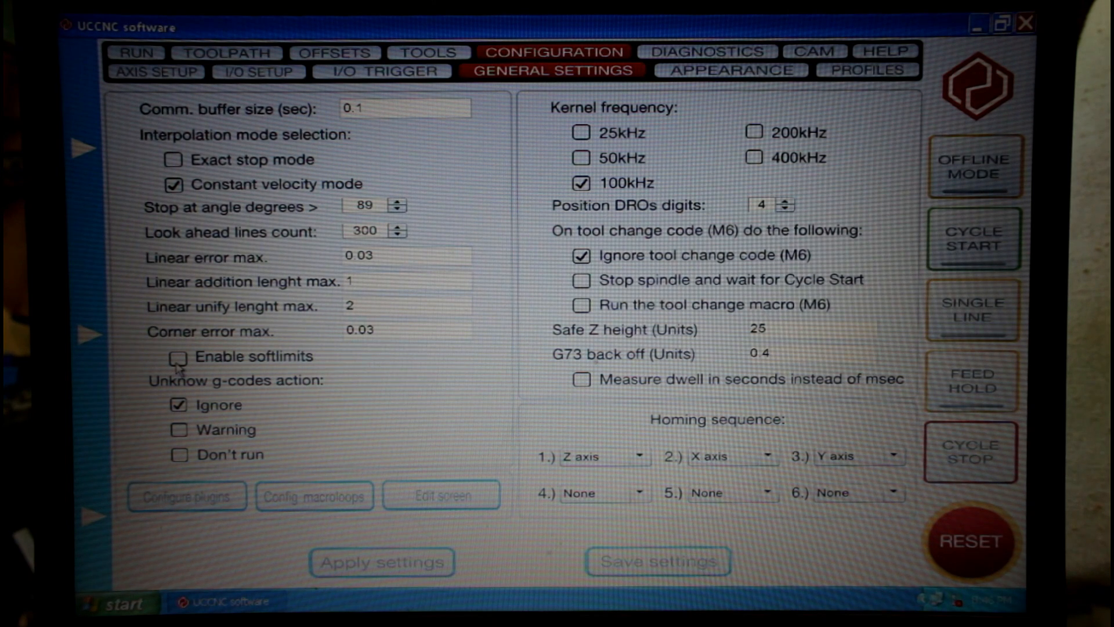
mouse_move(488, 316)
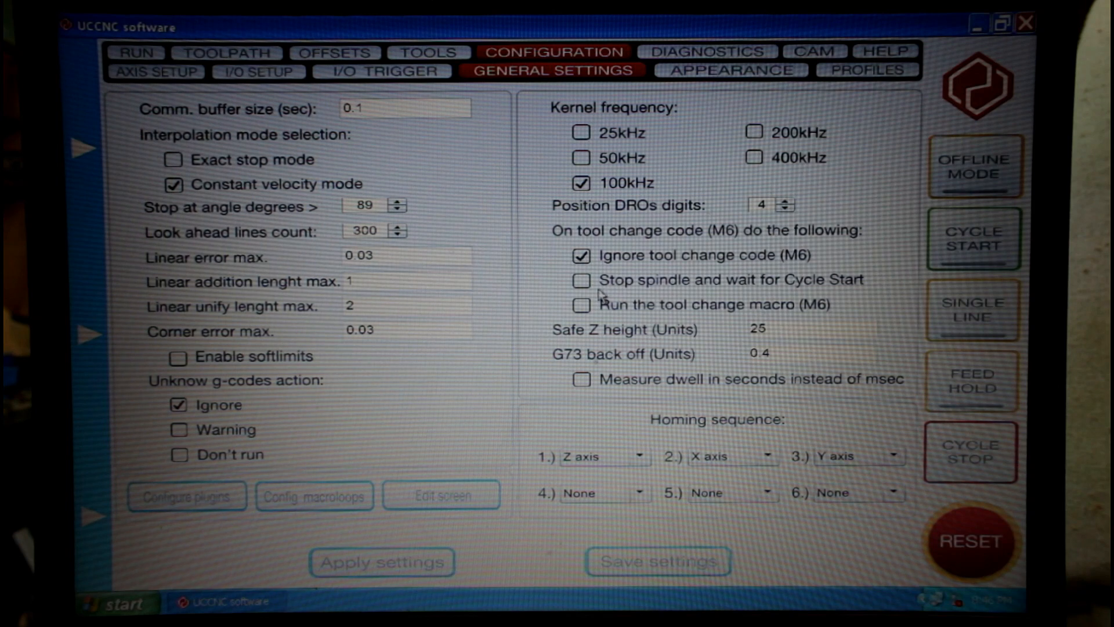
mouse_move(650, 288)
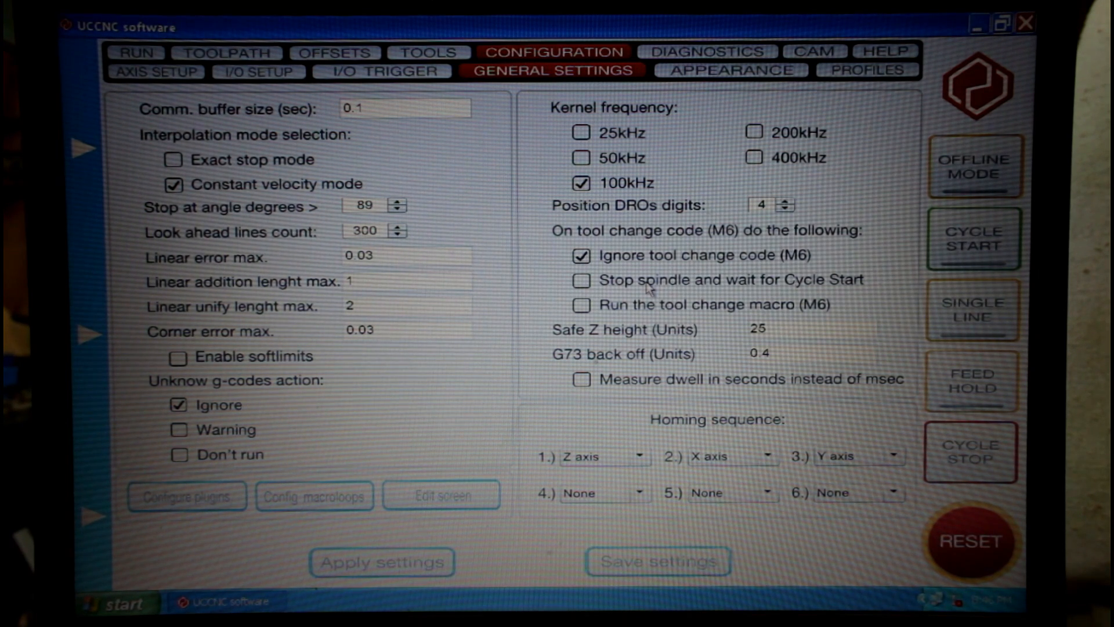
mouse_move(620, 289)
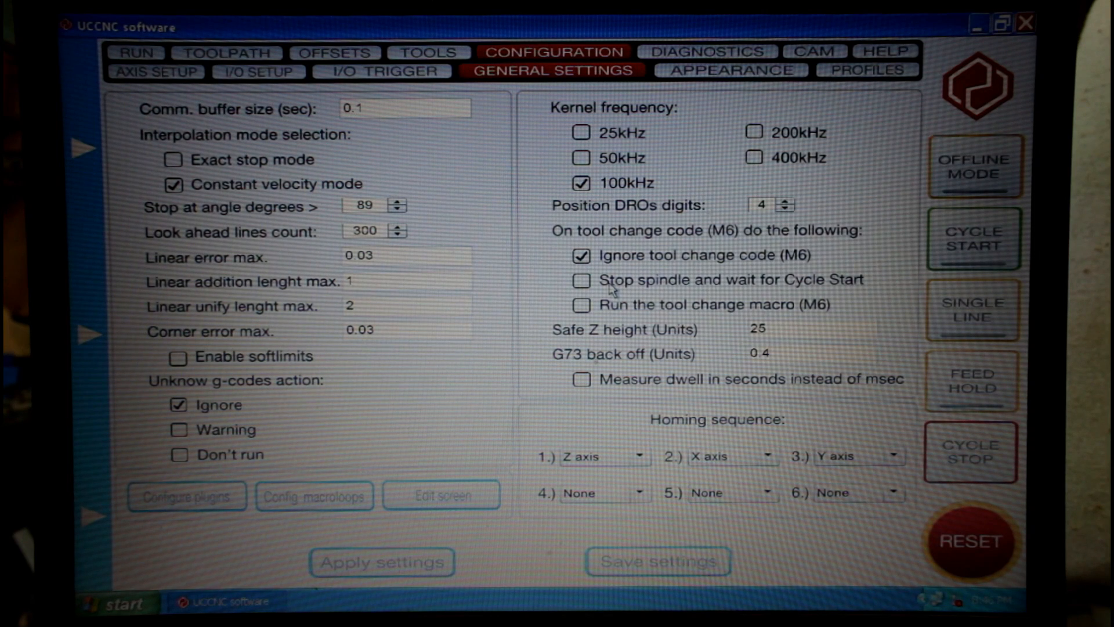
mouse_move(774, 293)
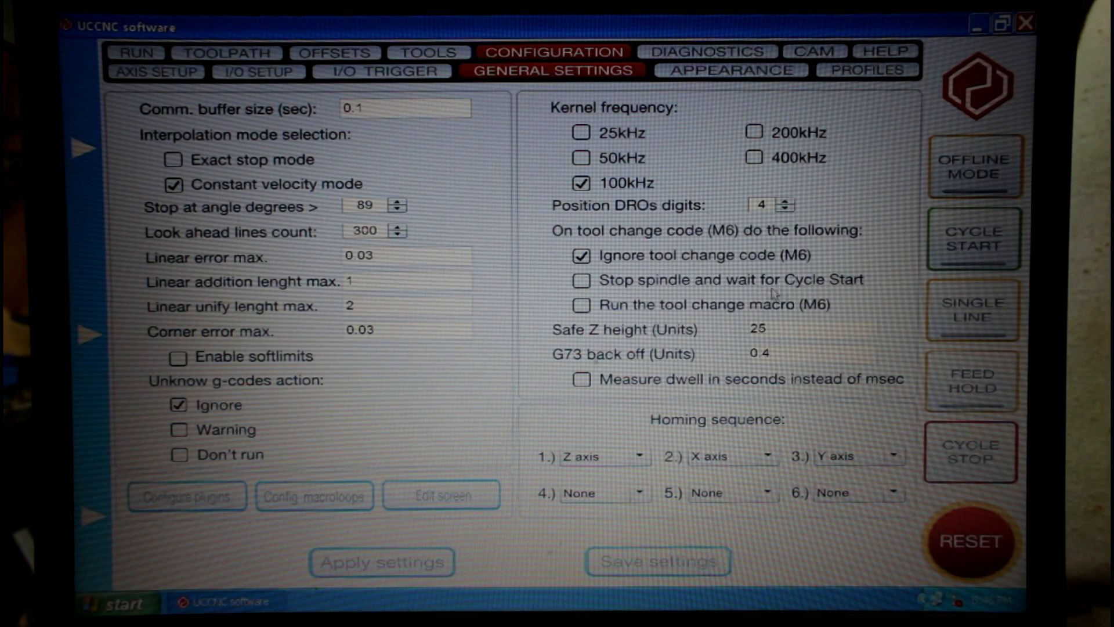
left_click(581, 279)
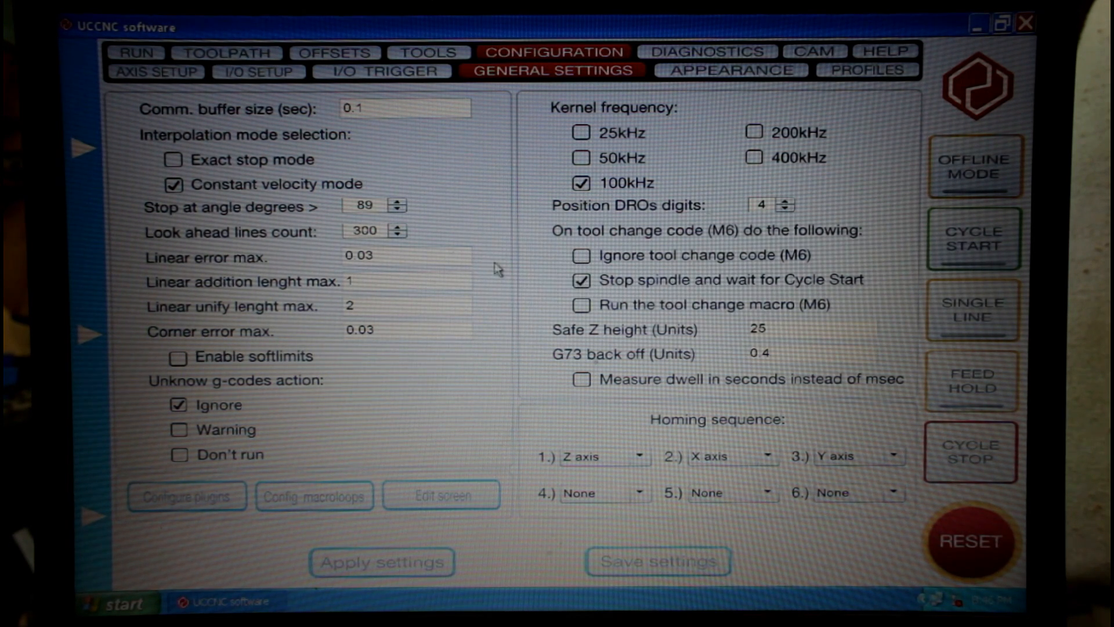
mouse_move(722, 241)
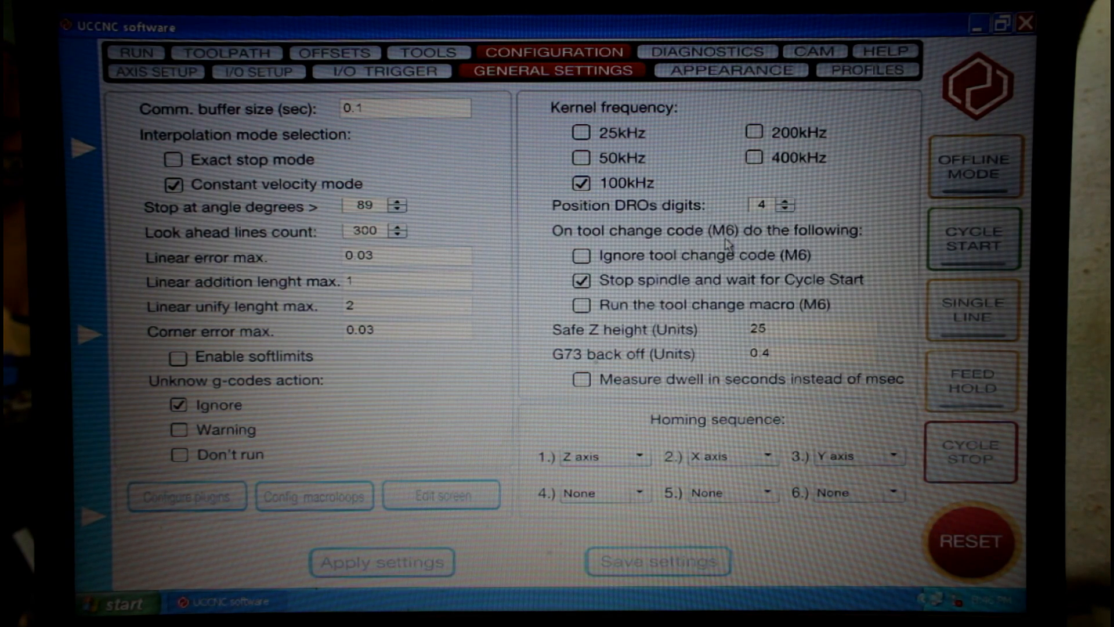
mouse_move(583, 157)
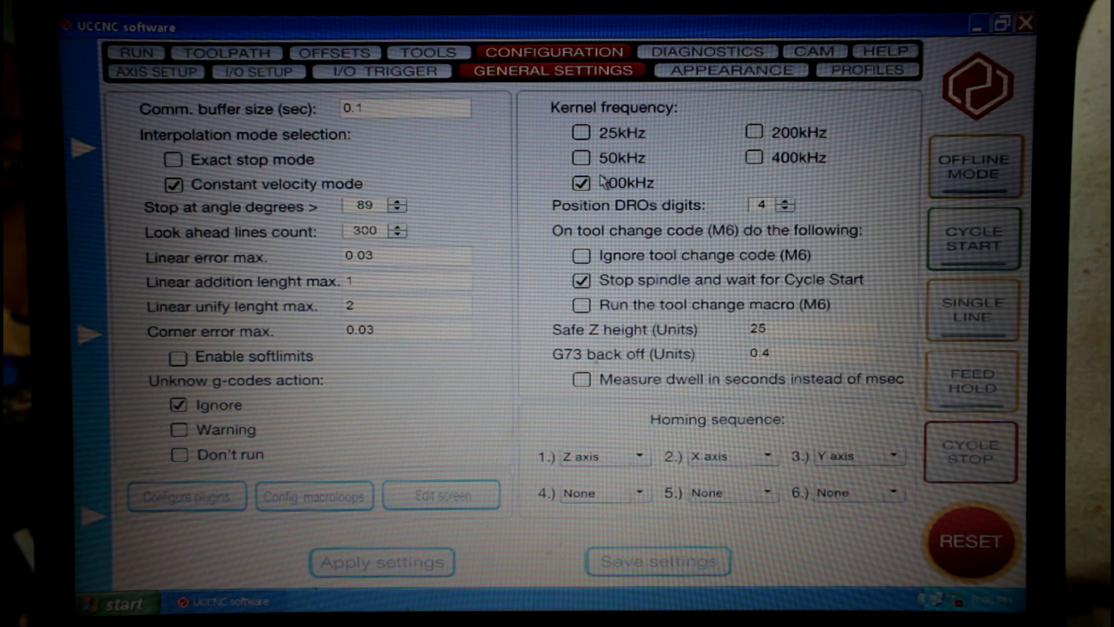
mouse_move(636, 198)
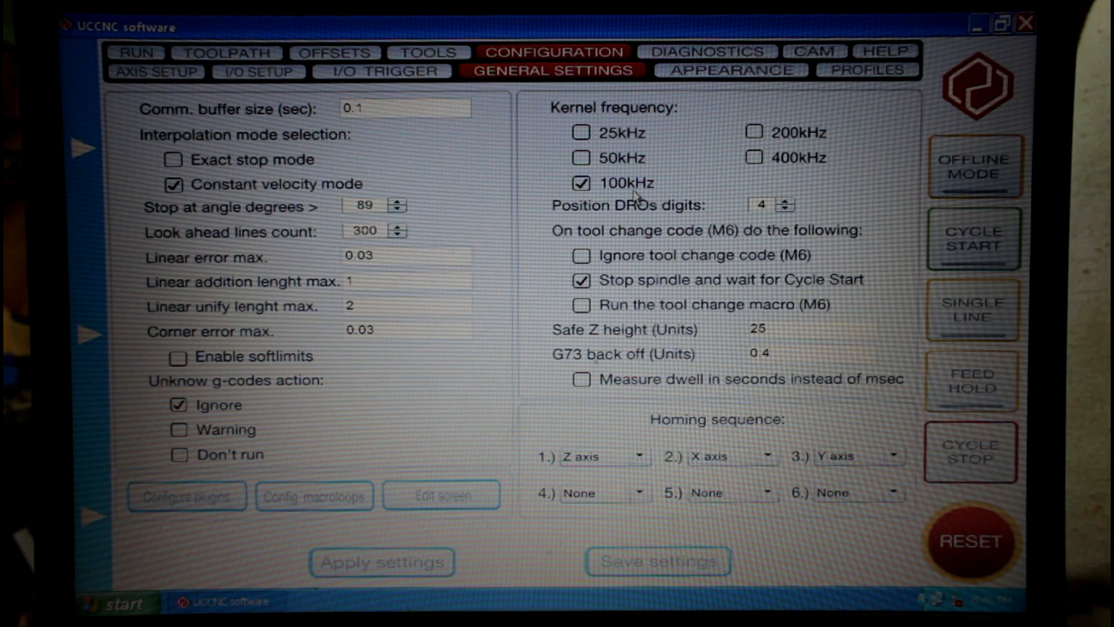
mouse_move(781, 538)
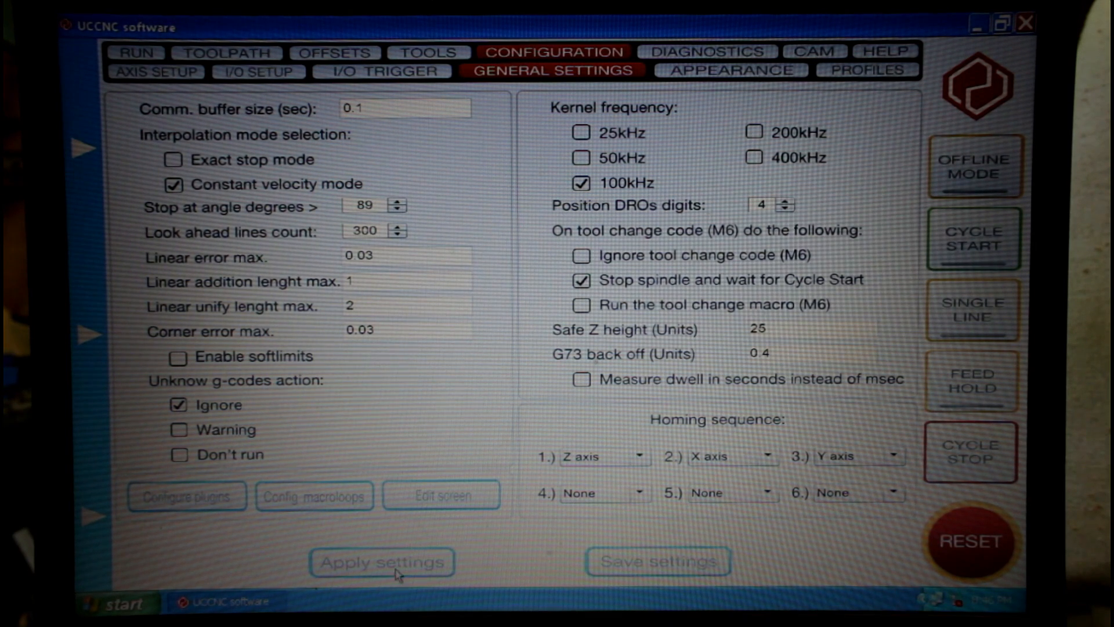
mouse_move(660, 565)
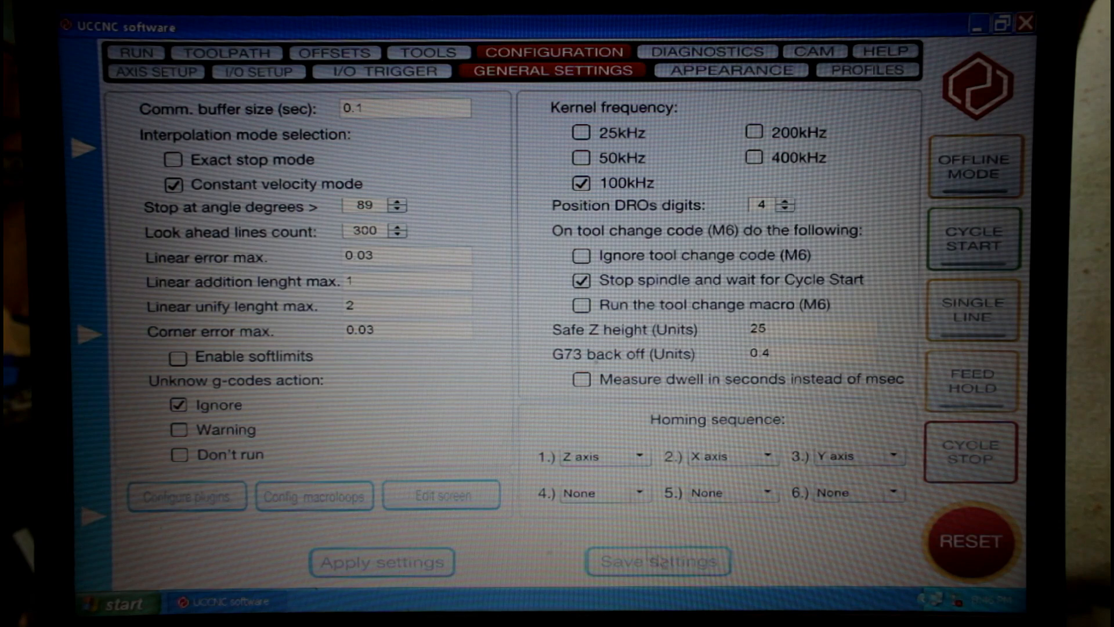
mouse_move(241, 341)
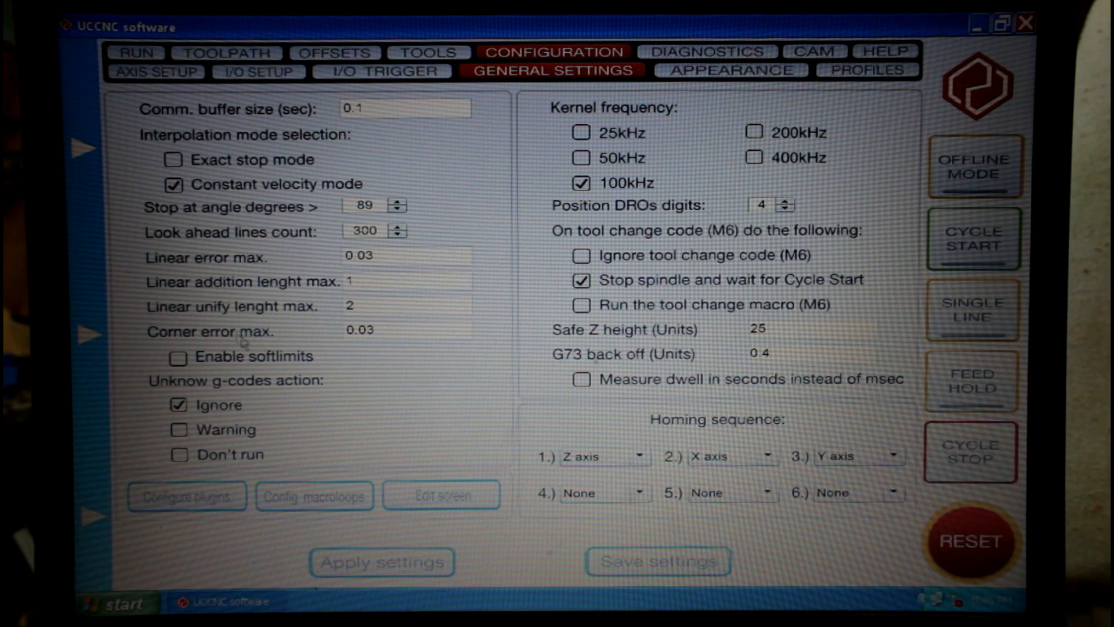
mouse_move(372, 572)
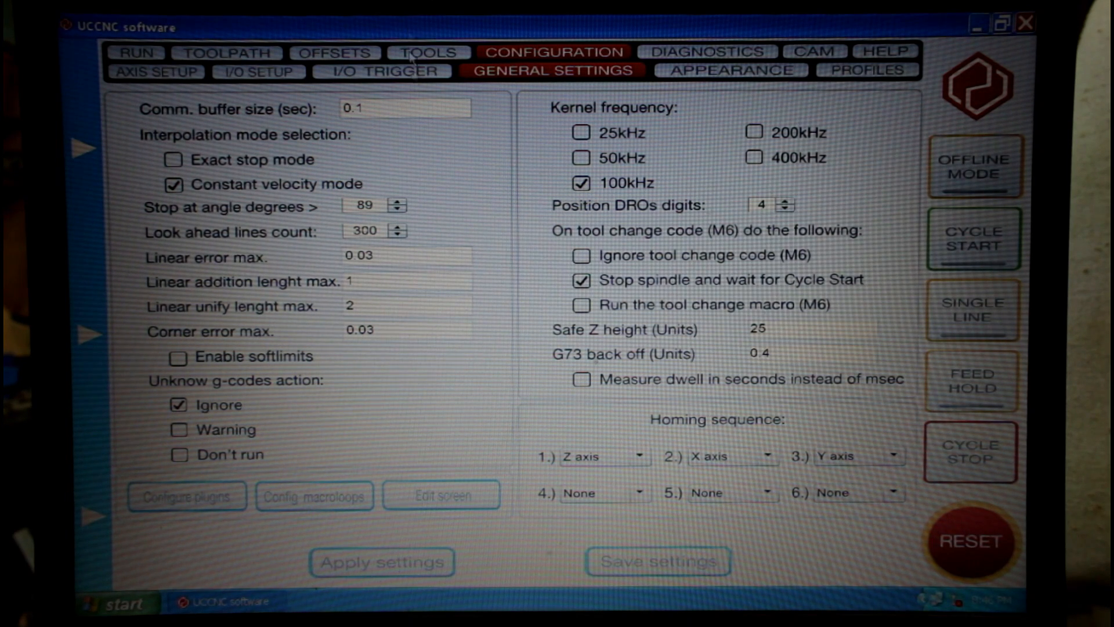
mouse_move(264, 93)
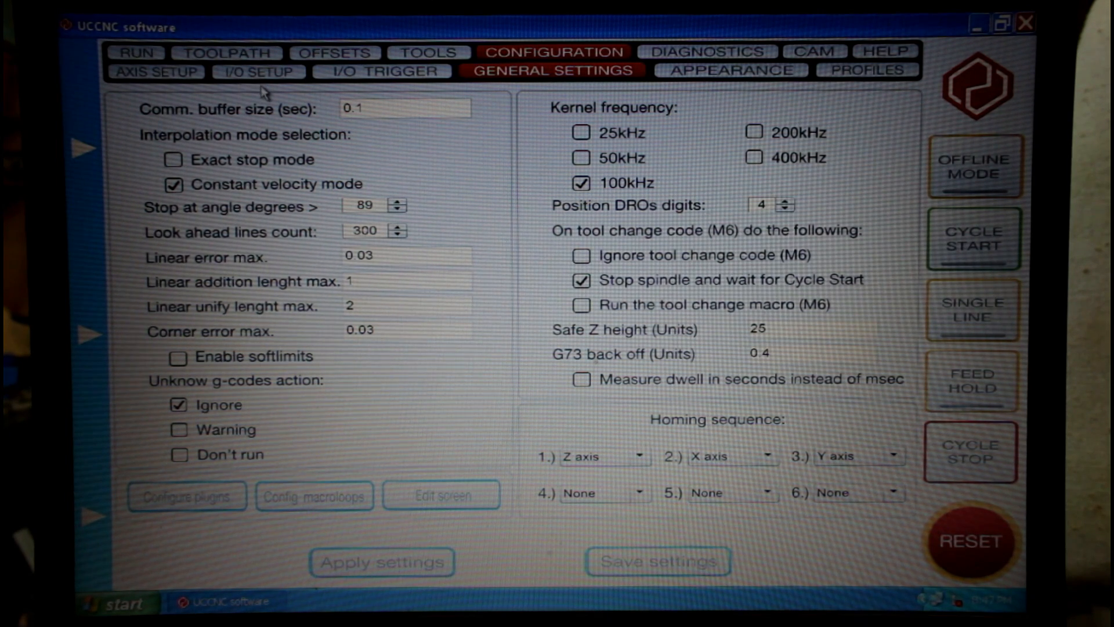
mouse_move(433, 114)
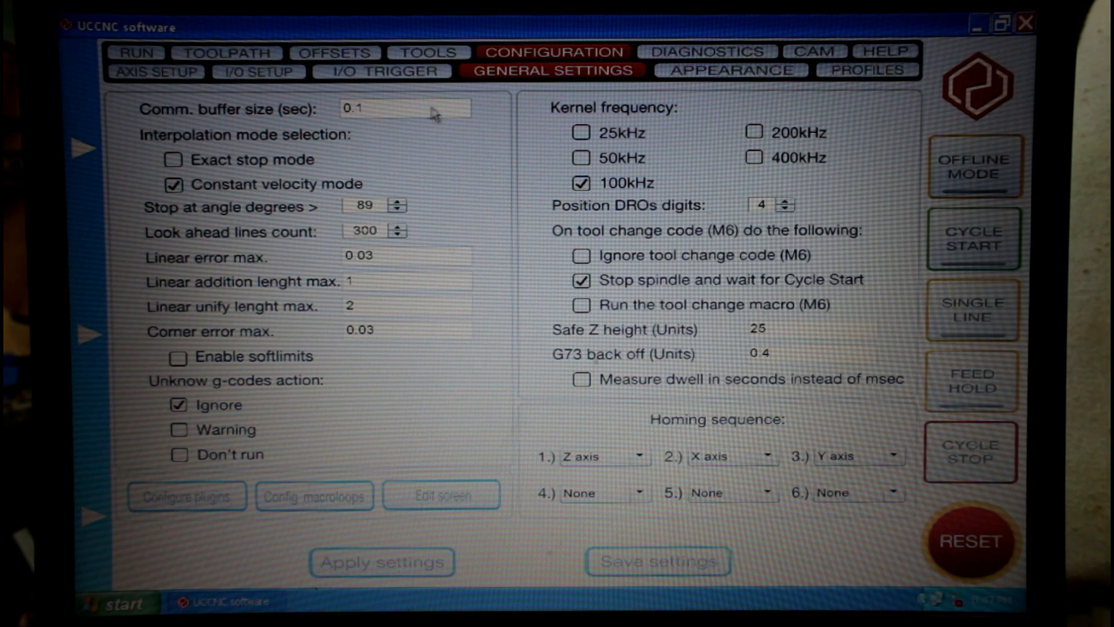
mouse_move(490, 106)
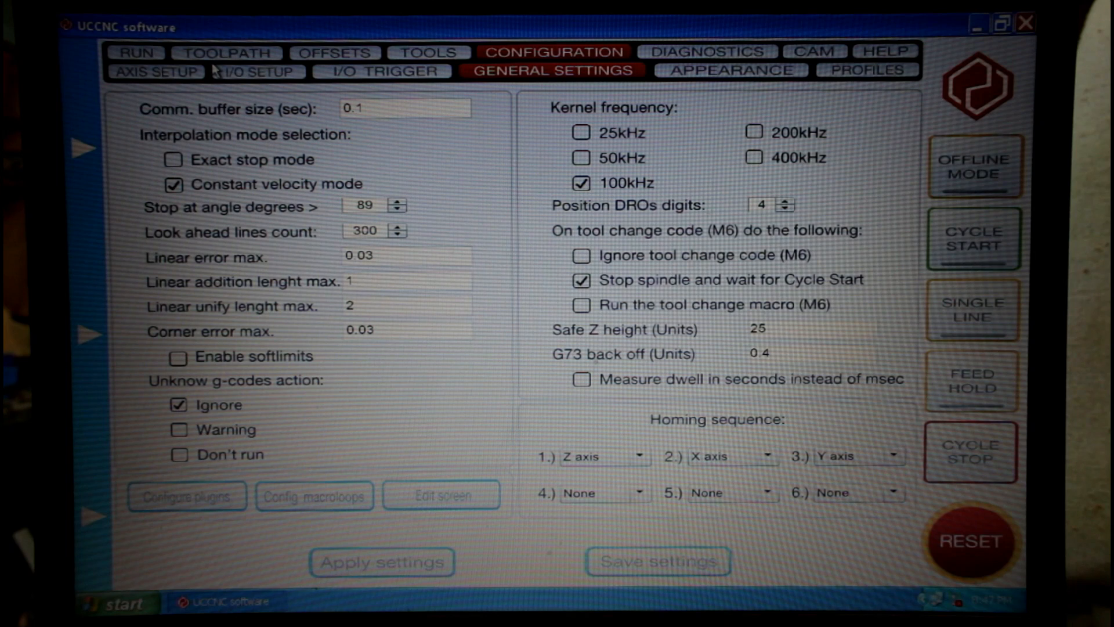
left_click(384, 71)
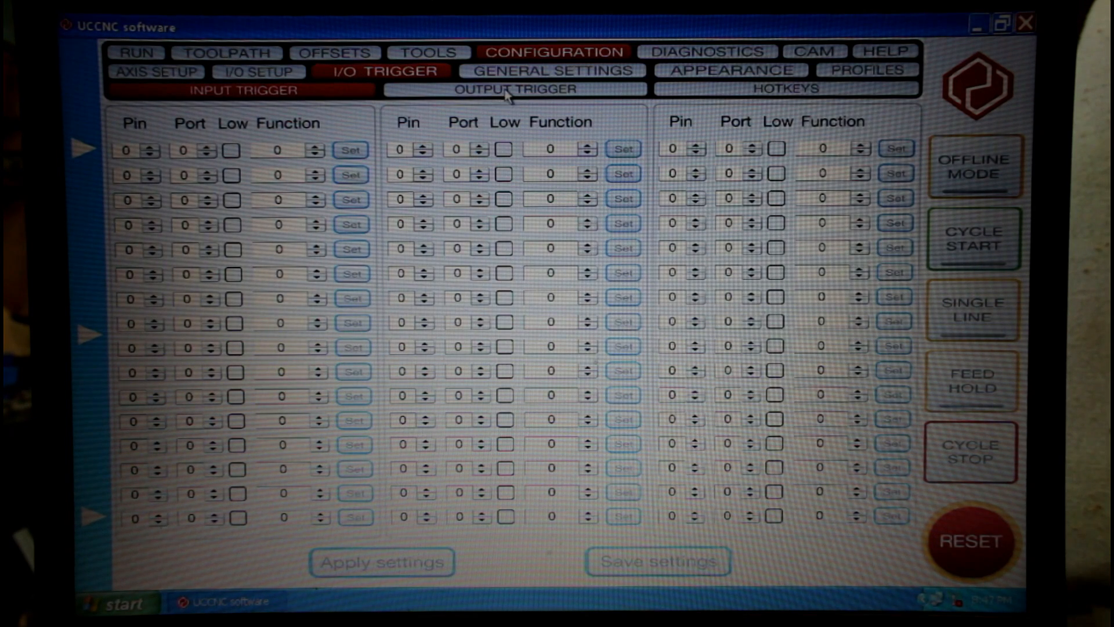
Show the hotkeys table with keycodes 39, 37, 38, 40 mapped to functions 147–150
left_click(514, 89)
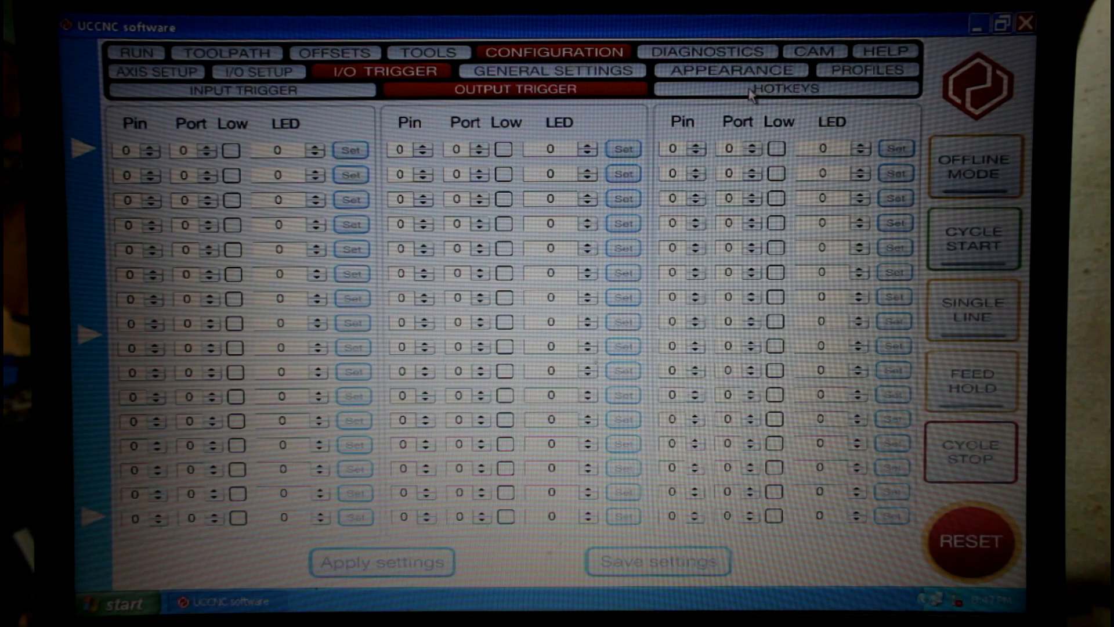
left_click(781, 89)
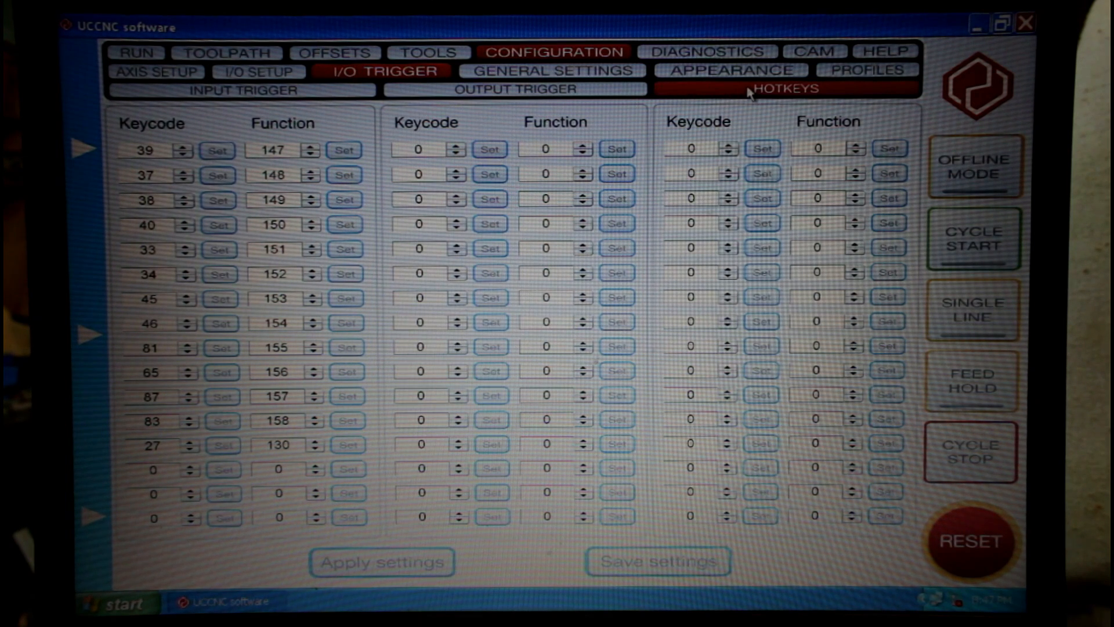
mouse_move(747, 96)
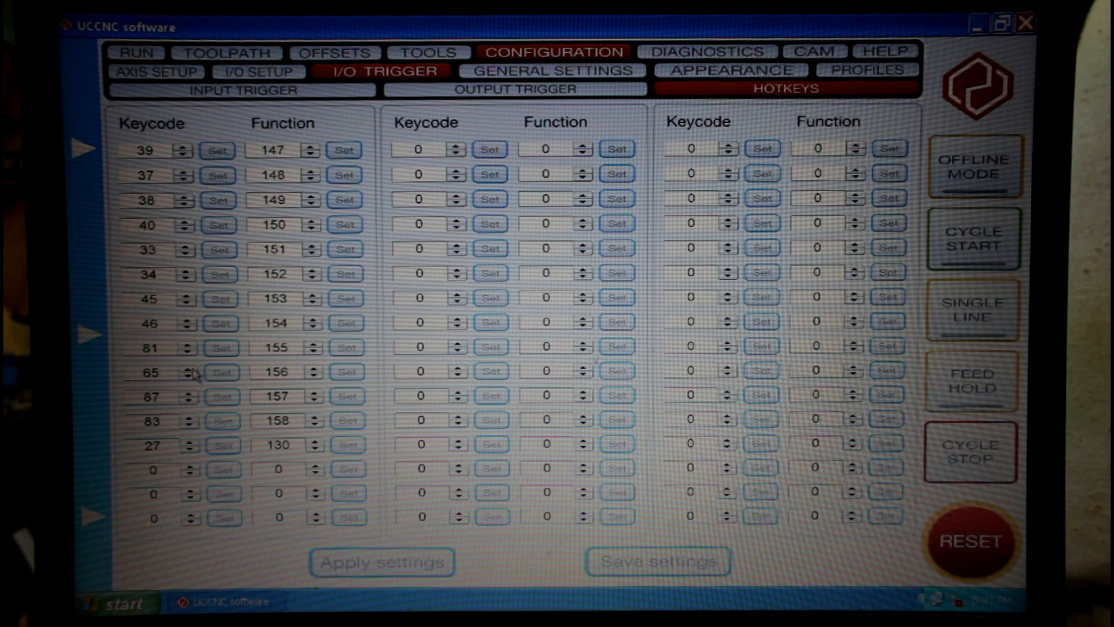
mouse_move(142, 191)
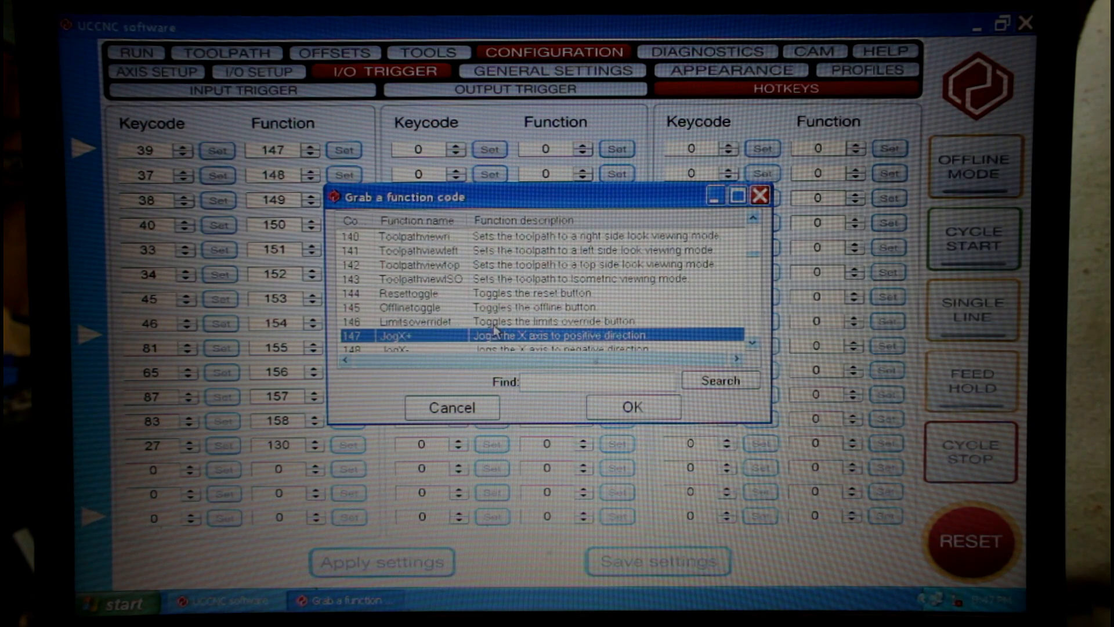
mouse_move(472, 324)
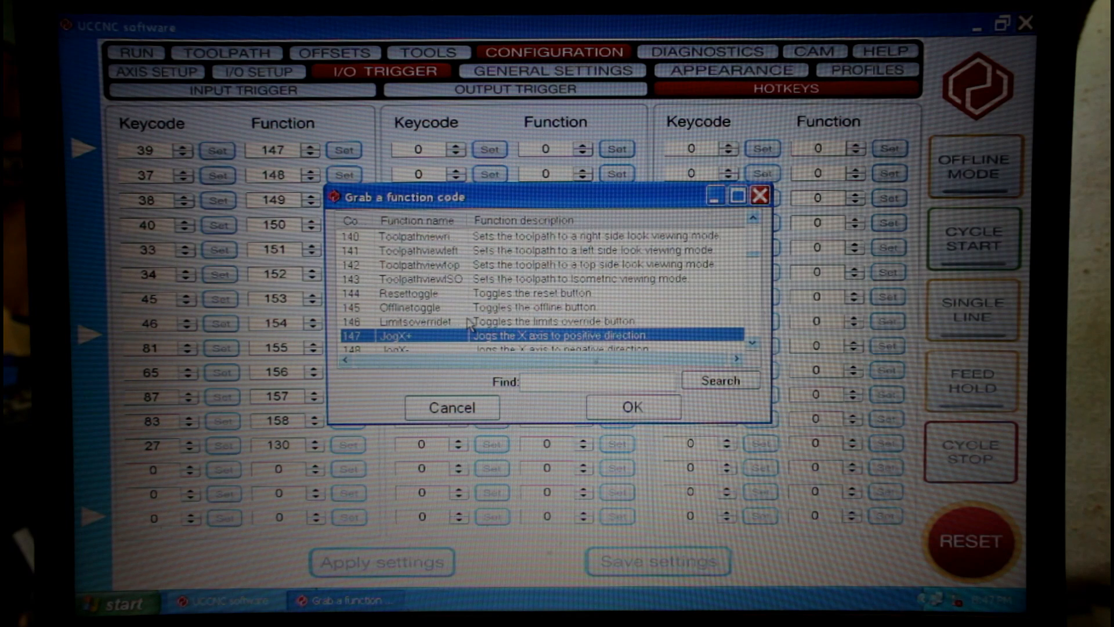
mouse_move(469, 324)
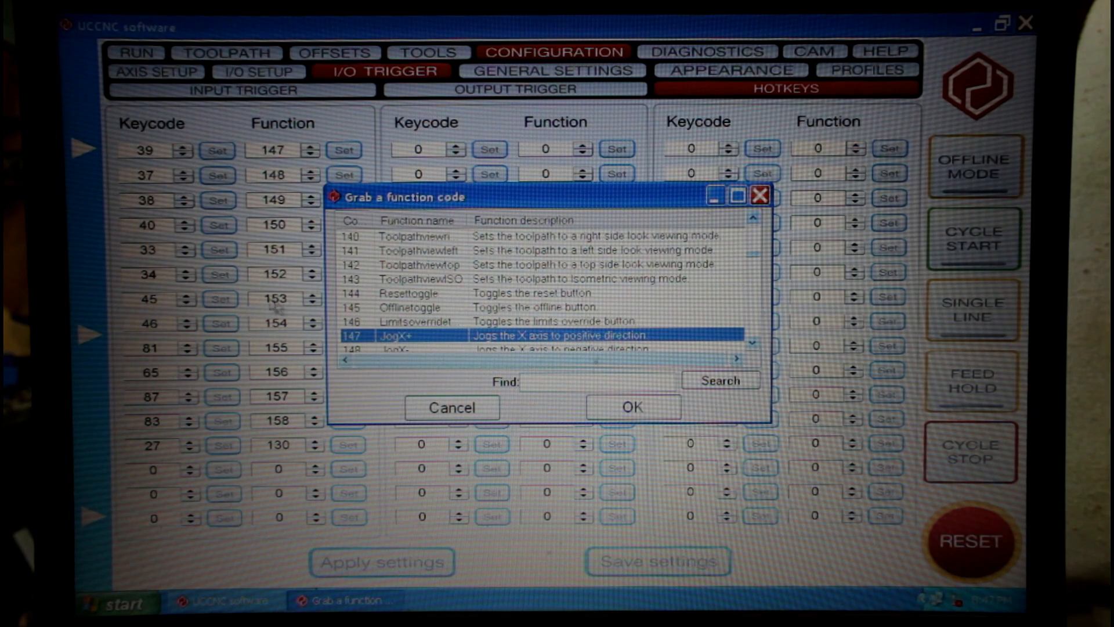
mouse_move(166, 157)
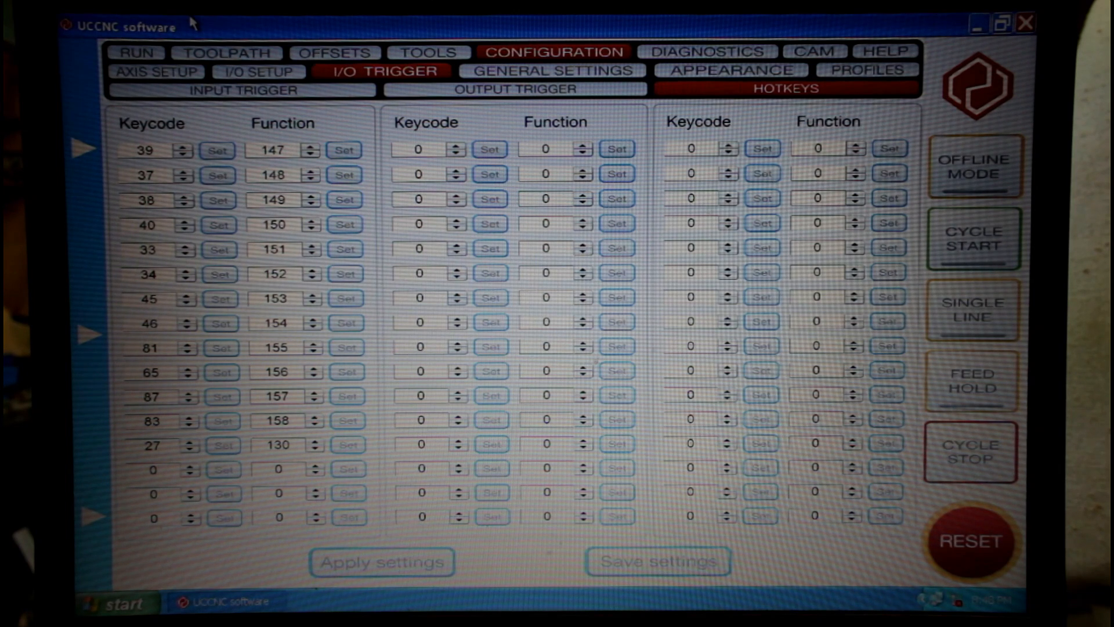
mouse_move(243, 141)
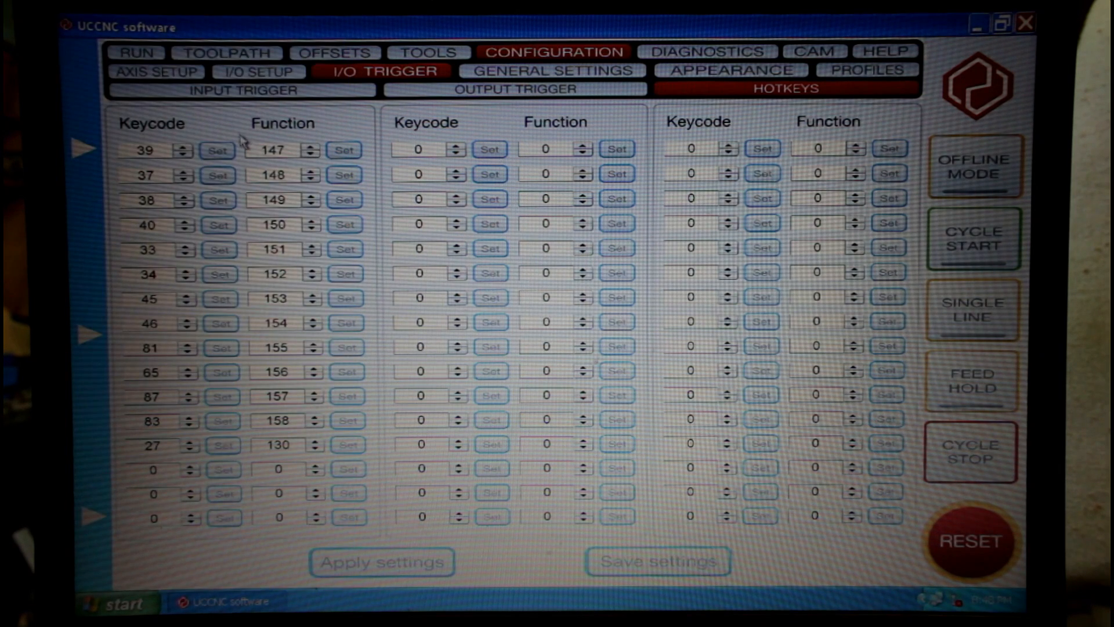
mouse_move(227, 157)
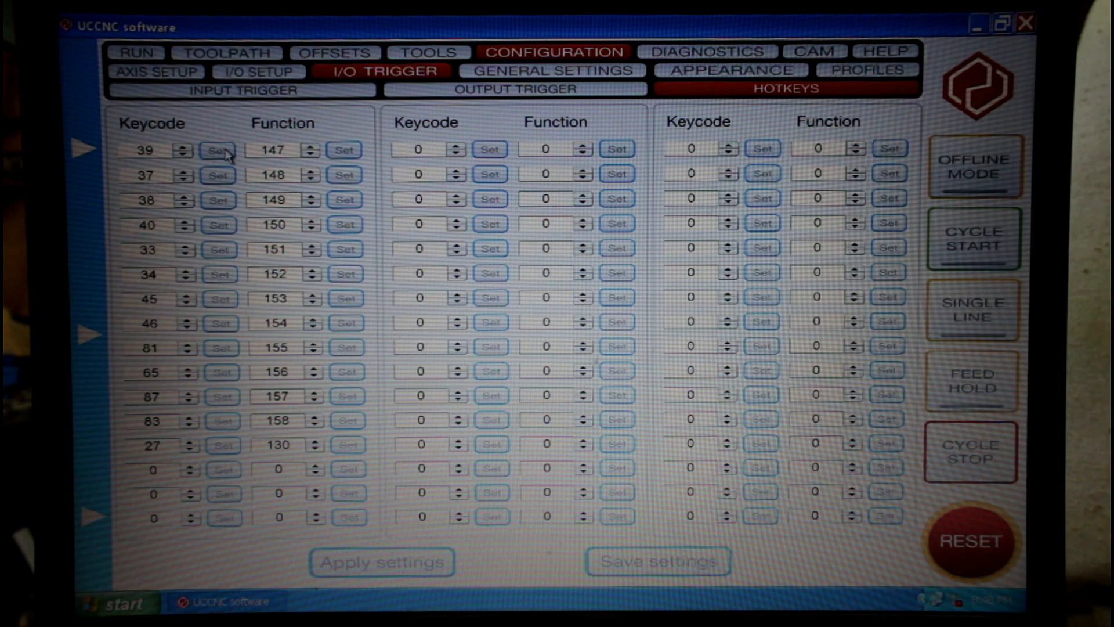
Keep the first hotkey at keycode 39 and capture the pendant Up key (38) for the second hotkey
left_click(219, 150)
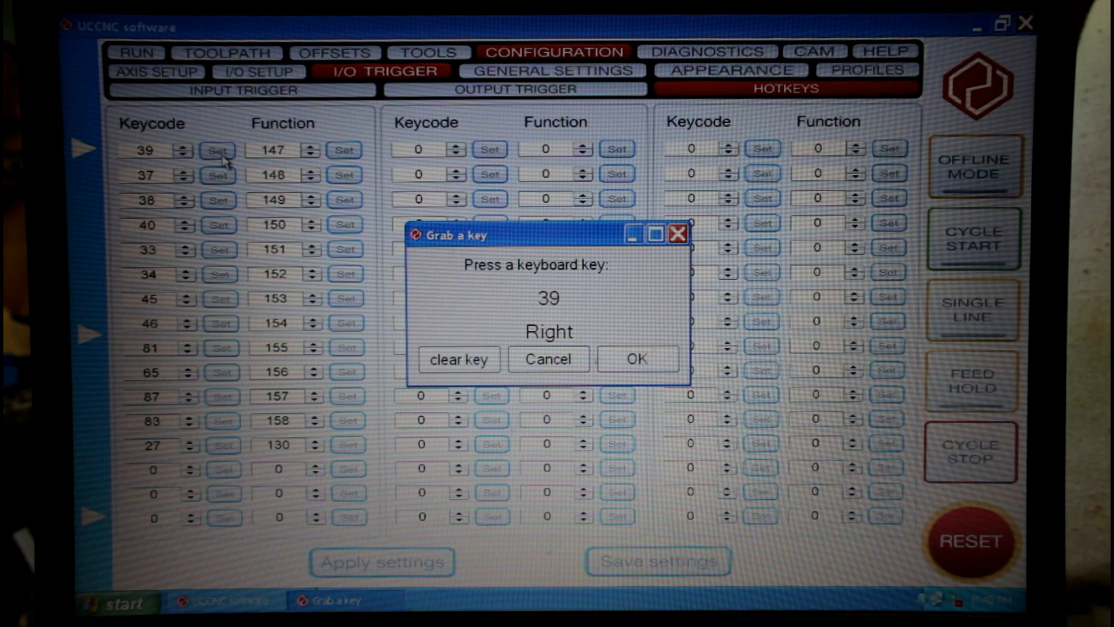
left_click(635, 359)
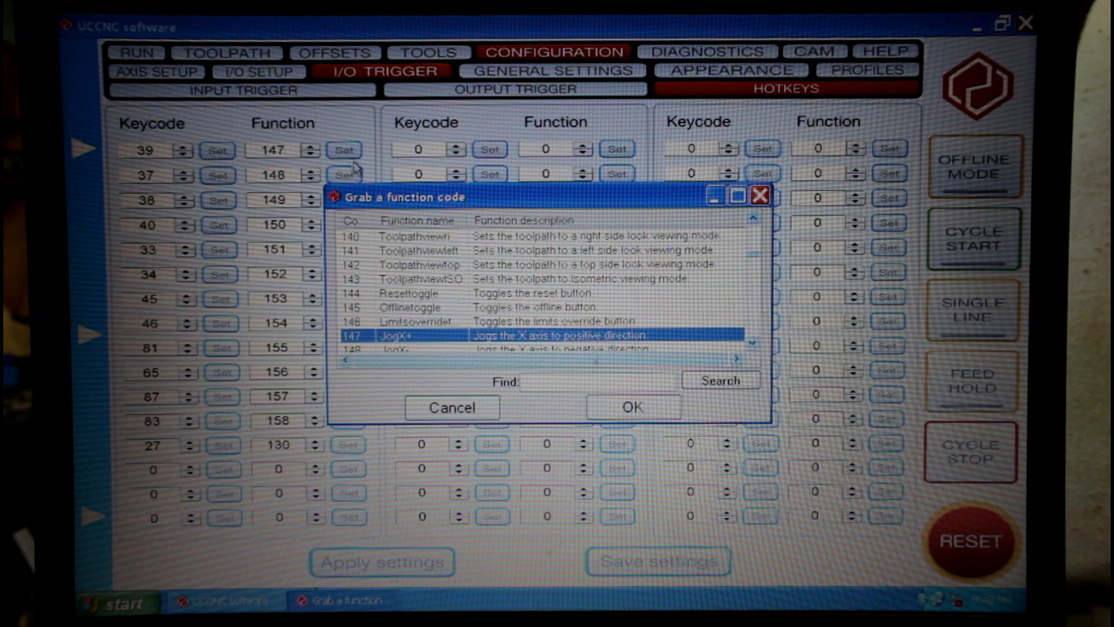
mouse_move(516, 394)
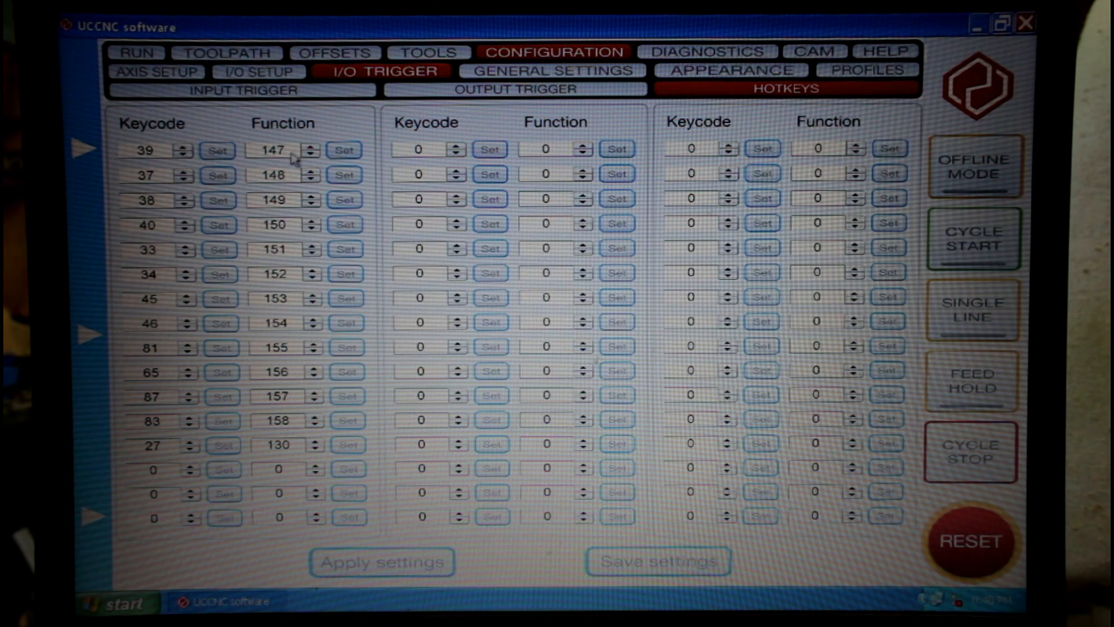
mouse_move(199, 181)
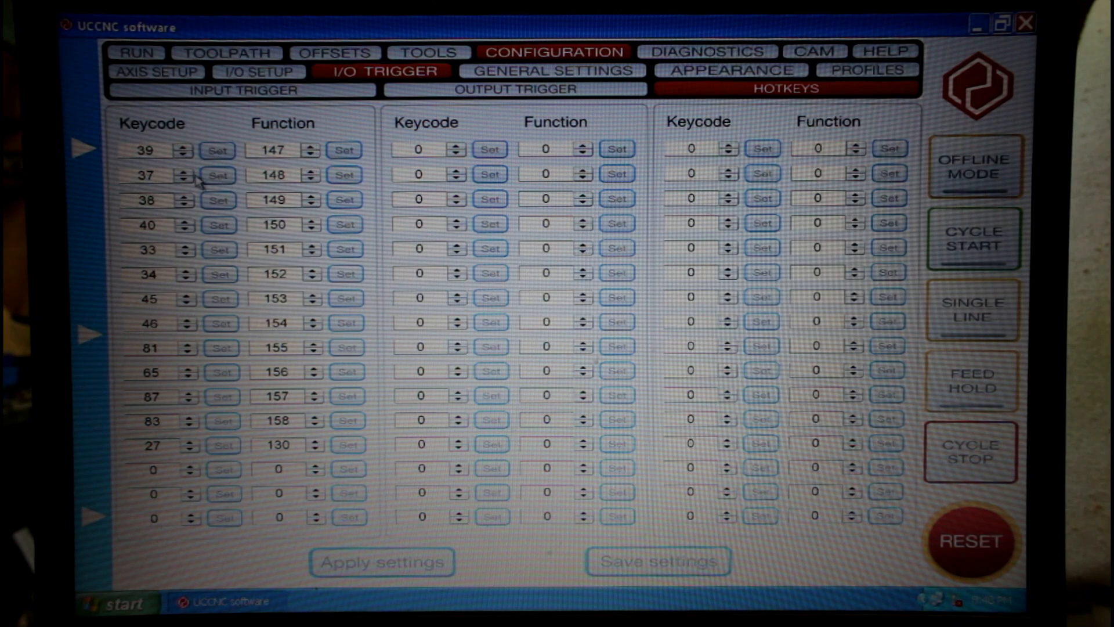
left_click(217, 174)
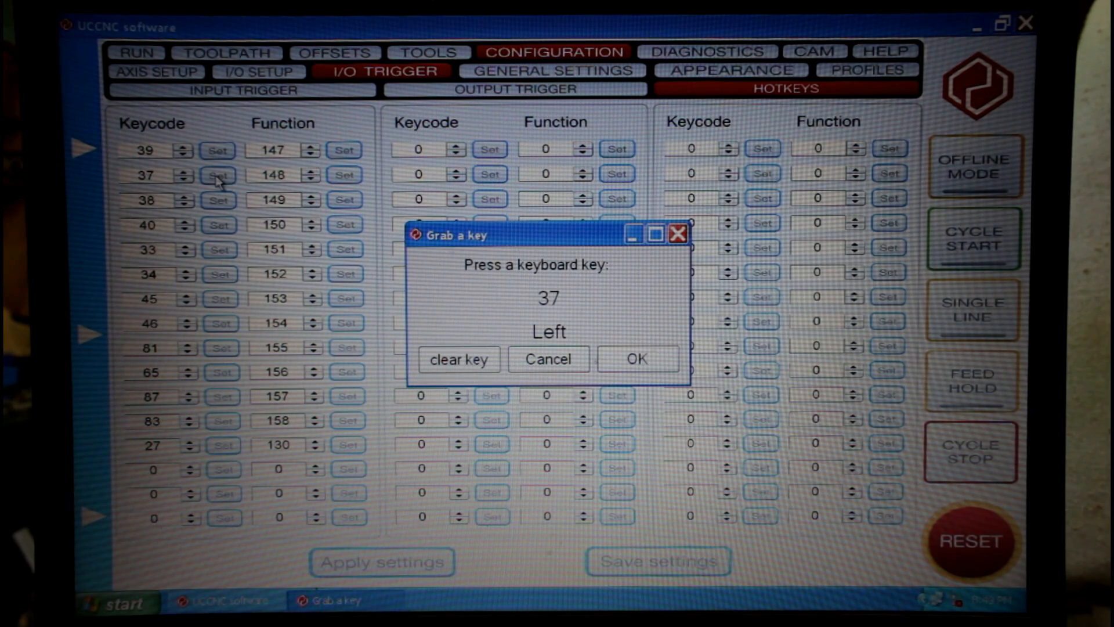
key("Up")
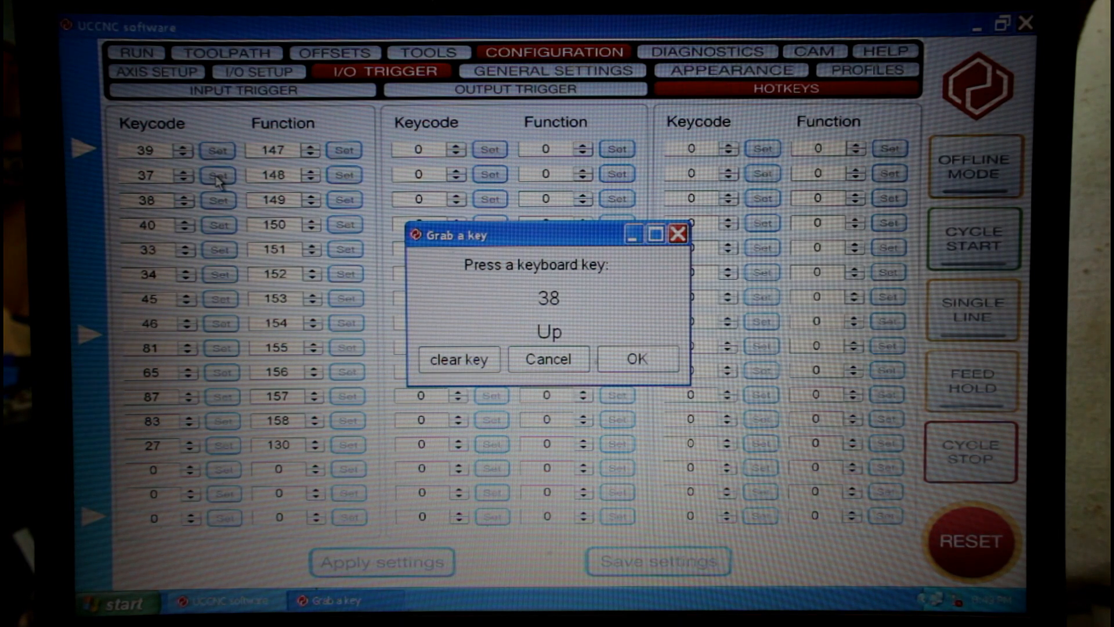
left_click(635, 358)
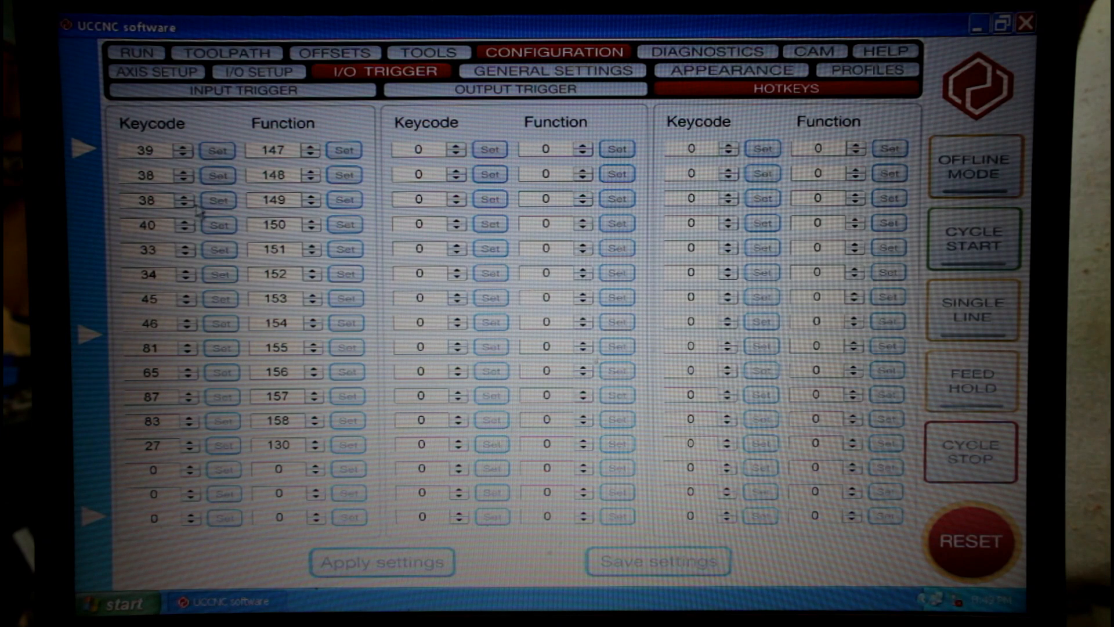
Capture Left (37) for function 149 and PageUp (33) for function 150
left_click(218, 198)
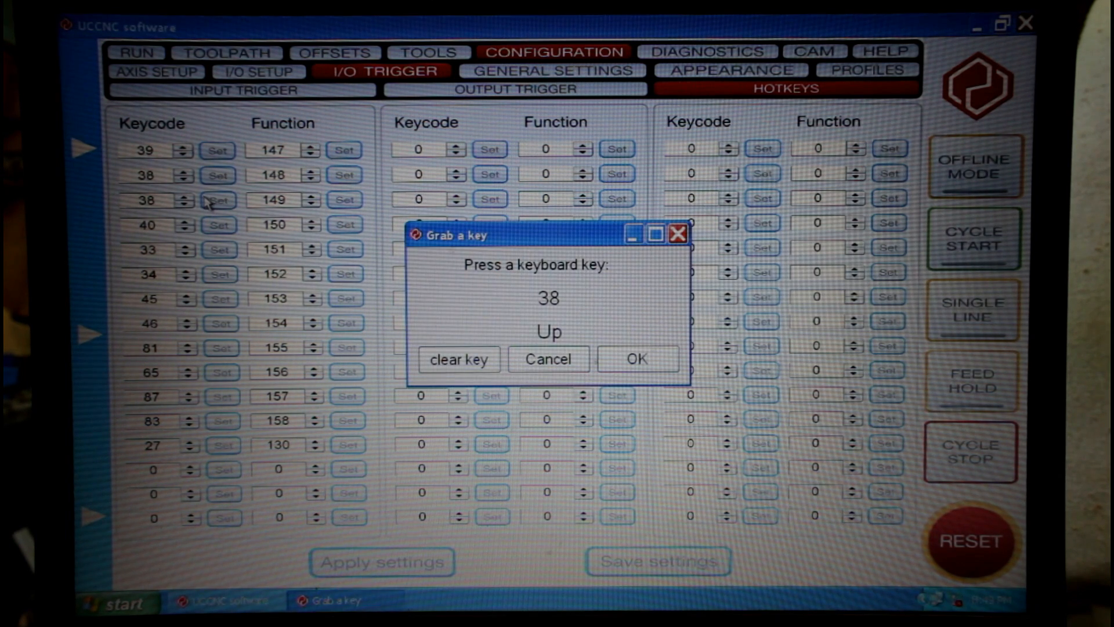
key("Left")
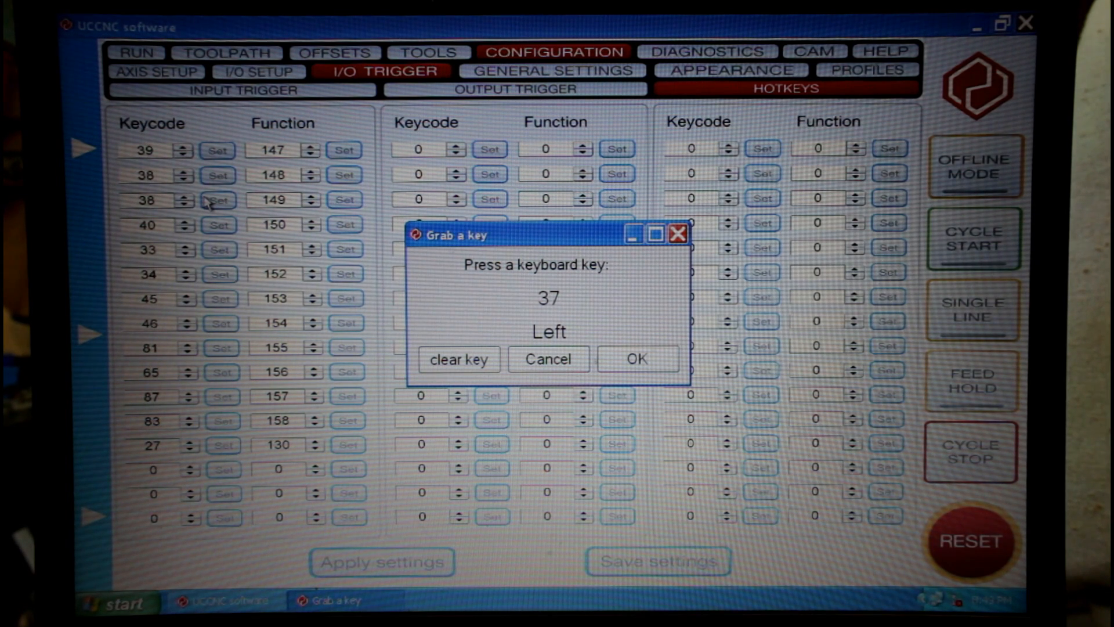
mouse_move(480, 332)
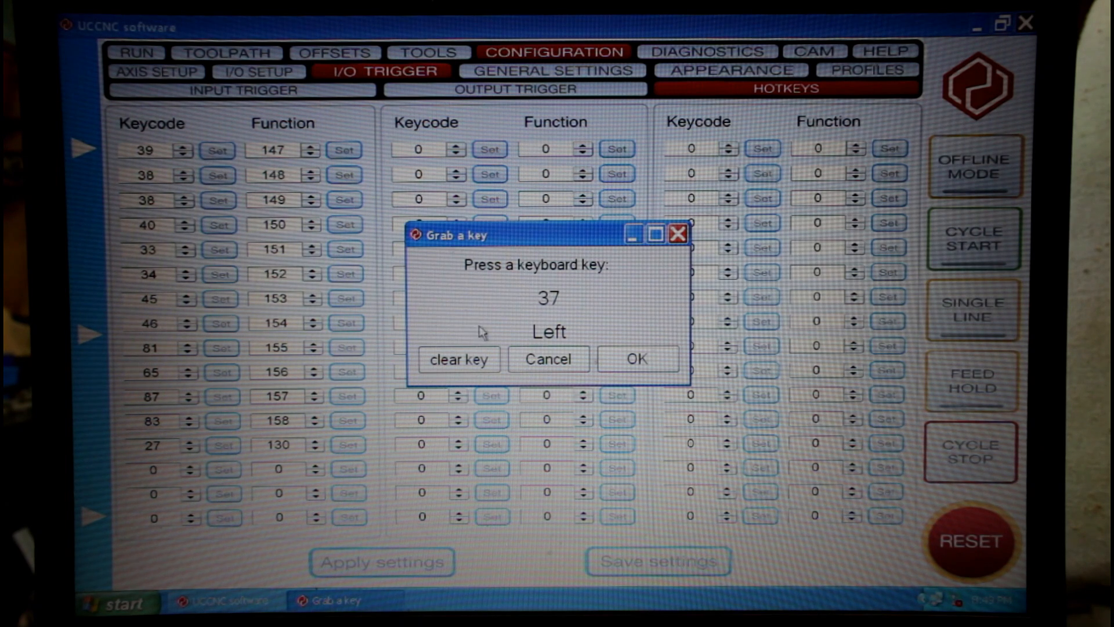
left_click(636, 359)
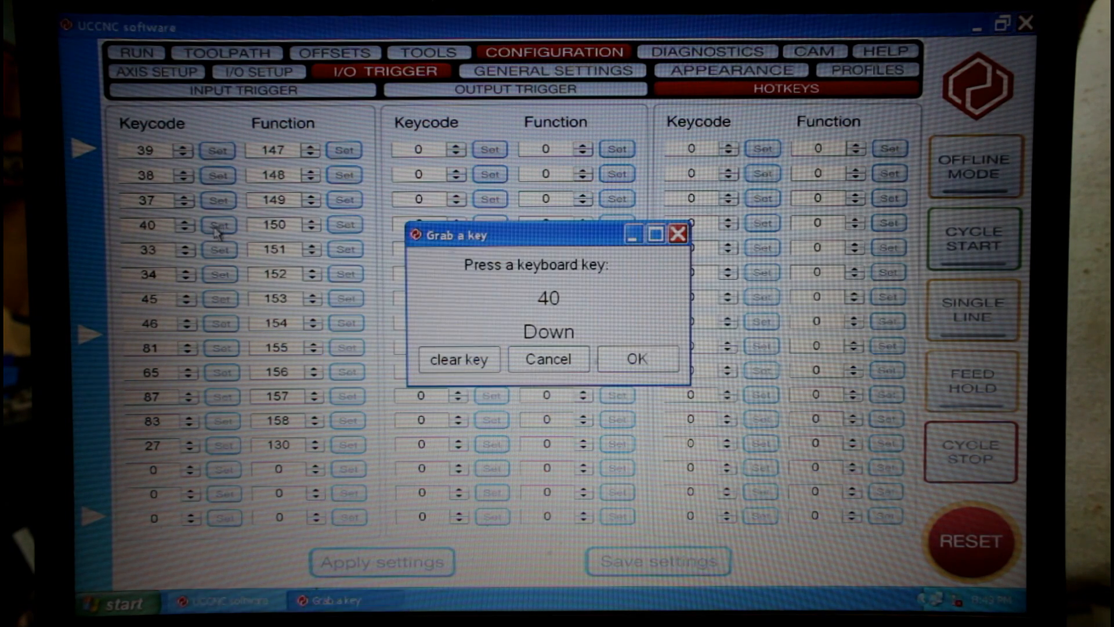
key("pageup")
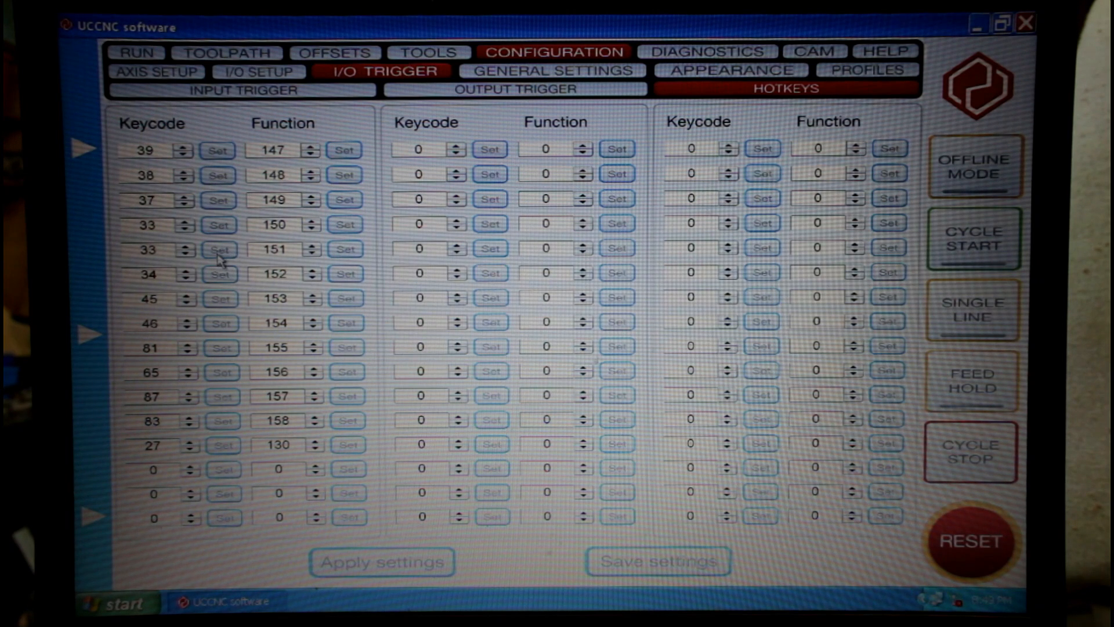
Capture keycode 40 for function 151 and End (35) for function 152
left_click(217, 249)
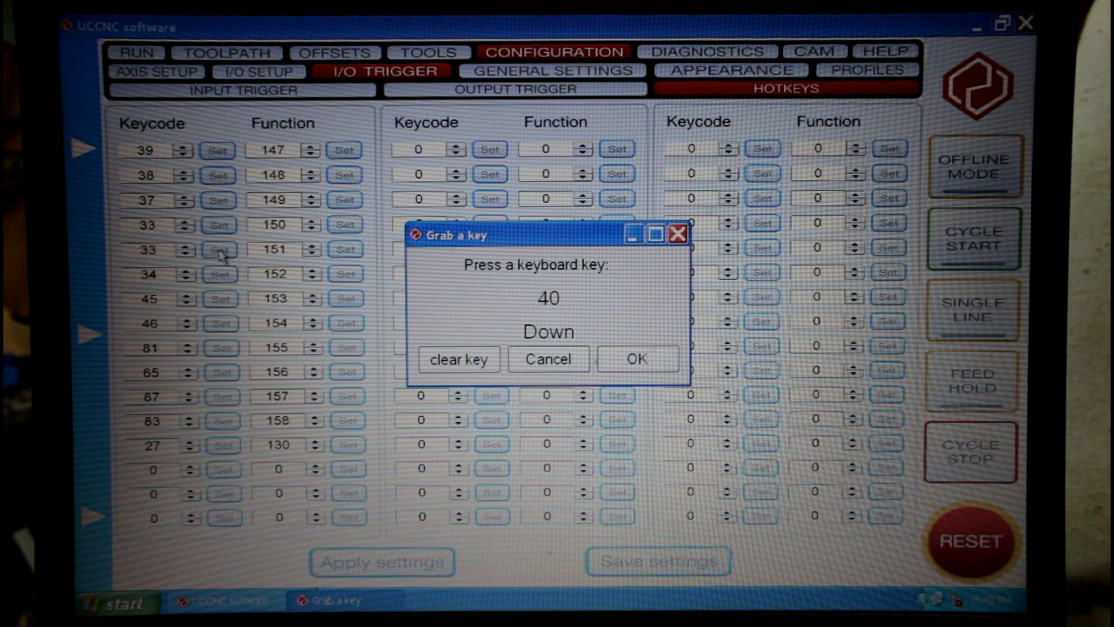
left_click(635, 358)
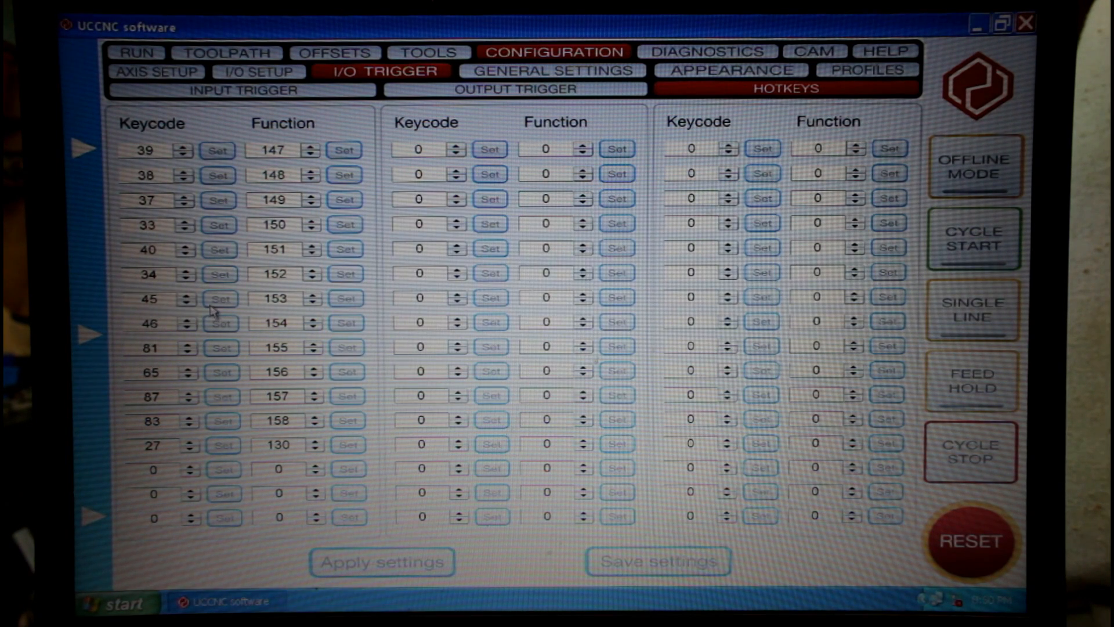
left_click(217, 274)
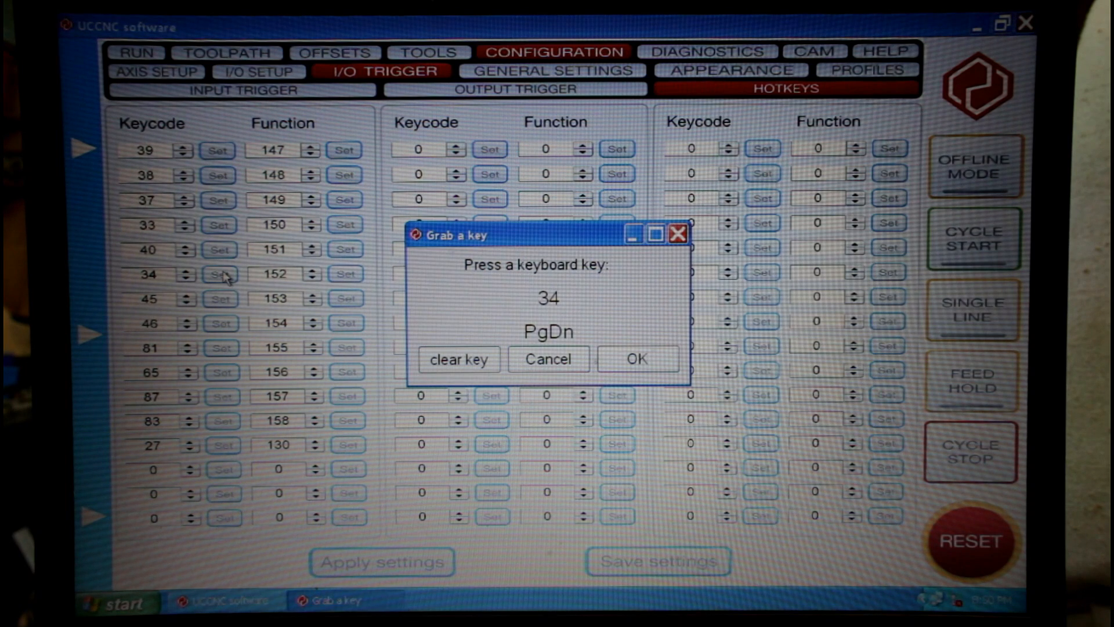
key("End")
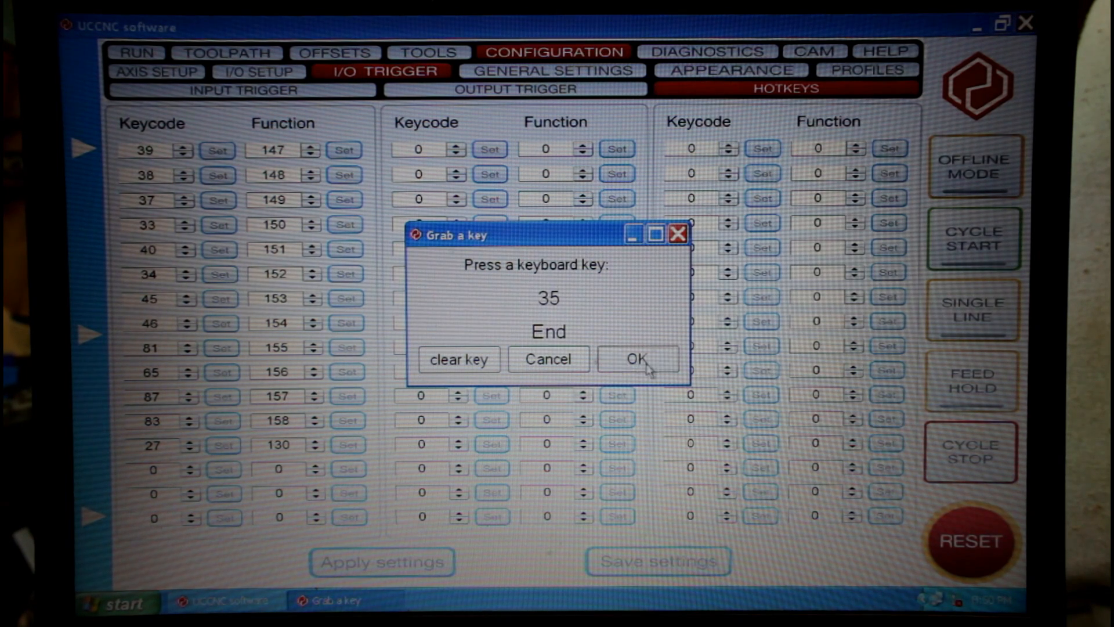
left_click(634, 359)
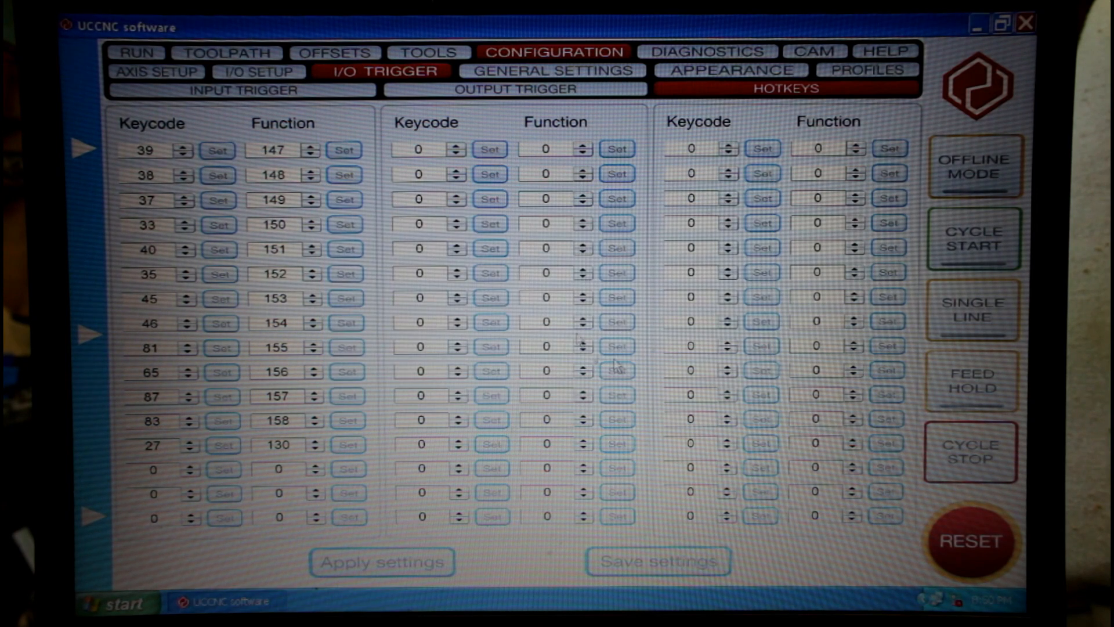
mouse_move(308, 314)
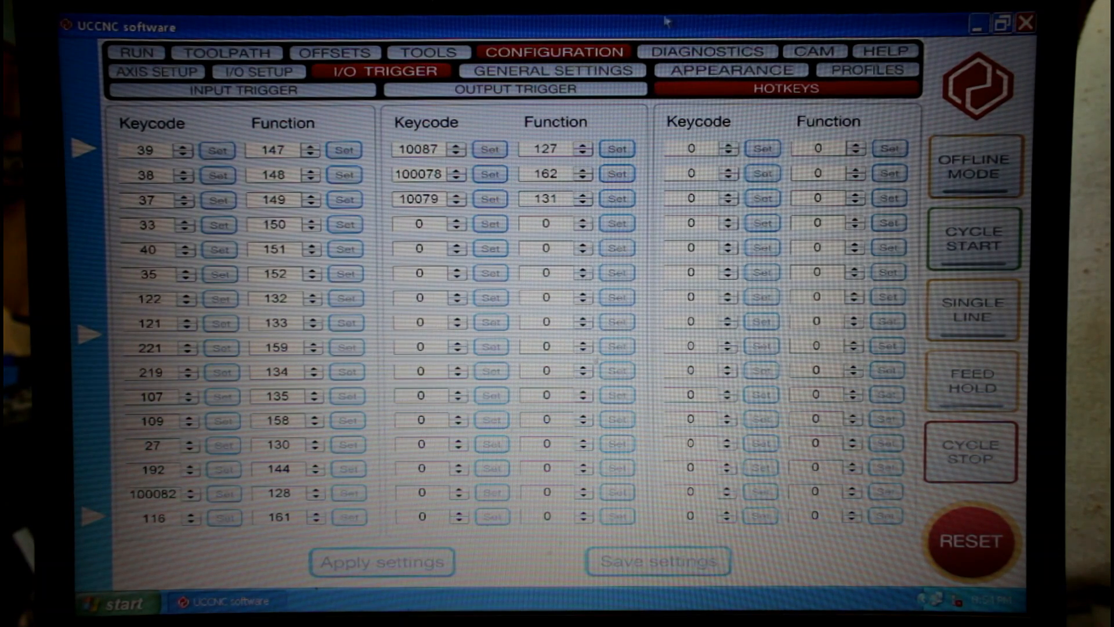
mouse_move(255, 487)
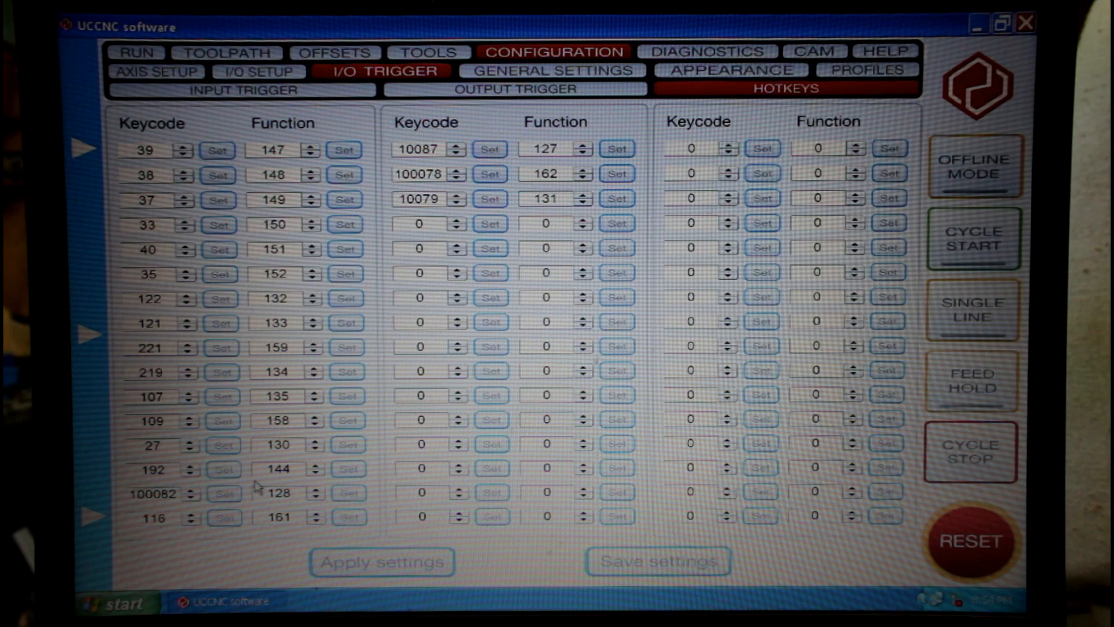
mouse_move(422, 207)
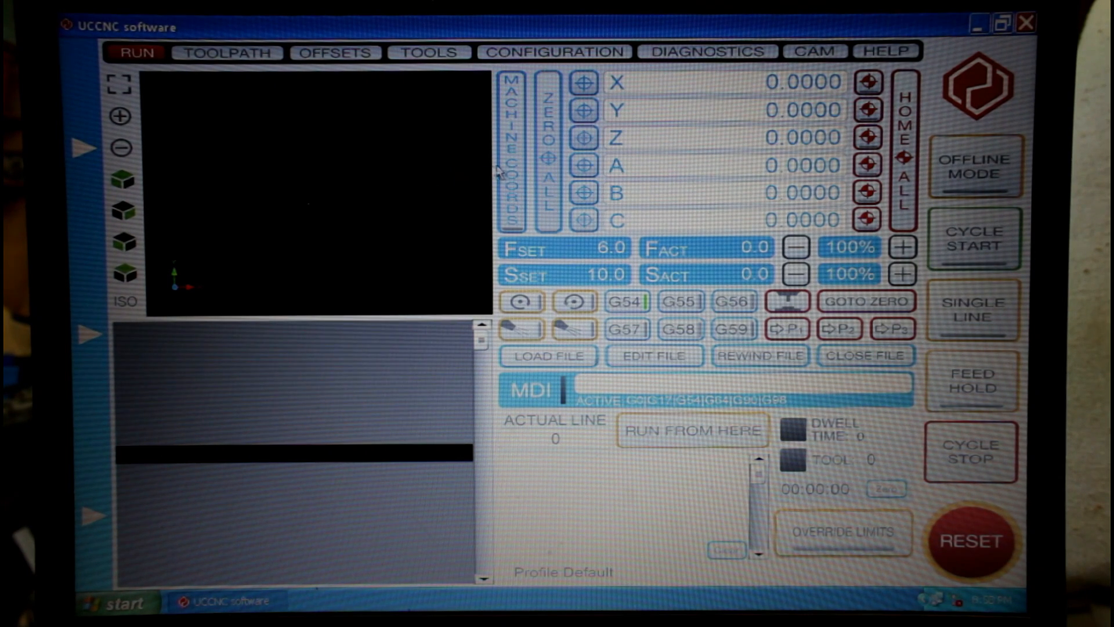
mouse_move(410, 153)
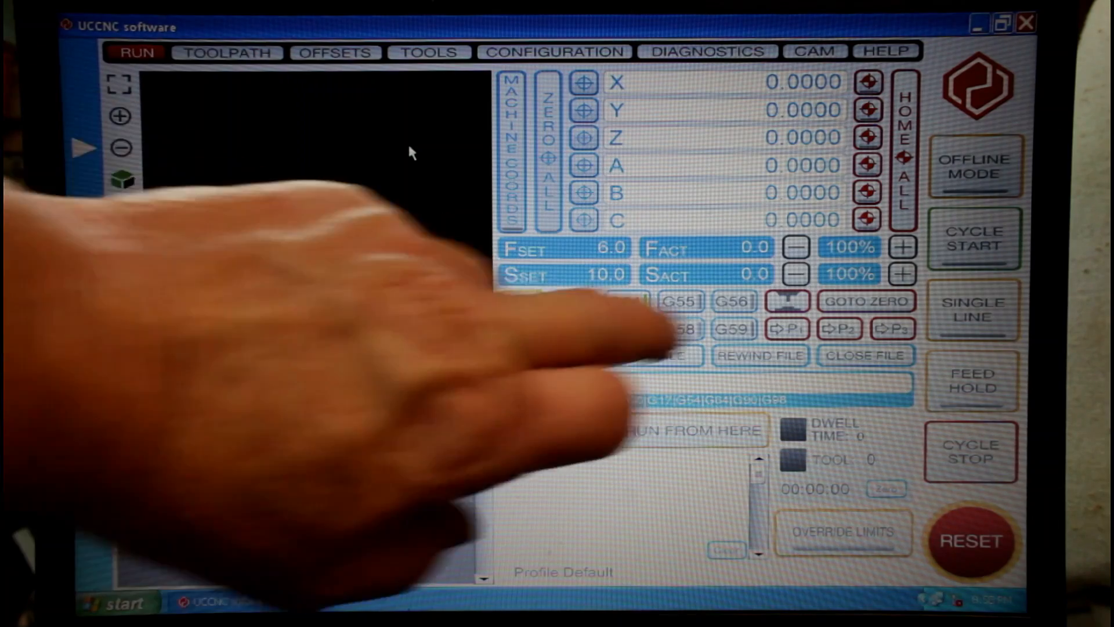
Test the pendant buttons on the Run screen and bring up the jog panel
left_click(902, 274)
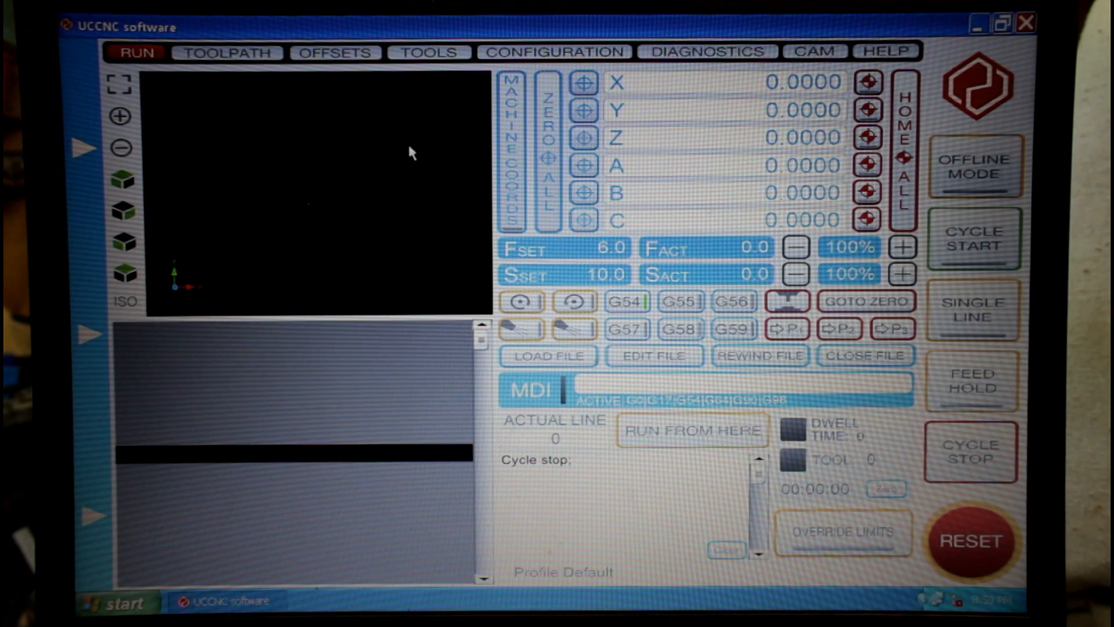
left_click(972, 539)
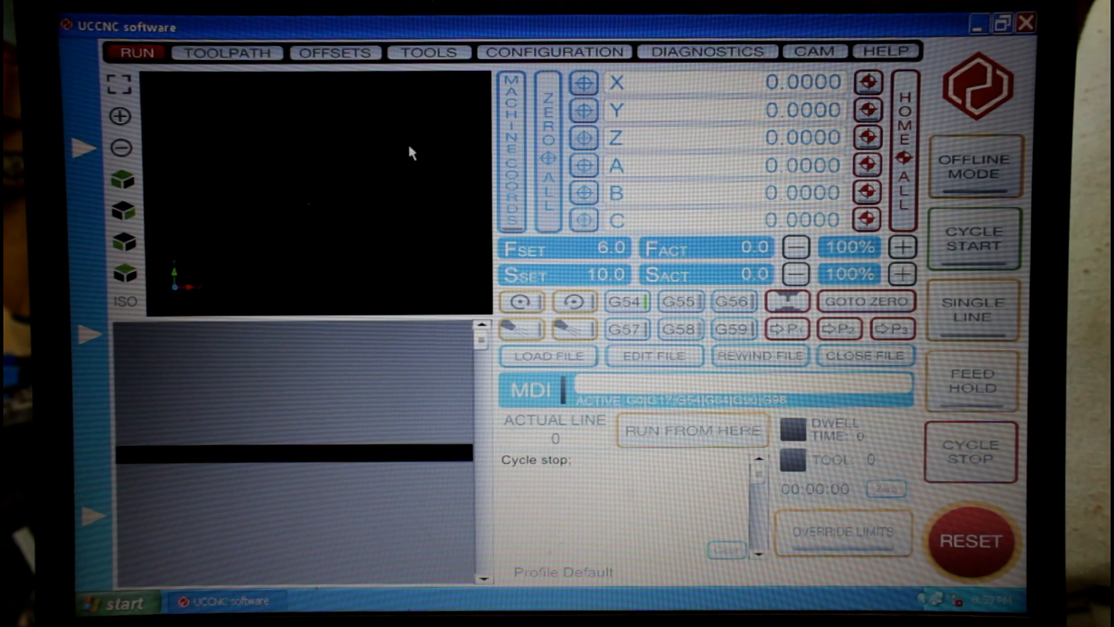
mouse_move(870, 259)
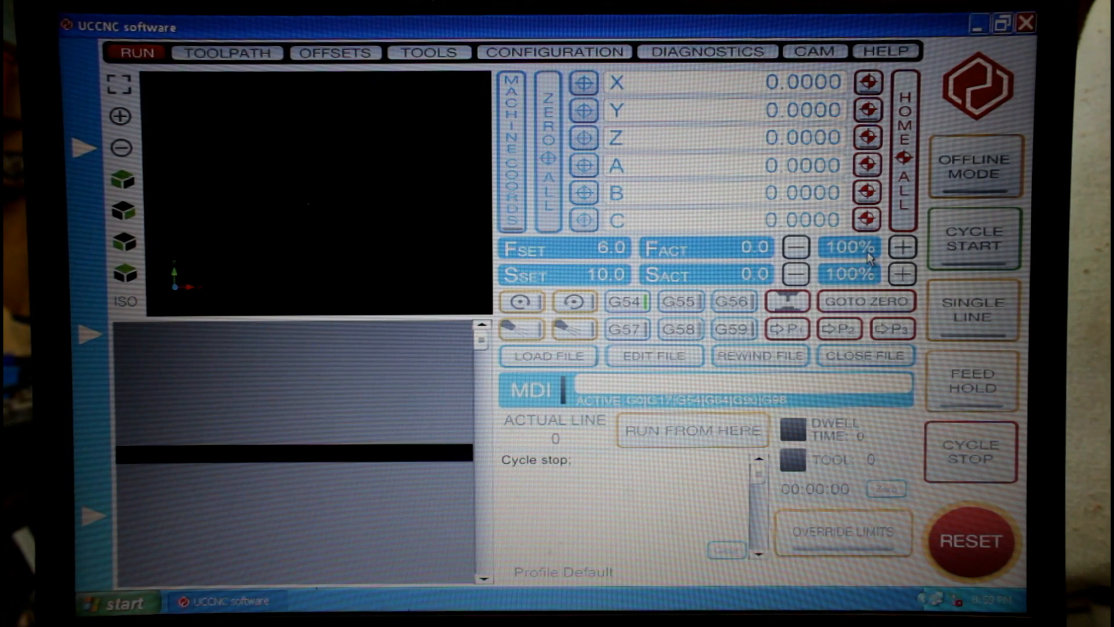
mouse_move(866, 279)
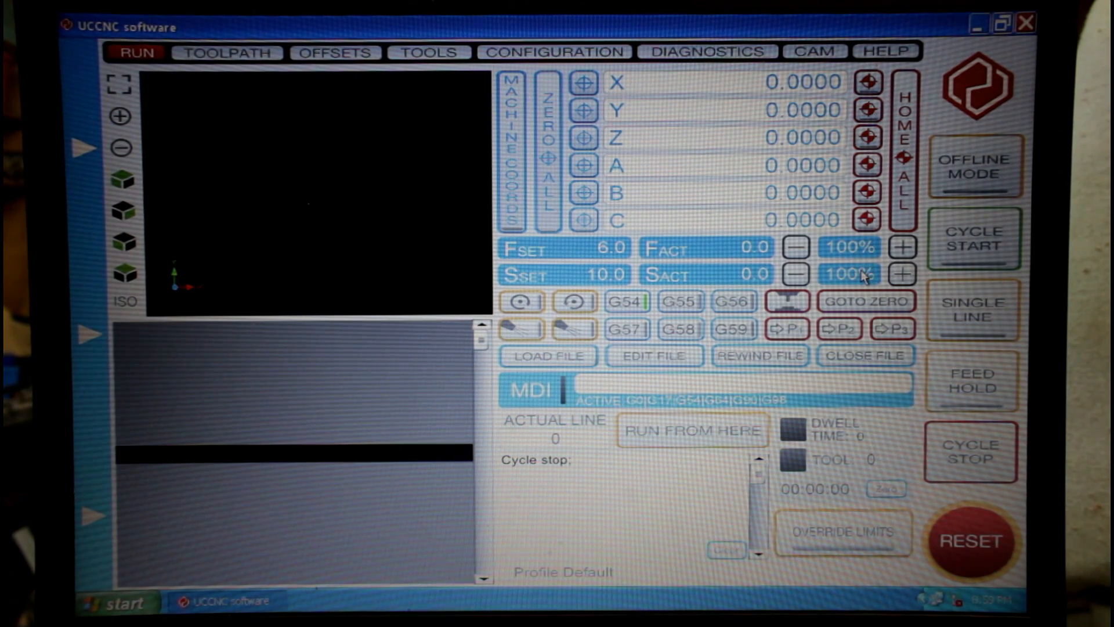
left_click(83, 147)
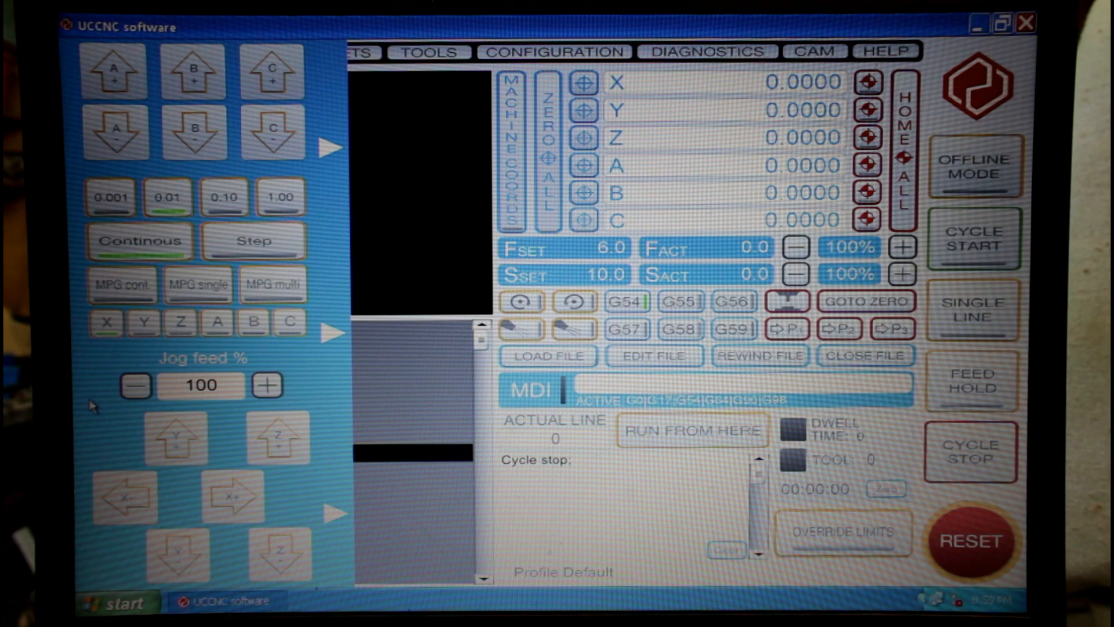
Lower the jog feed from 100% to 10% and close the jog panel
left_click(134, 384)
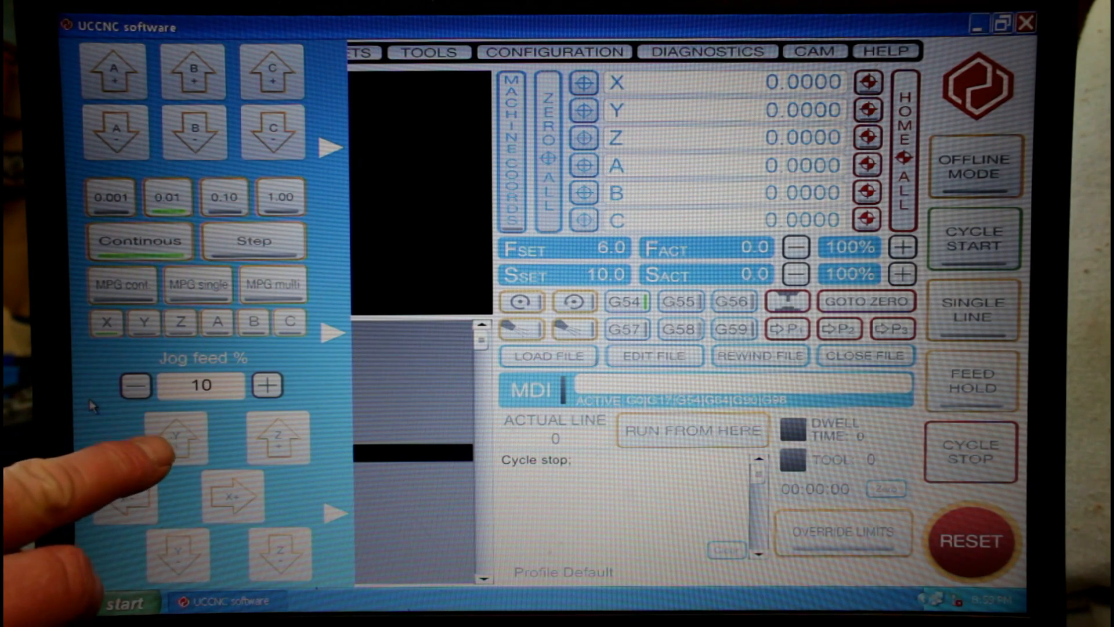
left_click(267, 384)
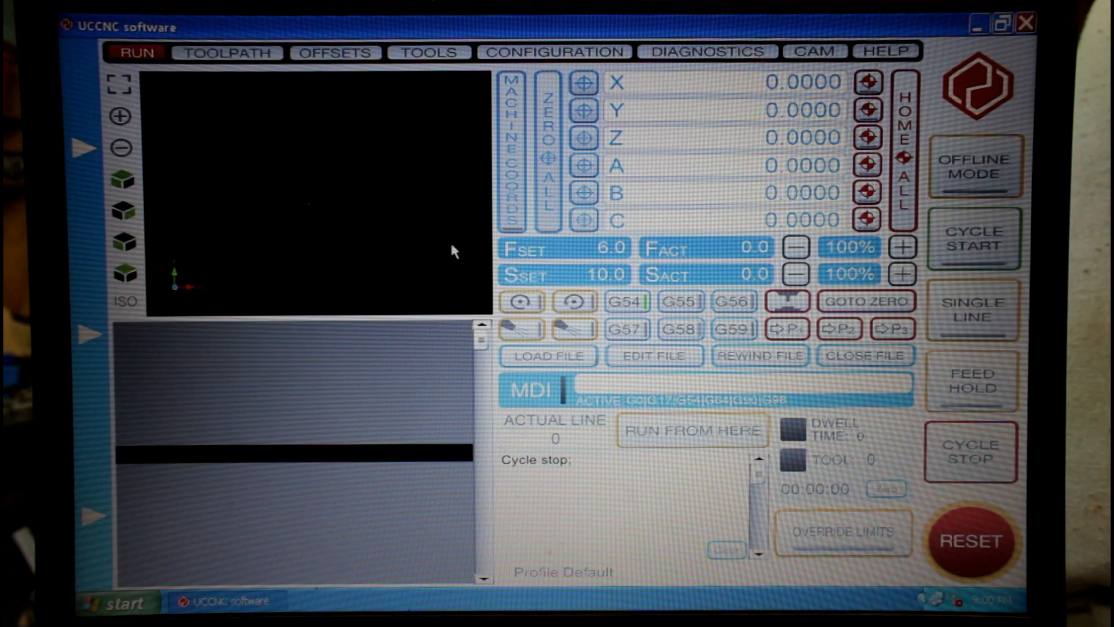
mouse_move(398, 305)
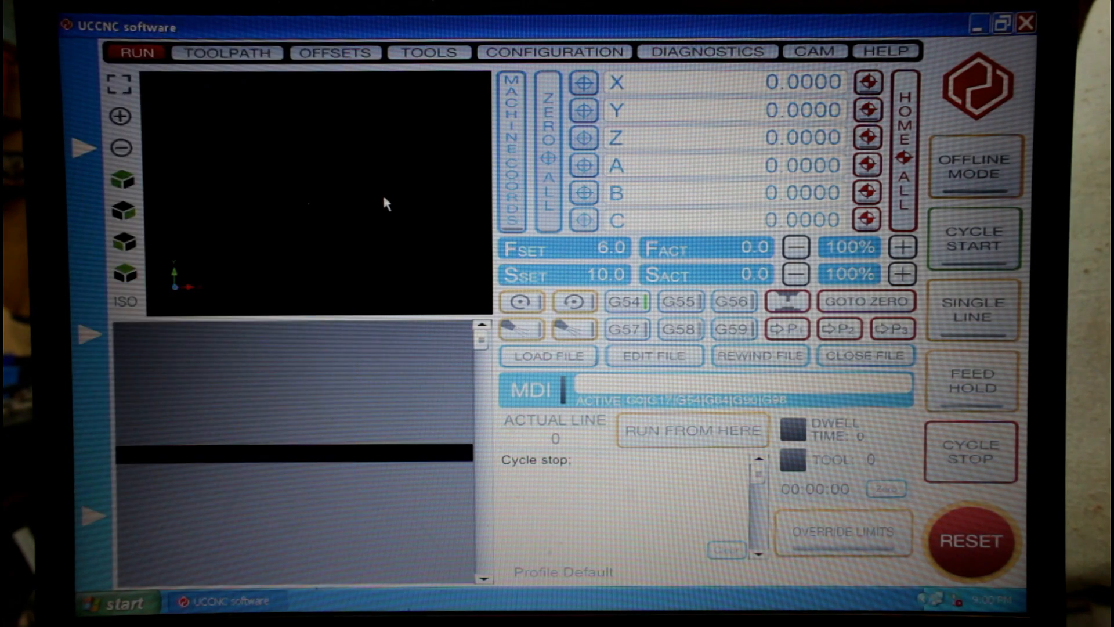
mouse_move(284, 75)
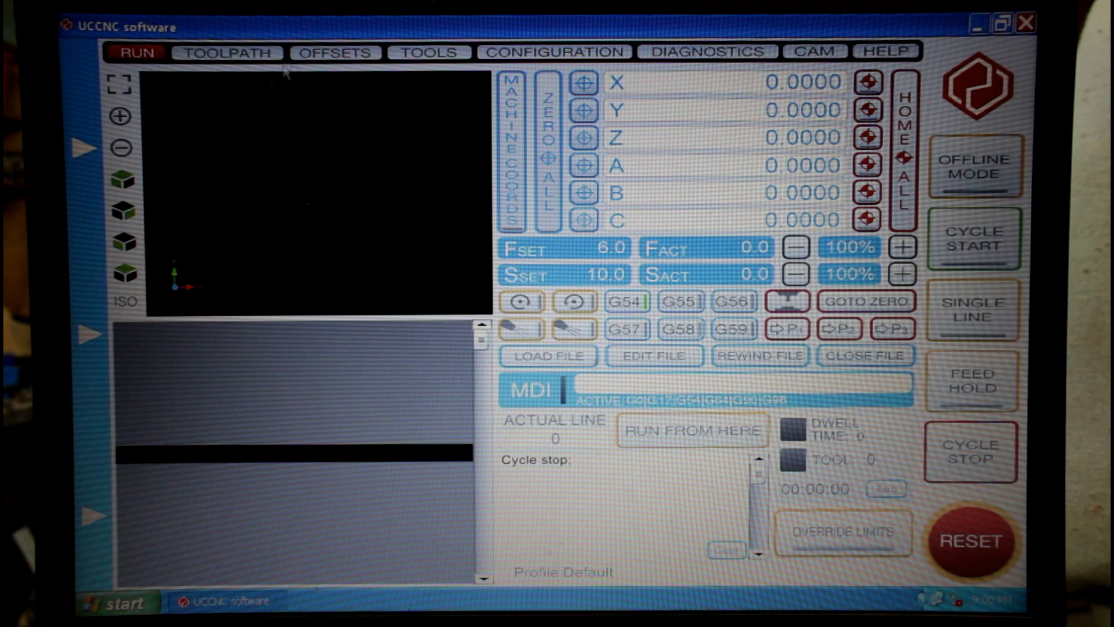
mouse_move(316, 364)
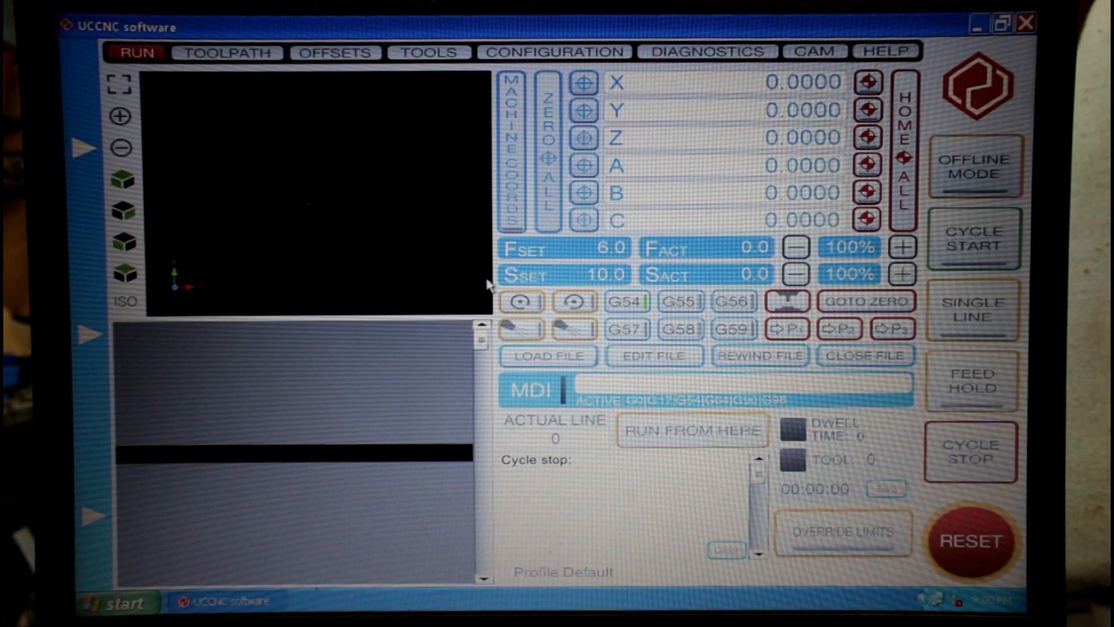
mouse_move(178, 408)
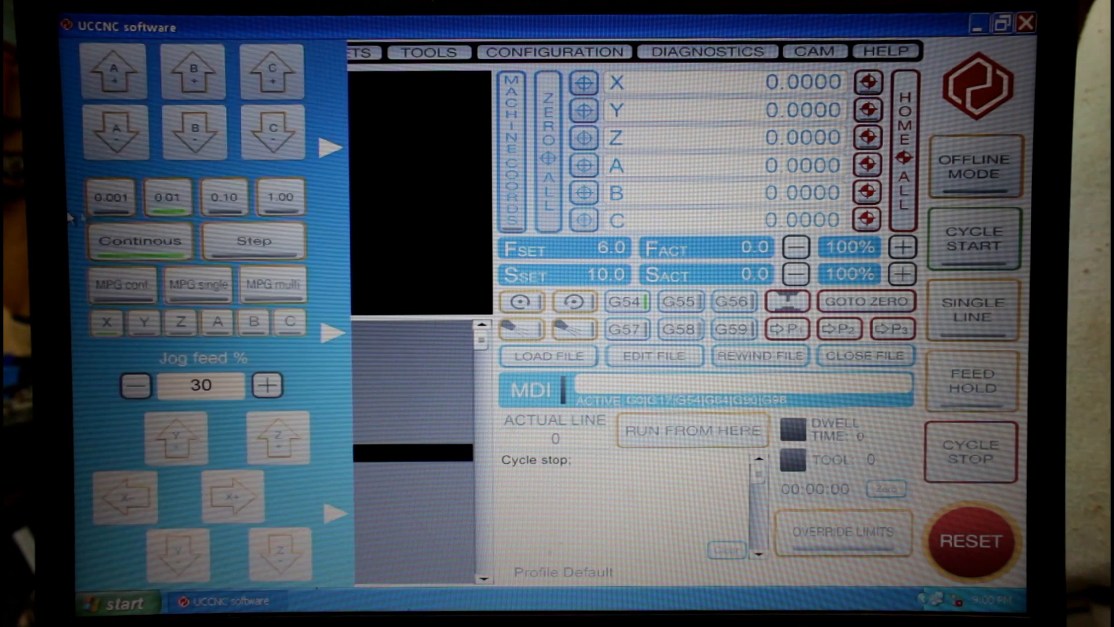
mouse_move(85, 259)
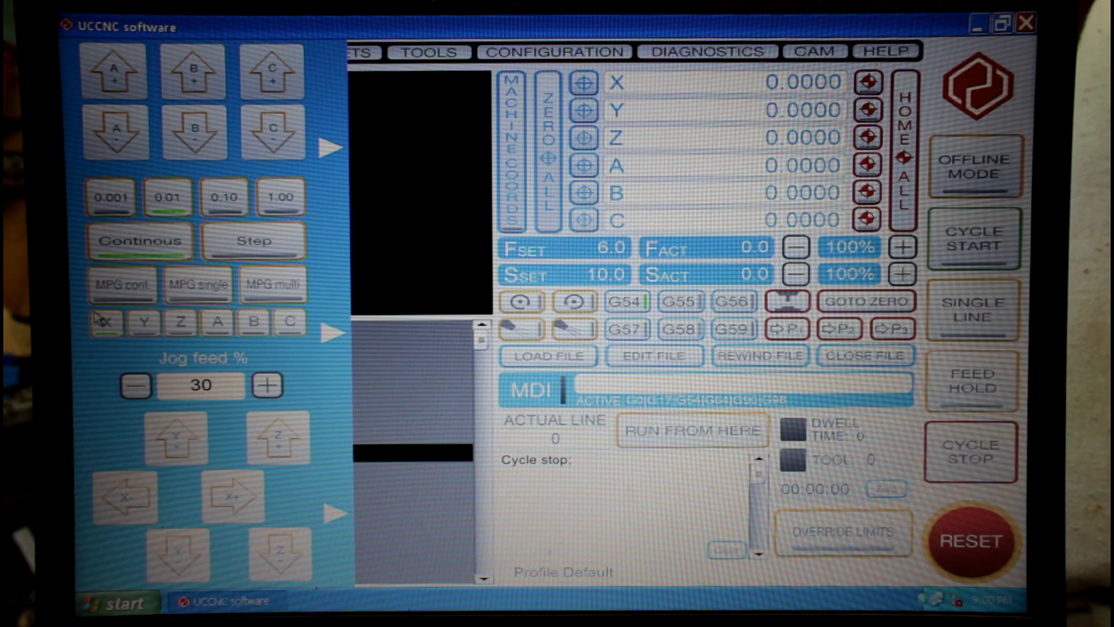
Set jog feed to 10%, select the X axis and jog it to -274.3668 with the pendant
left_click(135, 384)
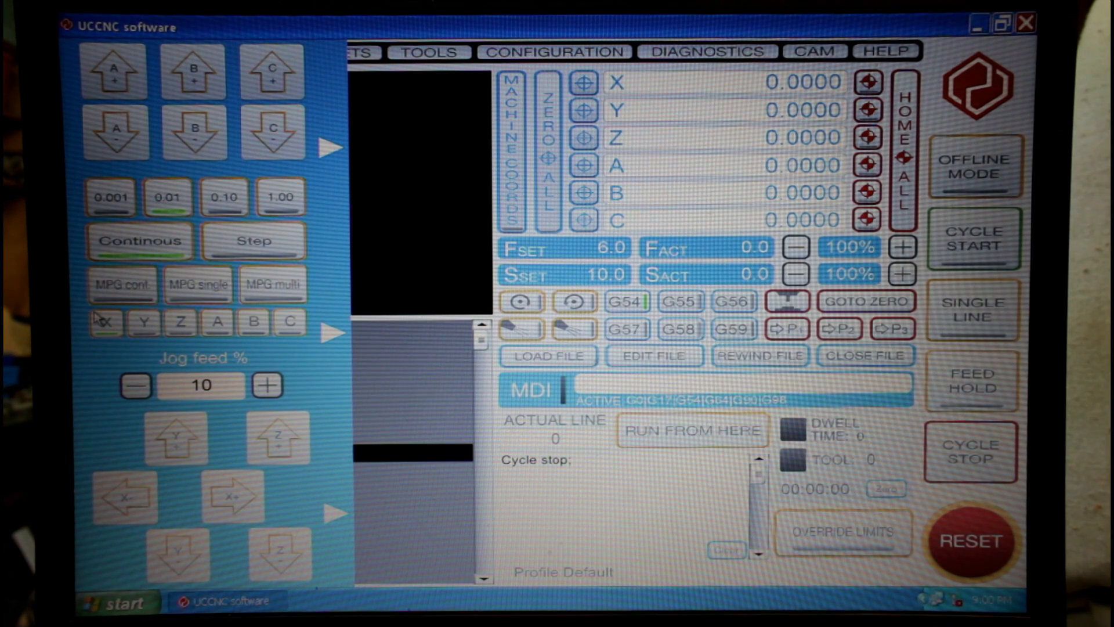
left_click(134, 51)
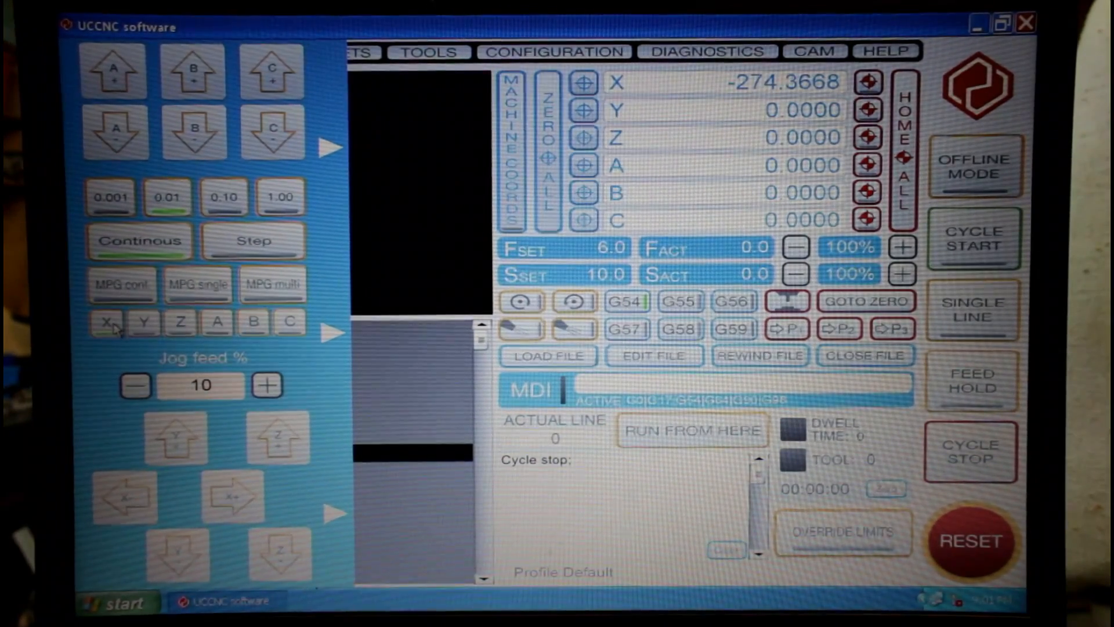
mouse_move(295, 373)
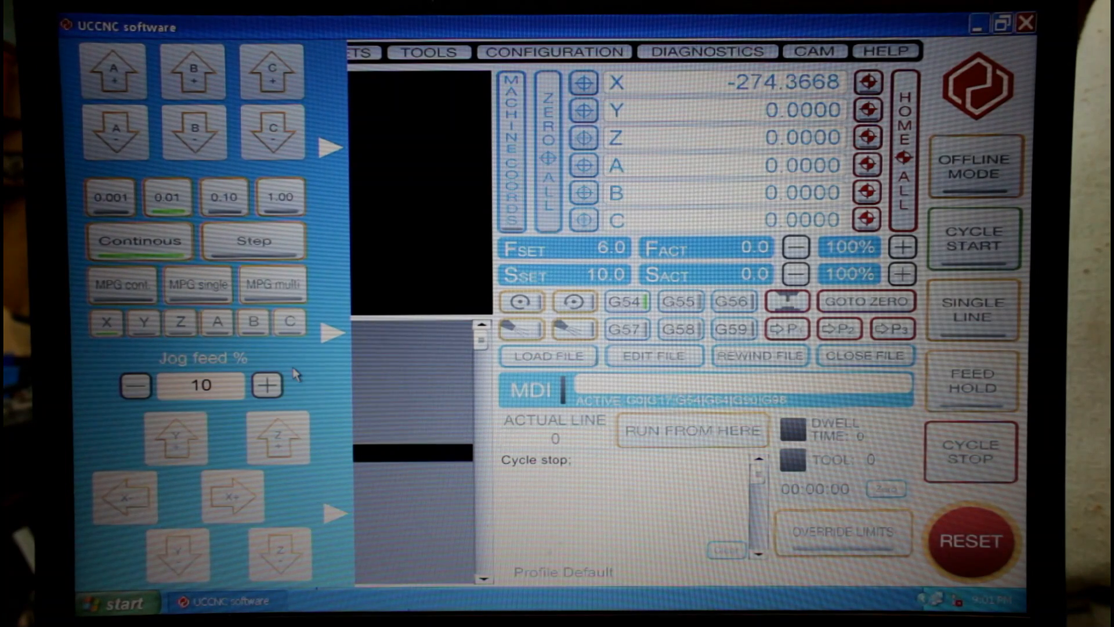
mouse_move(298, 374)
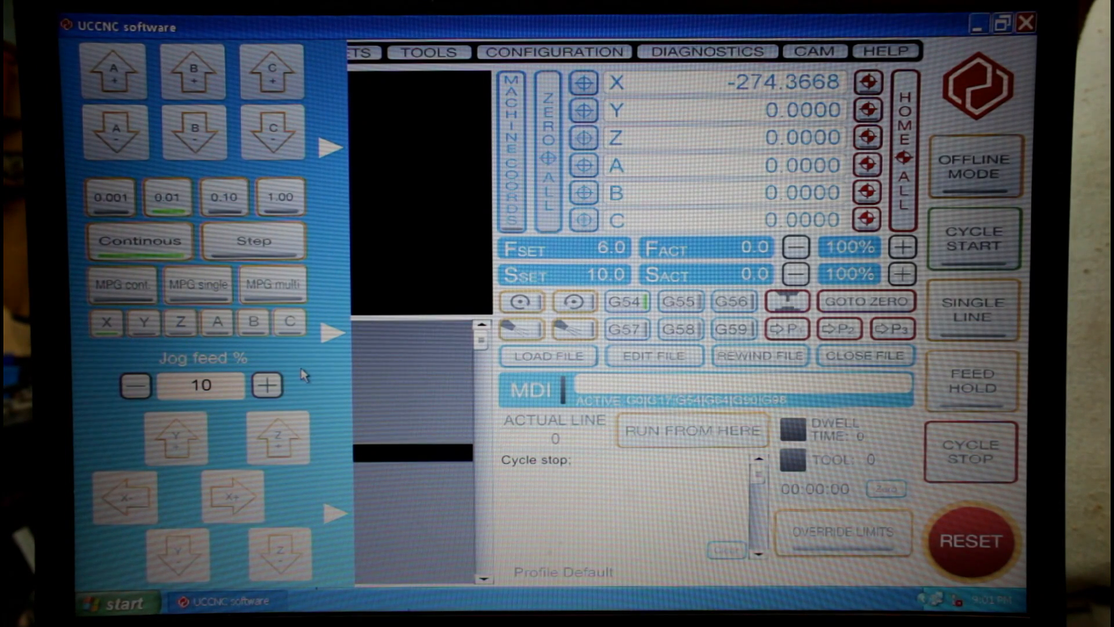